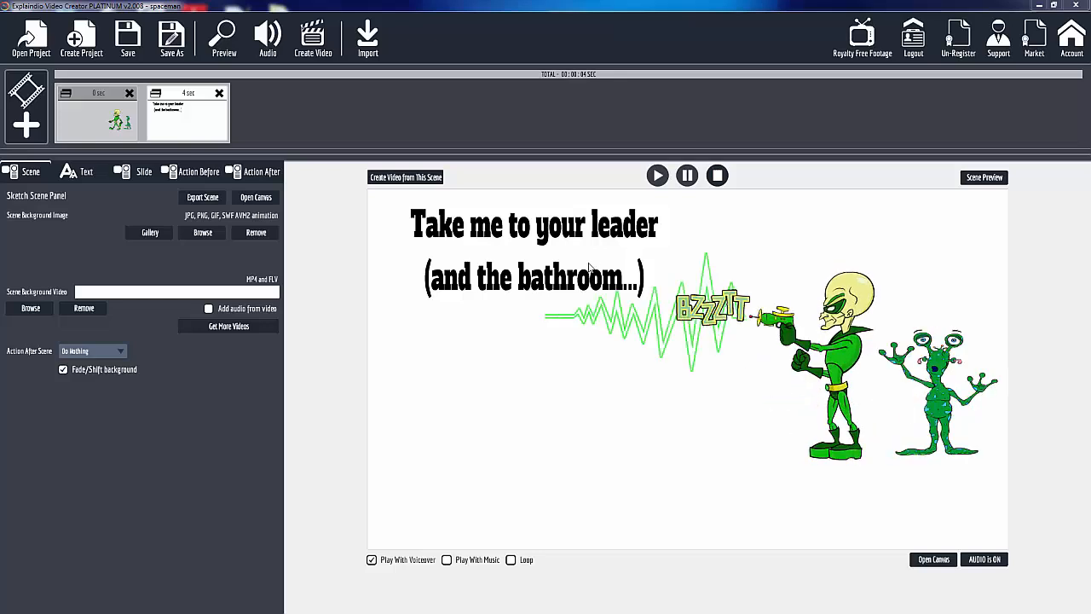
Preview the alien 'Take me to your leader' scene, replay it, and close the preview.
left_click(984, 178)
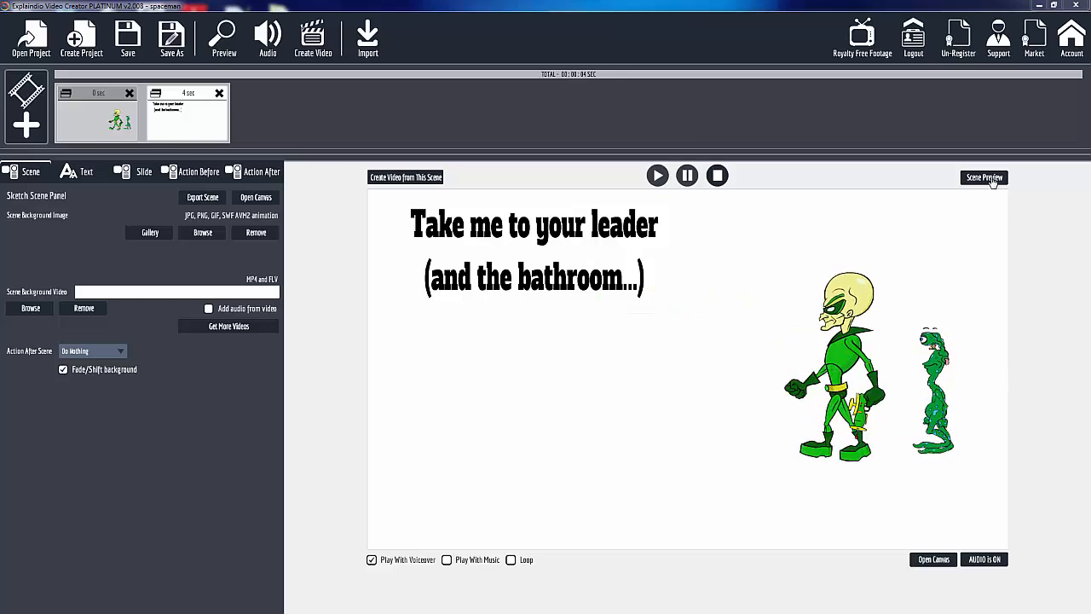
left_click(985, 177)
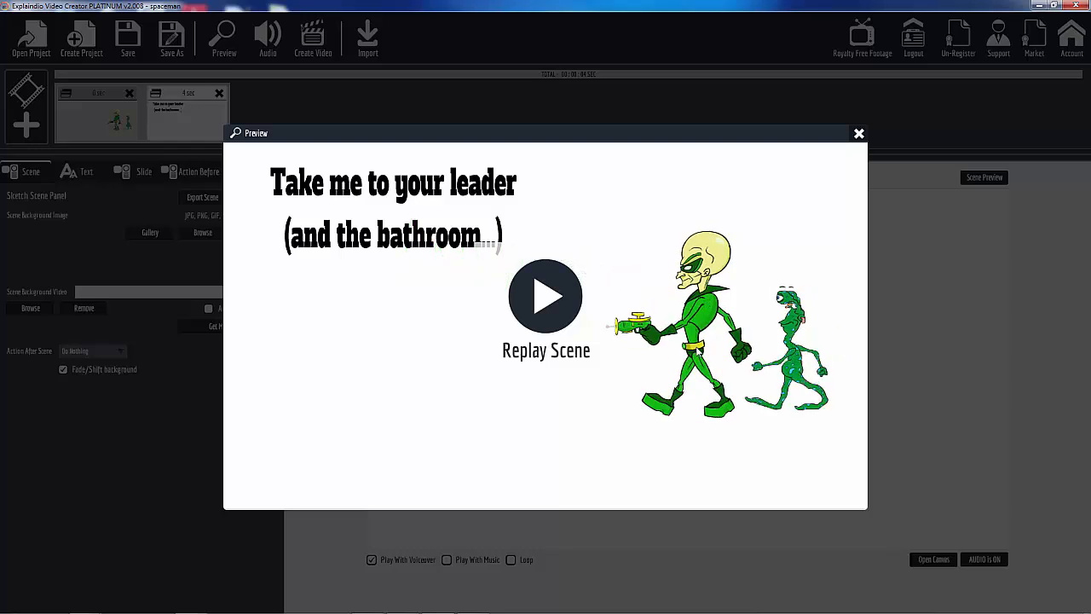
left_click(546, 297)
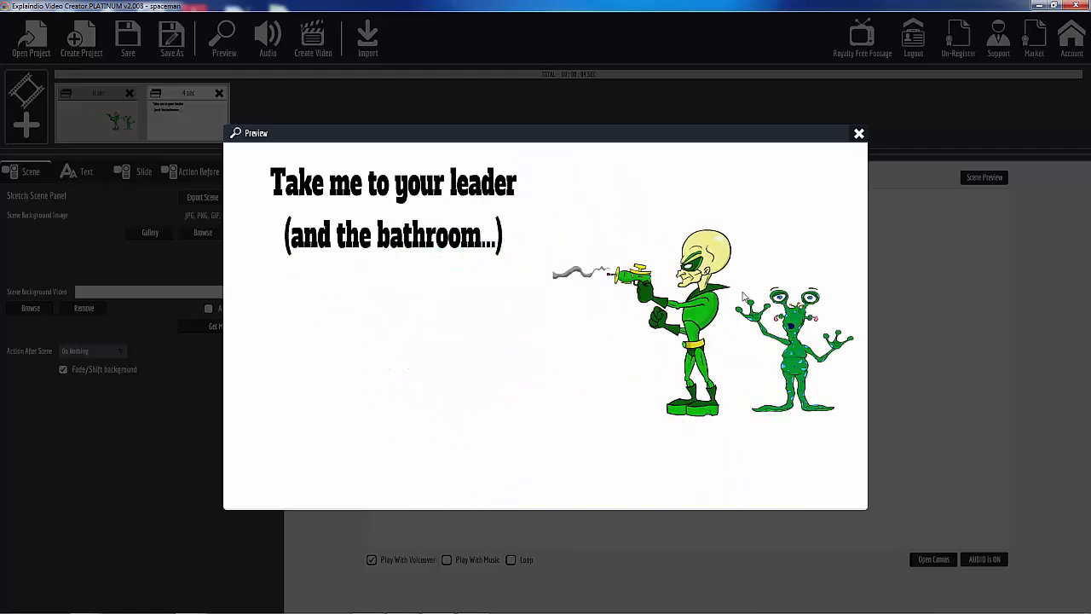
left_click(859, 133)
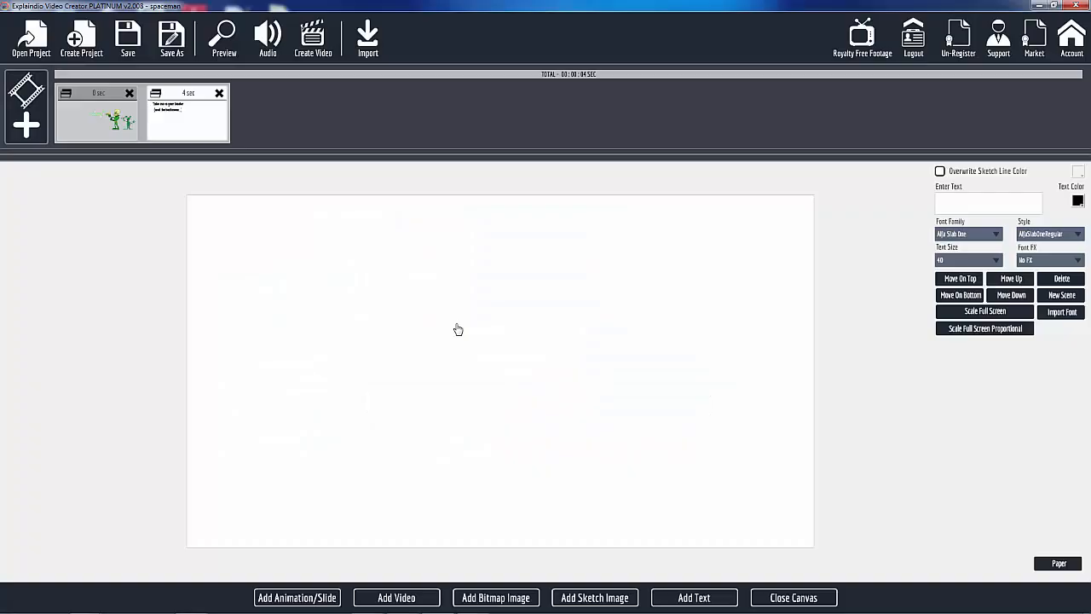
Import the spaceman SWF as a Flash animation scene and scale it full screen.
left_click(296, 597)
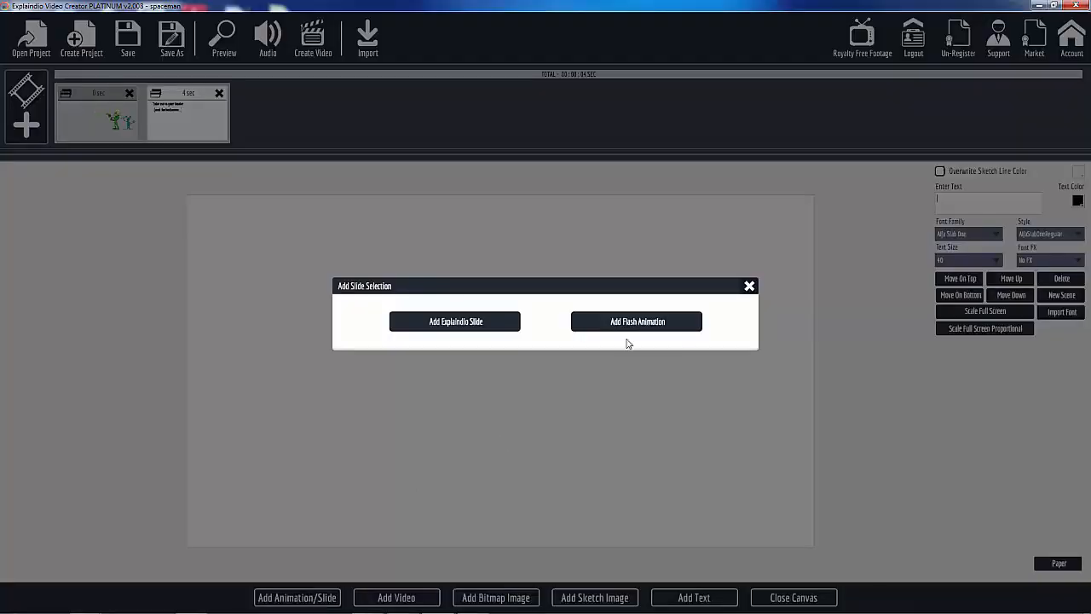
left_click(638, 321)
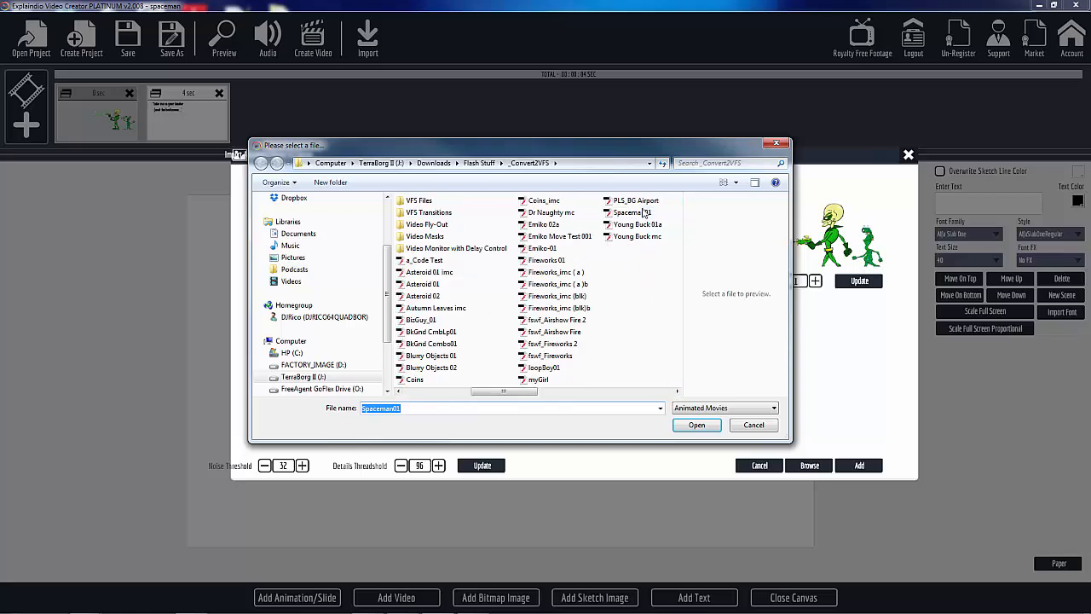
mouse_move(633, 212)
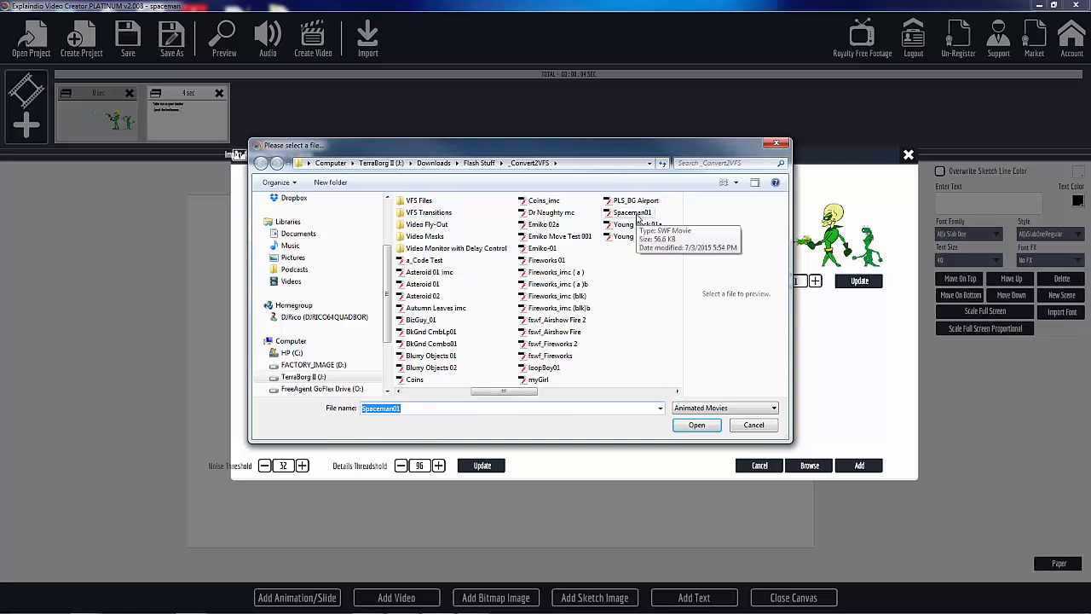
left_click(696, 425)
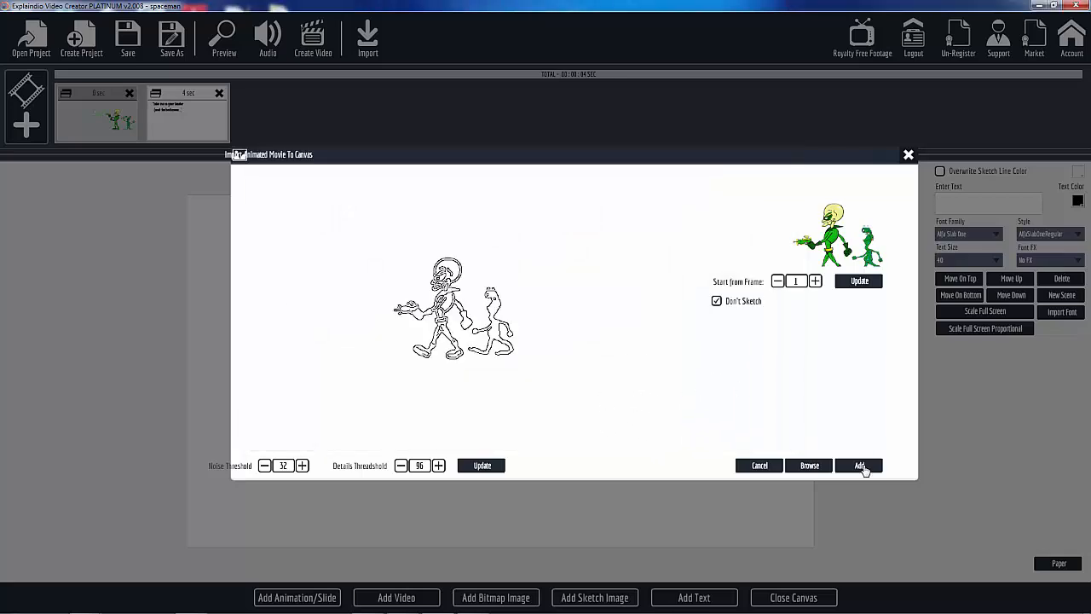
left_click(859, 466)
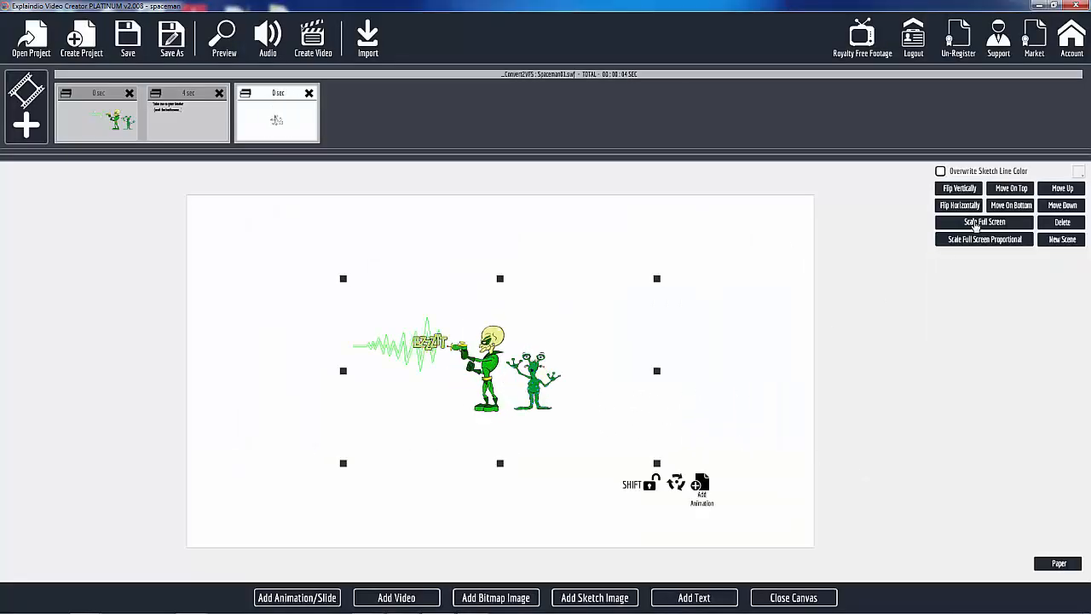
left_click(984, 238)
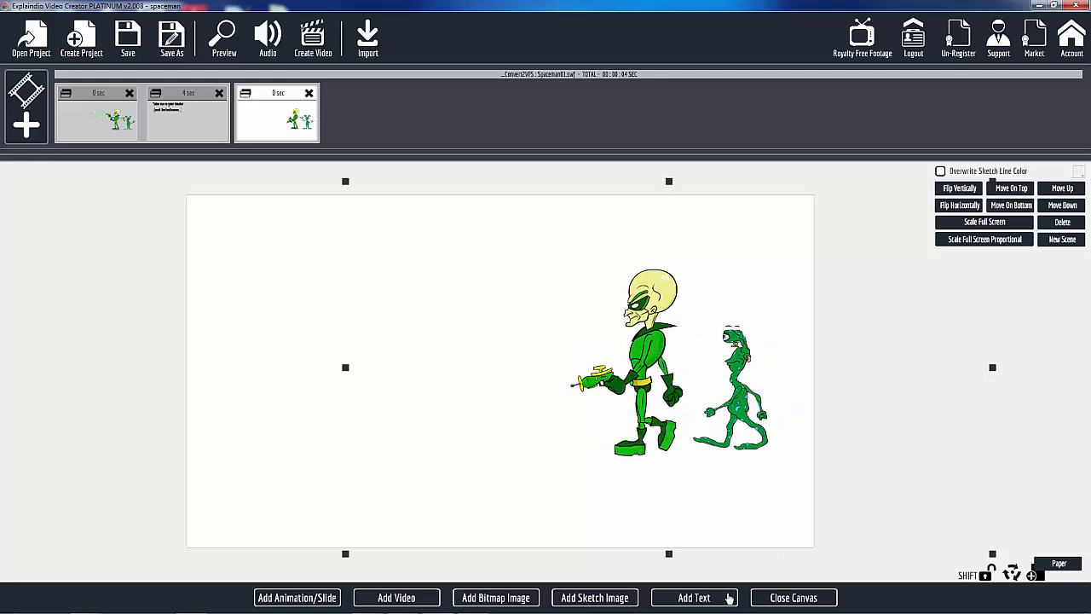
Add a 'Dr. Naughty' title at the canvas top left with a different font family.
left_click(694, 597)
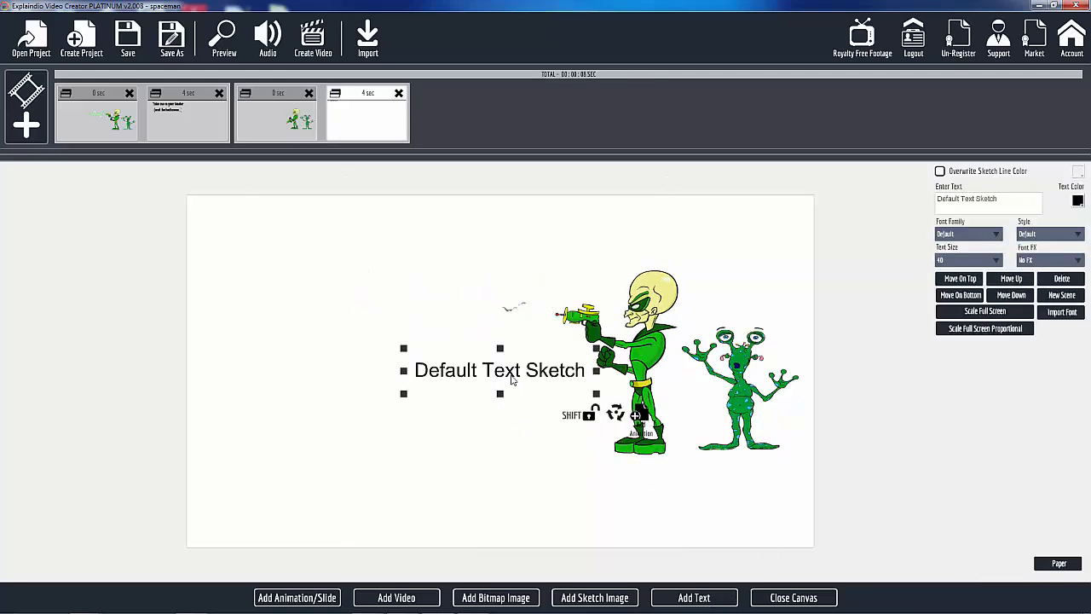
left_click_drag(500, 370, 294, 243)
type("Dr. N")
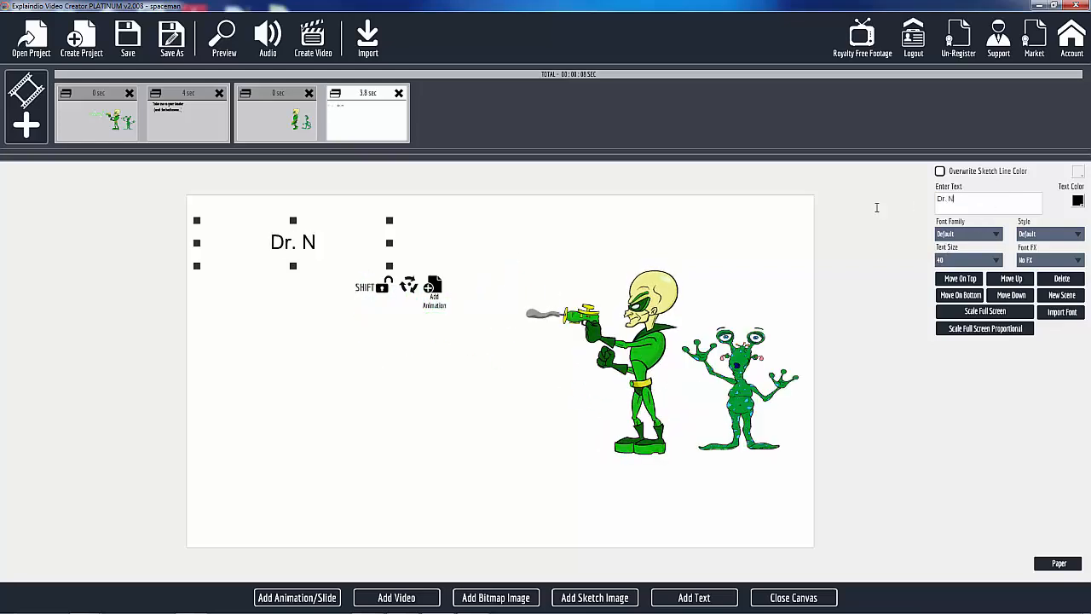
type("aughty")
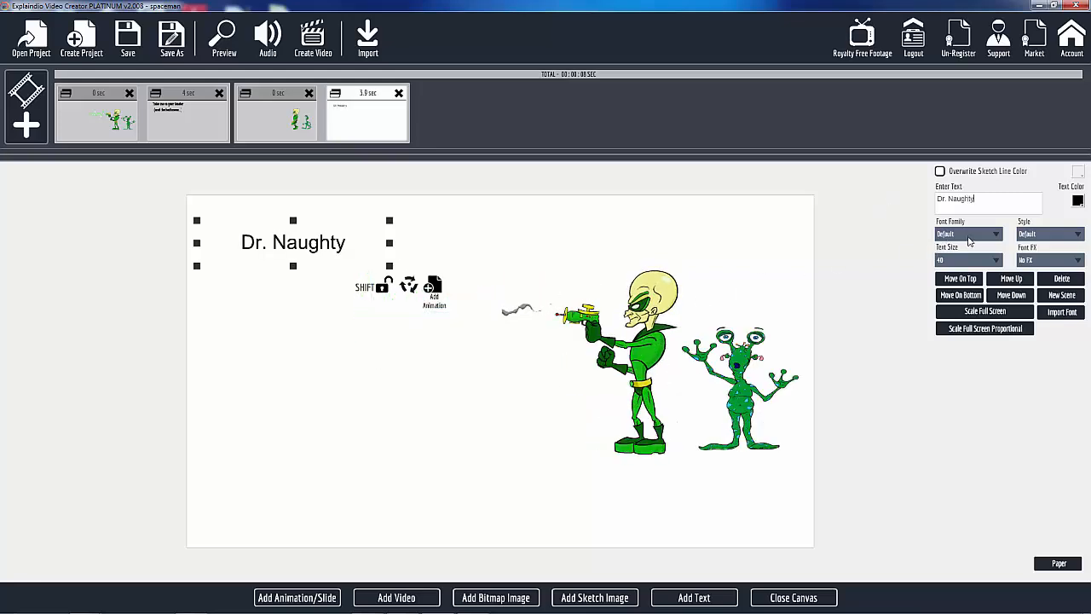
left_click(968, 233)
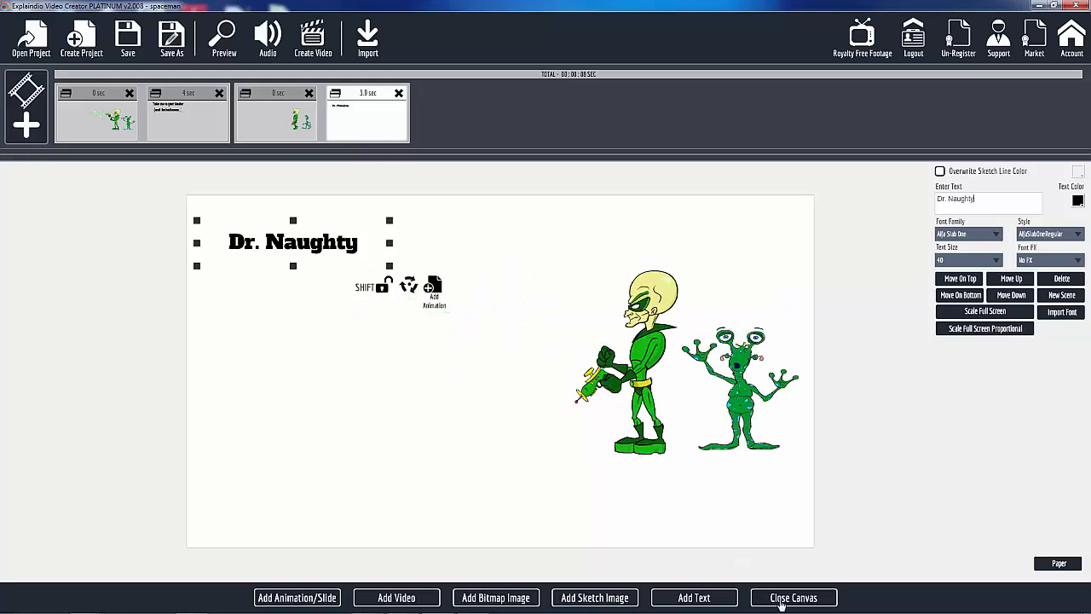
Add the clock image and place it at the lower left beside the aliens.
left_click(593, 597)
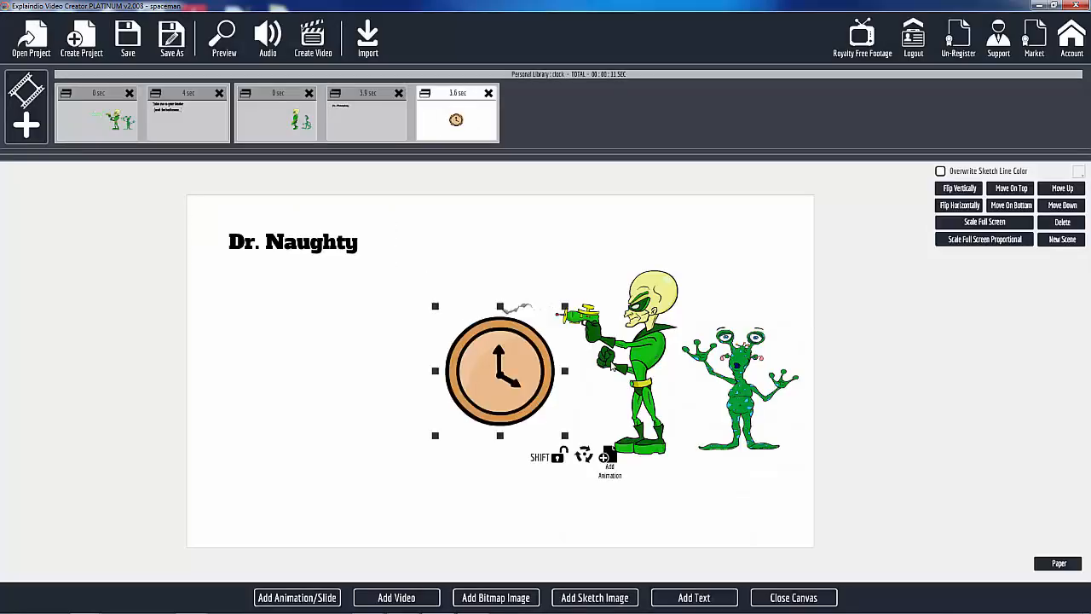
left_click_drag(501, 372, 288, 460)
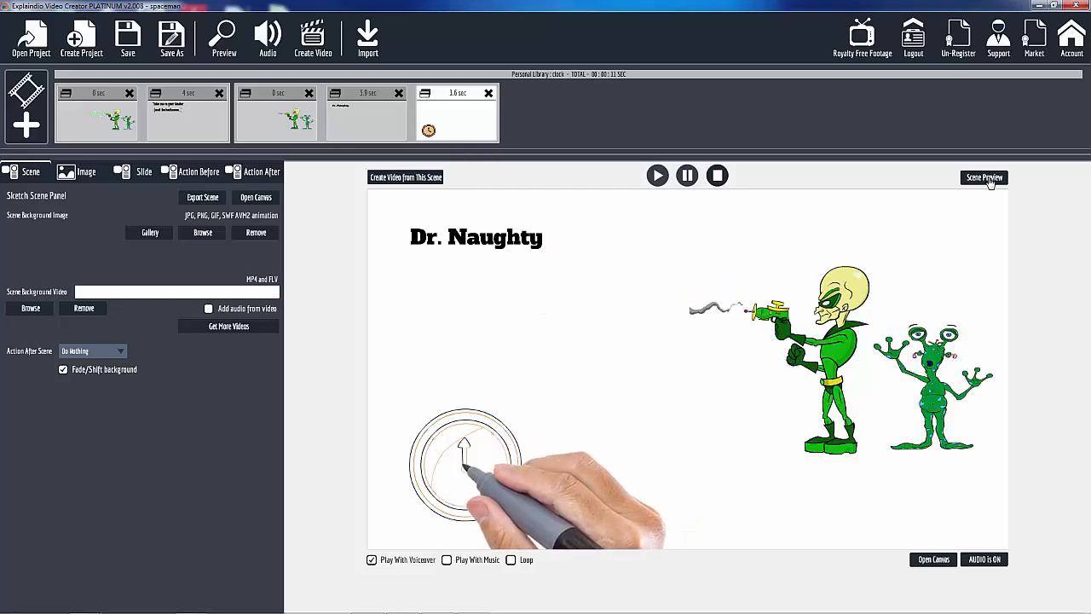
Preview the Dr. Naughty scene and close the preview window.
left_click(984, 177)
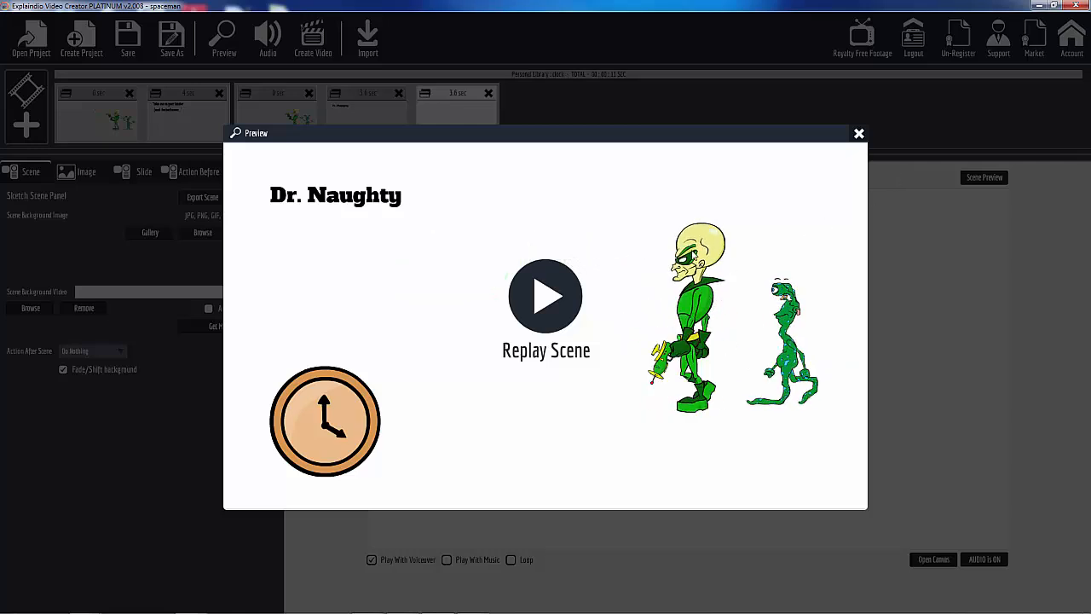
left_click(859, 133)
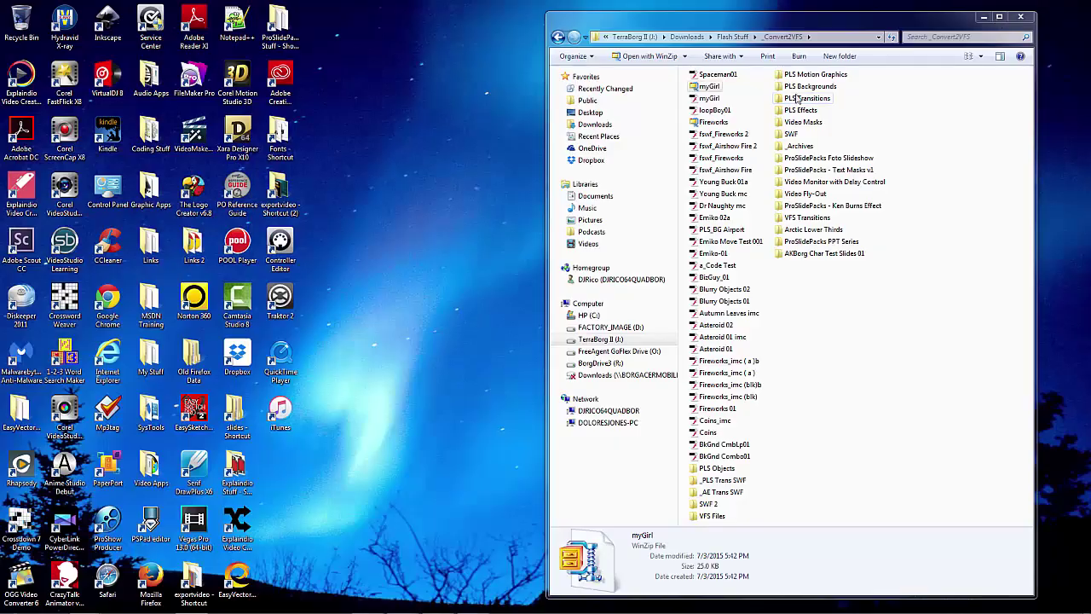
Launch Adobe Flash Professional CC from the Start menu and bring its window forward.
left_click(13, 605)
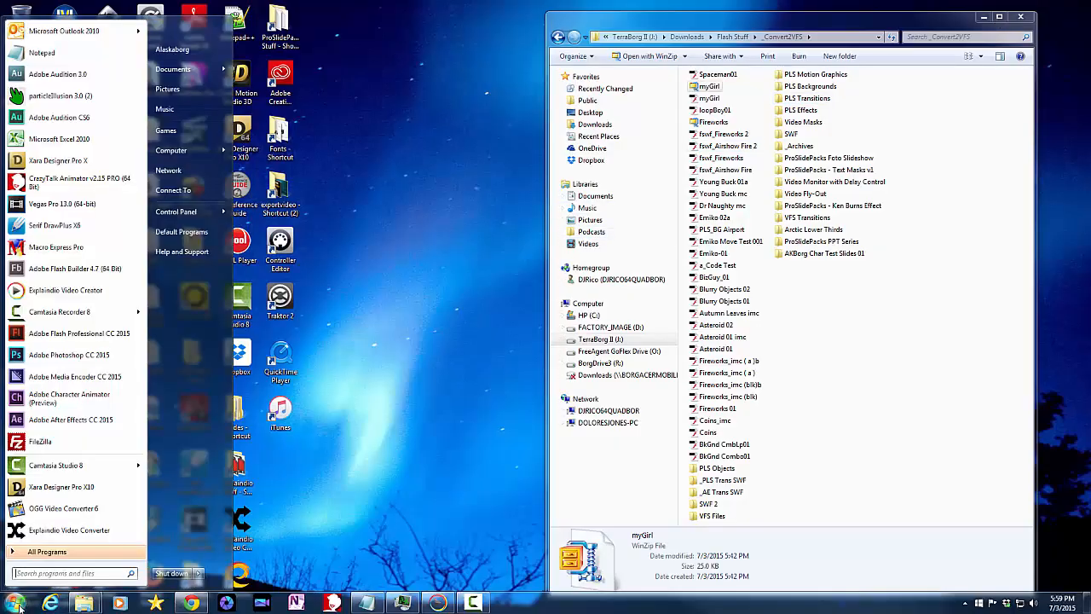
left_click(78, 333)
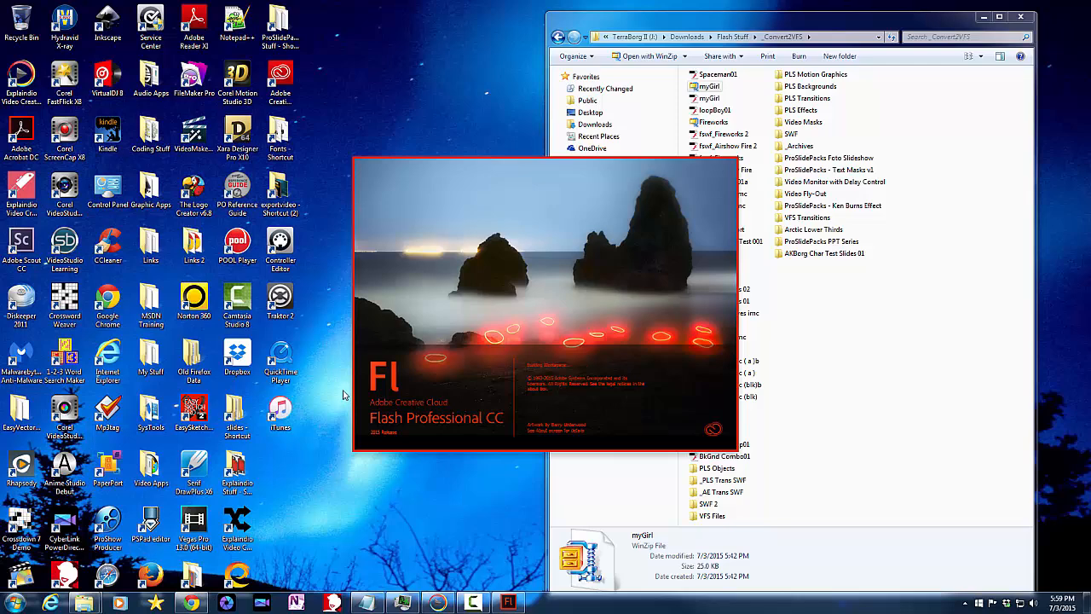
mouse_move(341, 397)
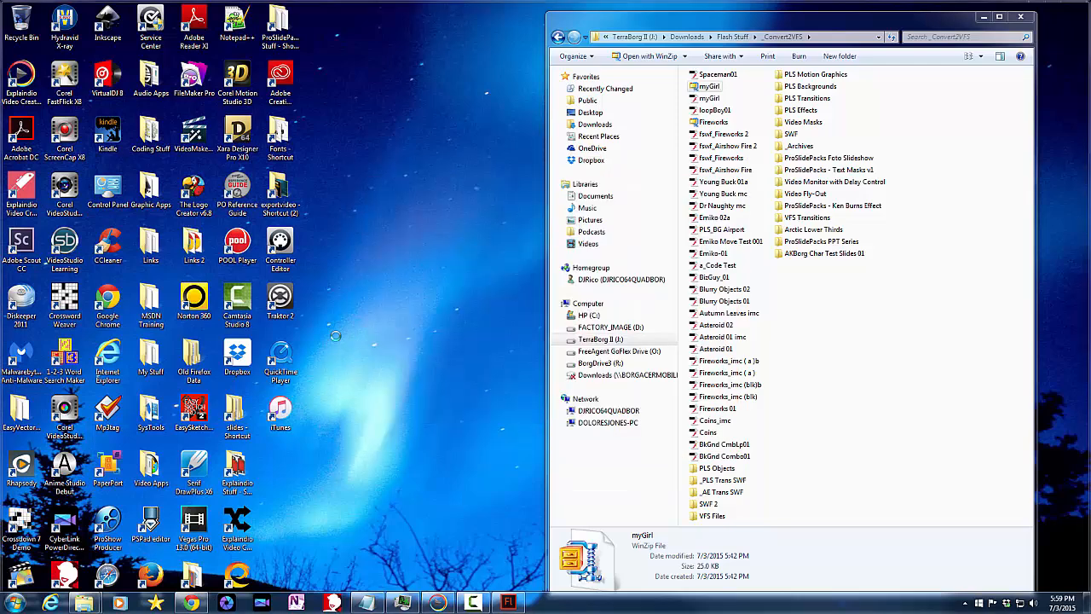
left_click(508, 604)
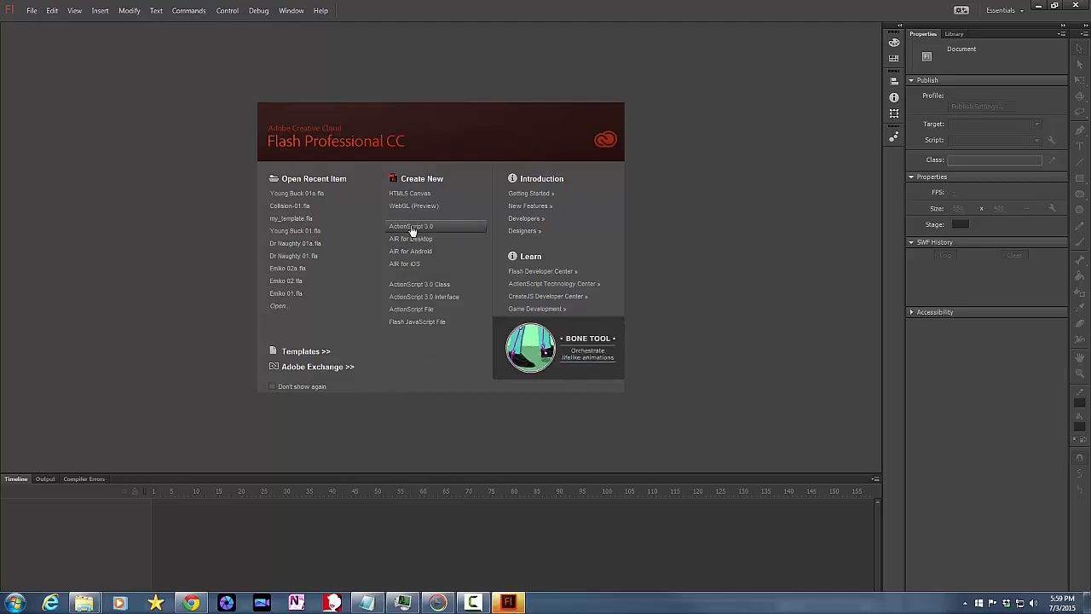
Create a new ActionScript 3.0 document and a movie clip symbol named Spaceman2.
left_click(411, 225)
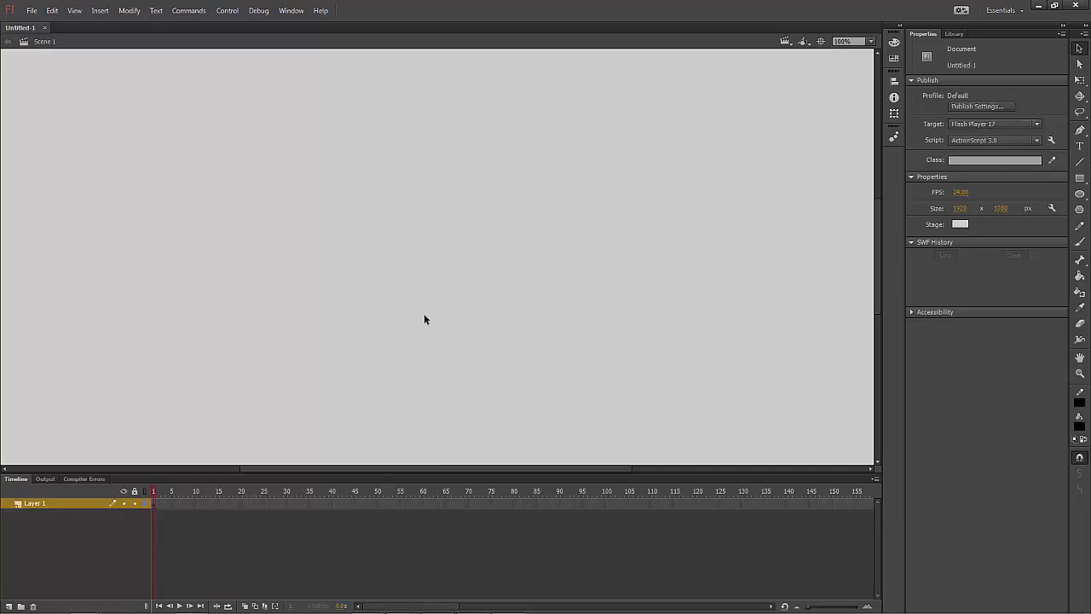
mouse_move(553, 303)
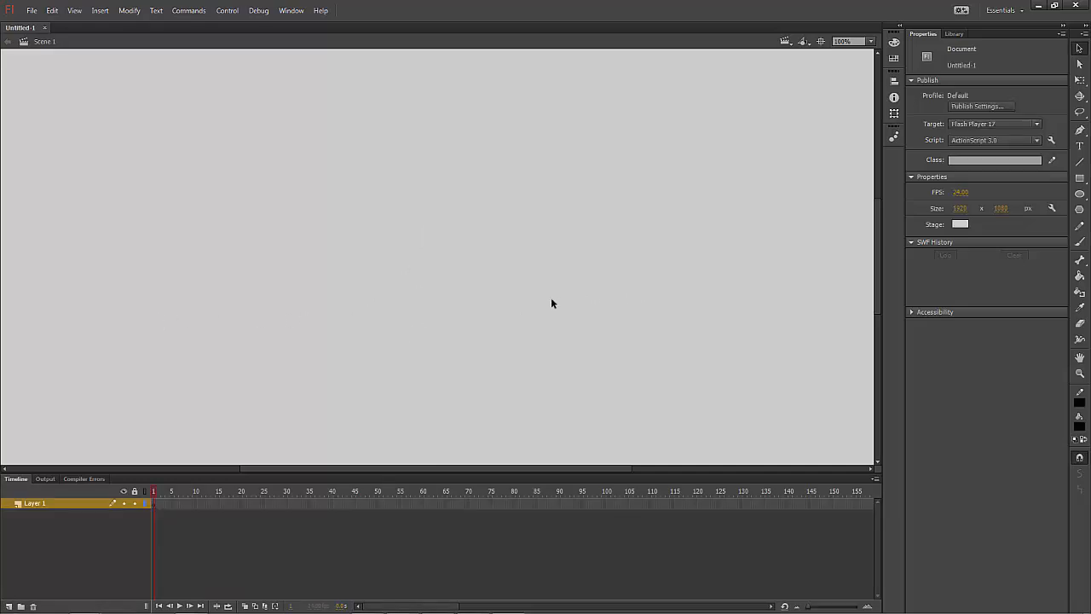
mouse_move(453, 307)
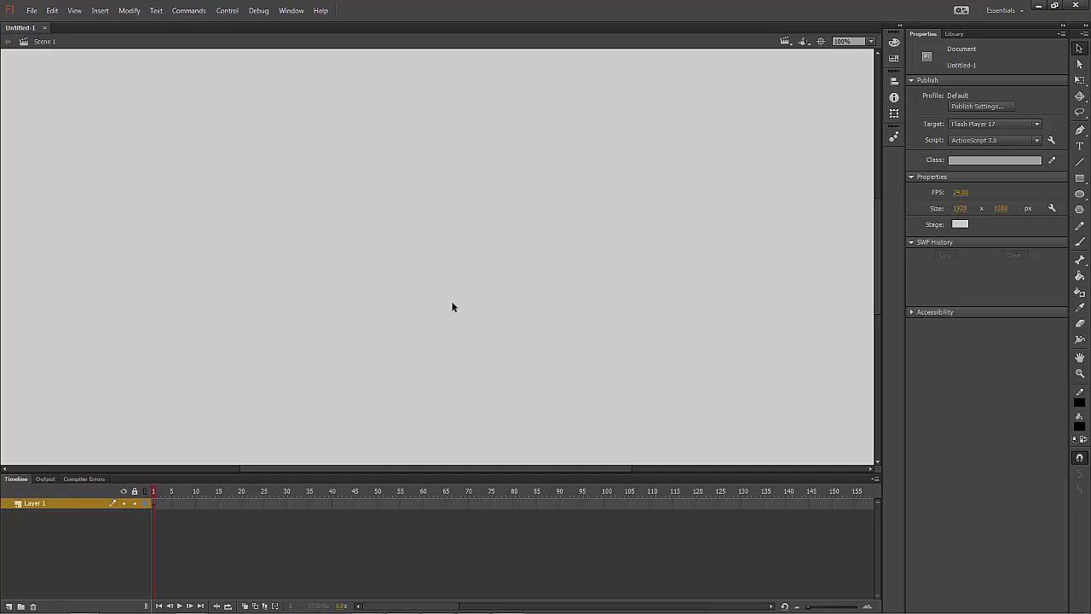
mouse_move(742, 312)
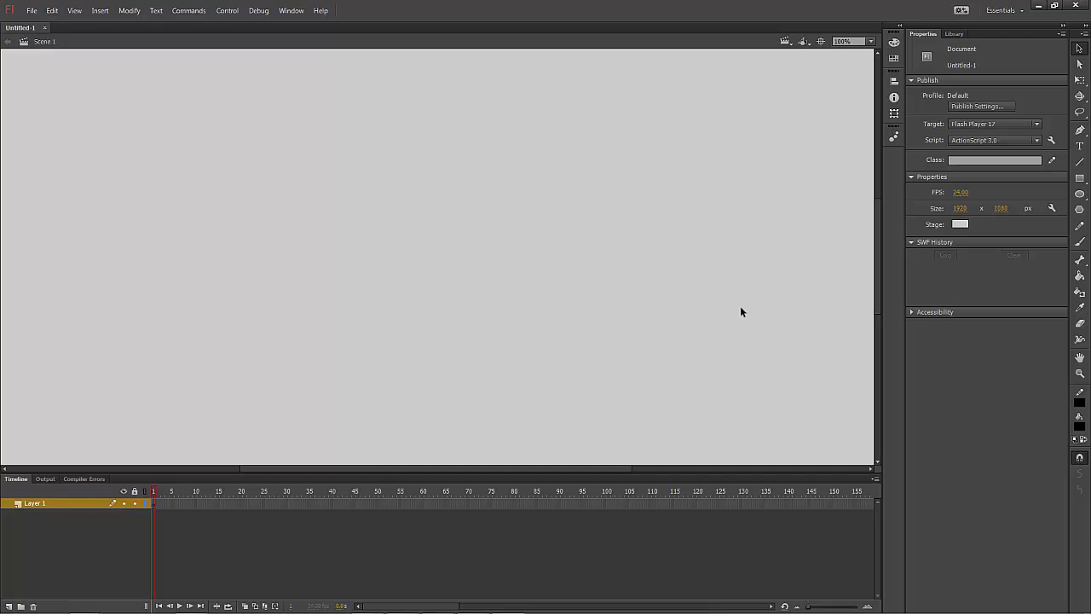
mouse_move(311, 304)
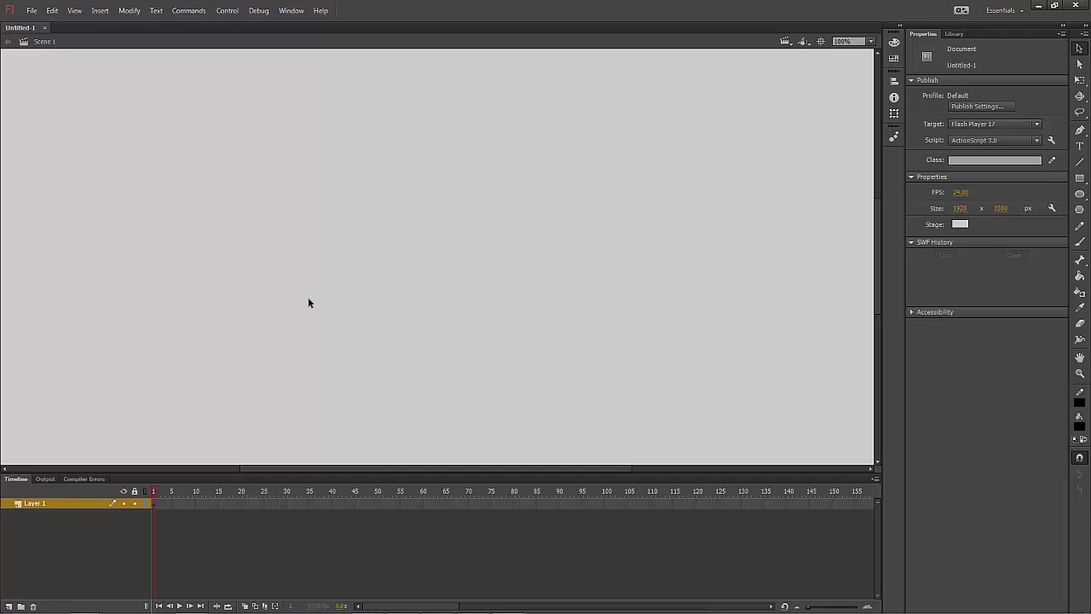
mouse_move(183, 130)
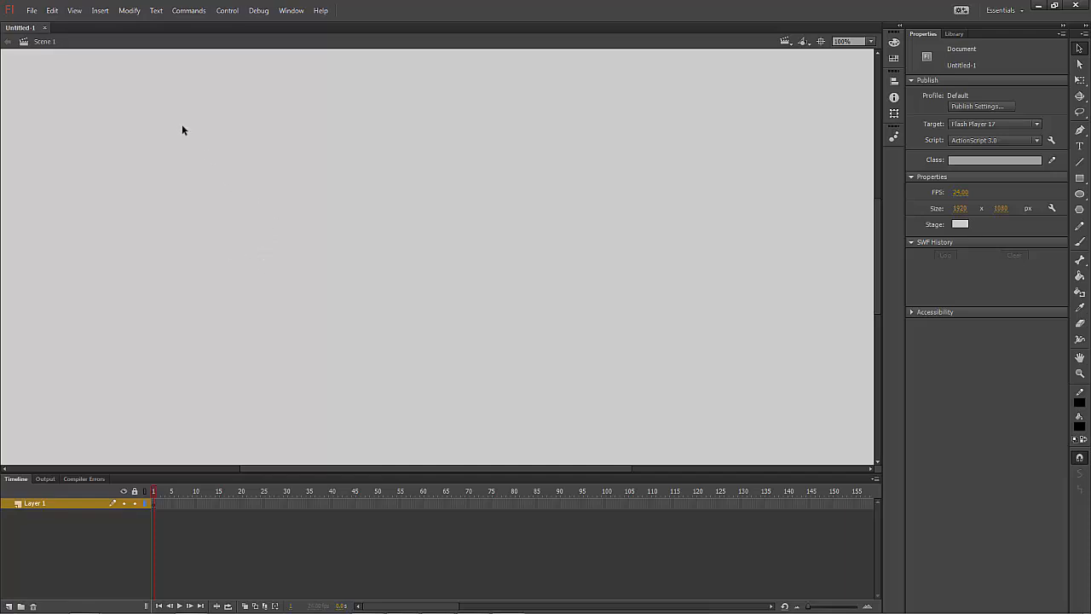
left_click(99, 10)
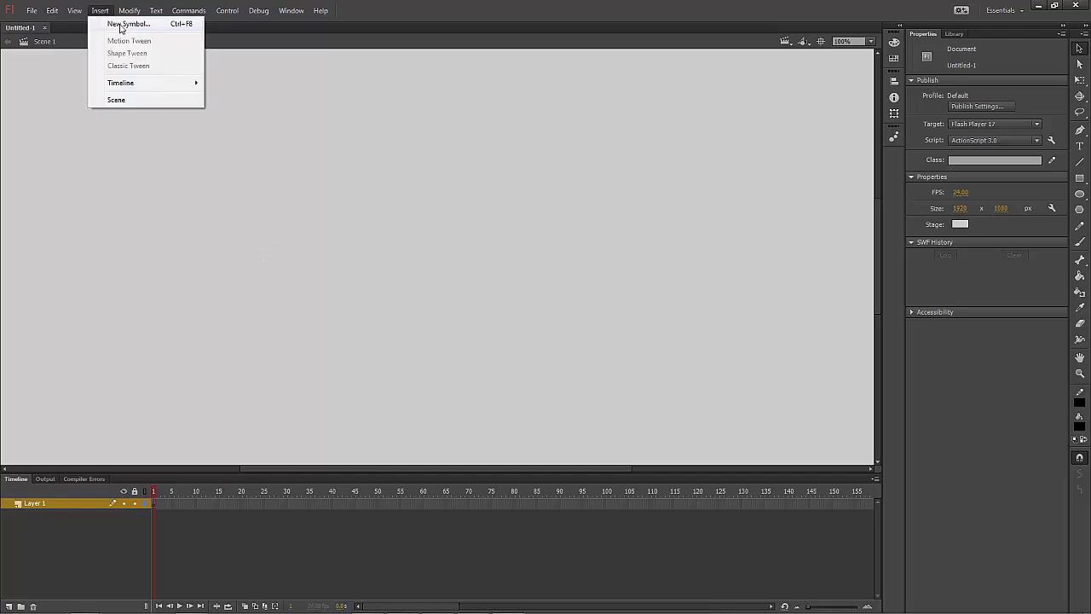
left_click(130, 24)
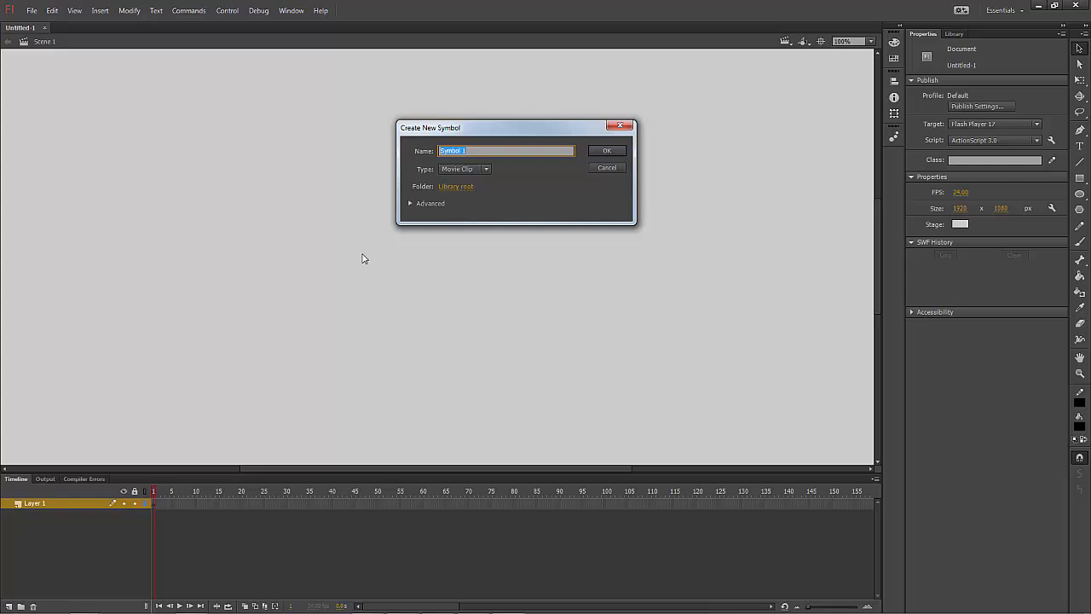
type("Spaceman")
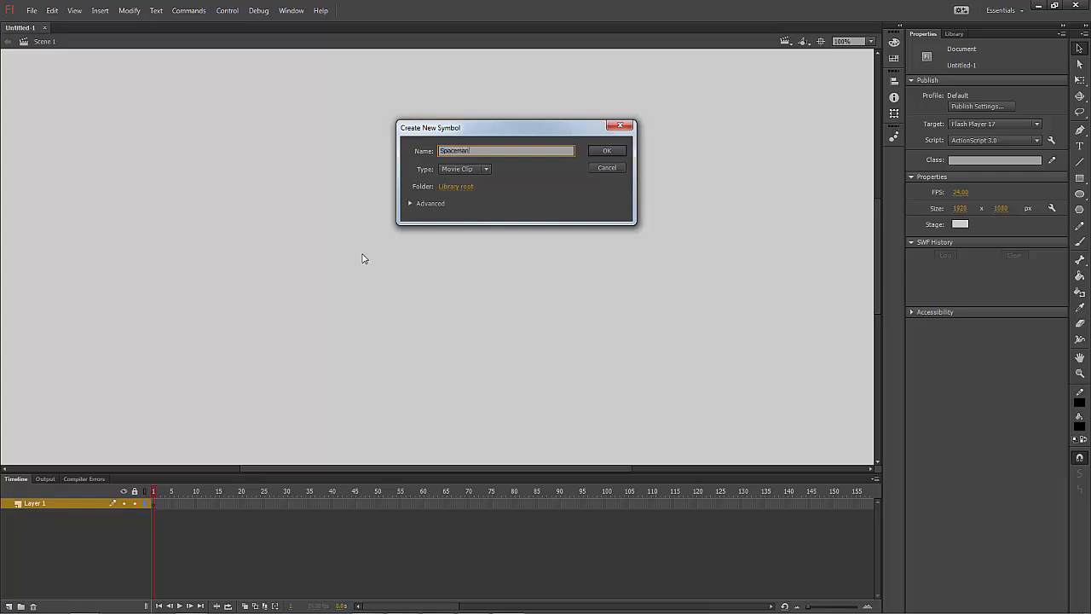
left_click(607, 150)
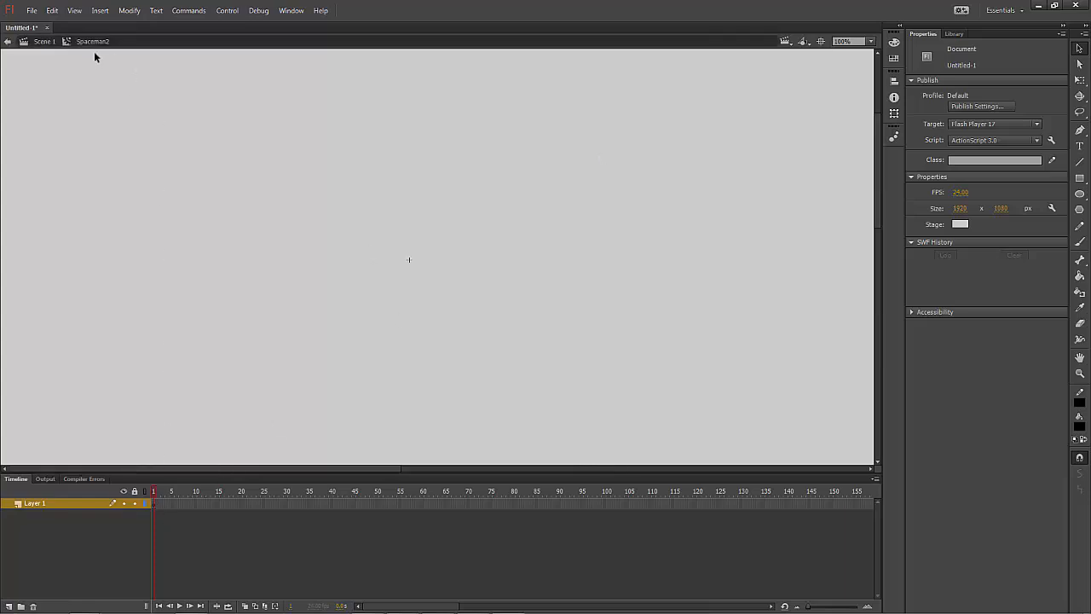
mouse_move(65, 77)
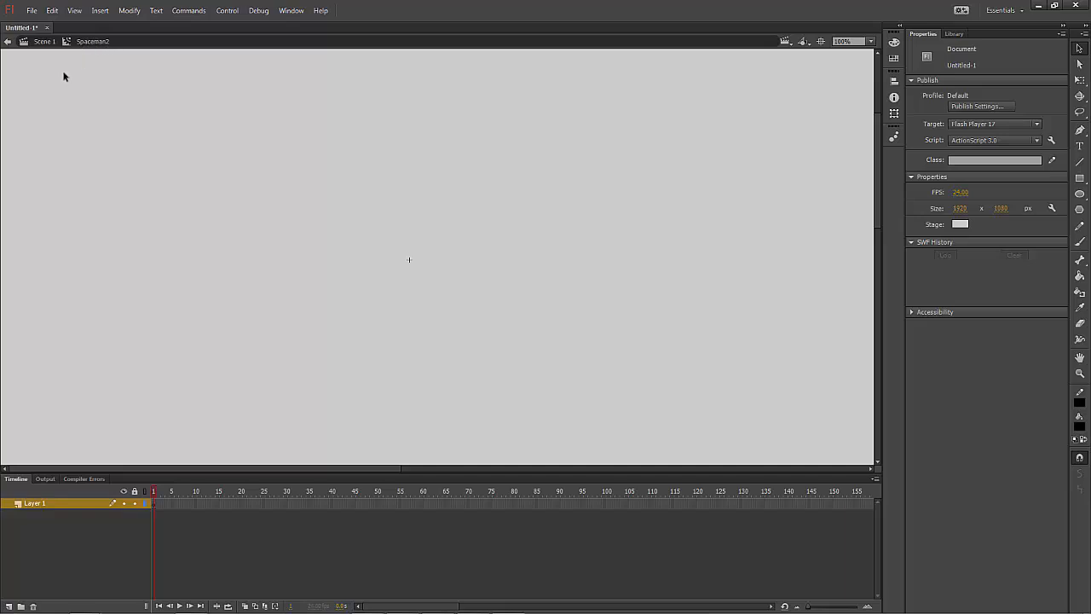
Import the Young Boy walk SWF into the Spaceman2 symbol and fit the view.
left_click(31, 10)
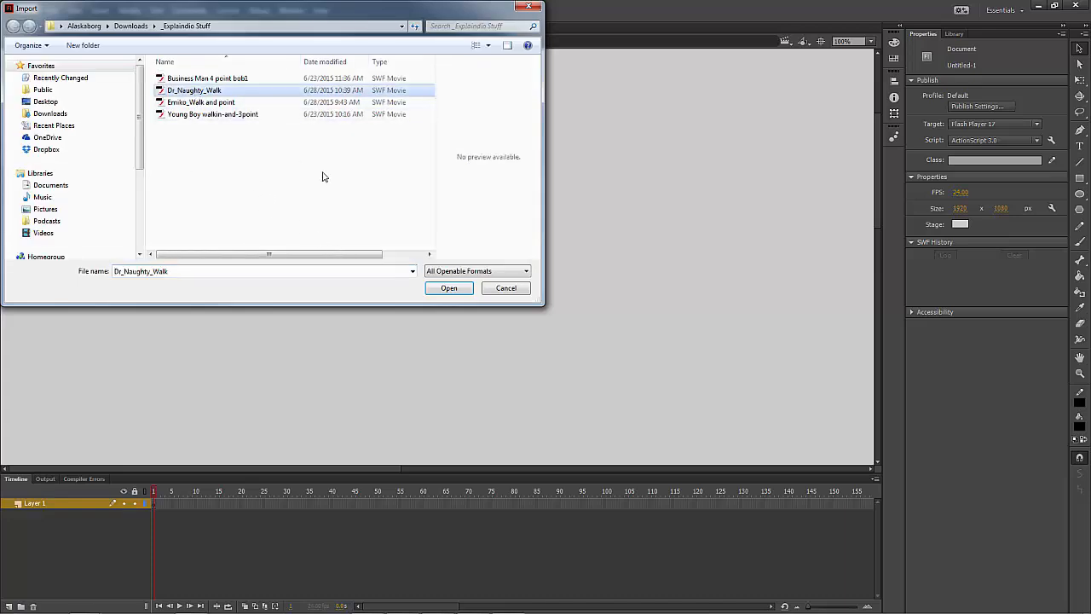
mouse_move(226, 164)
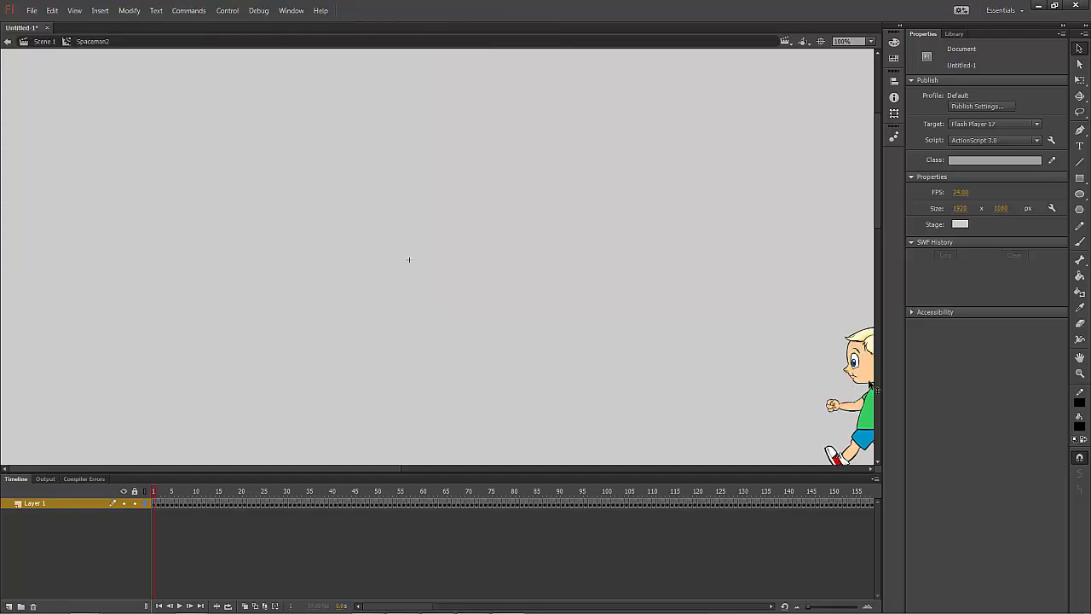
mouse_move(877, 48)
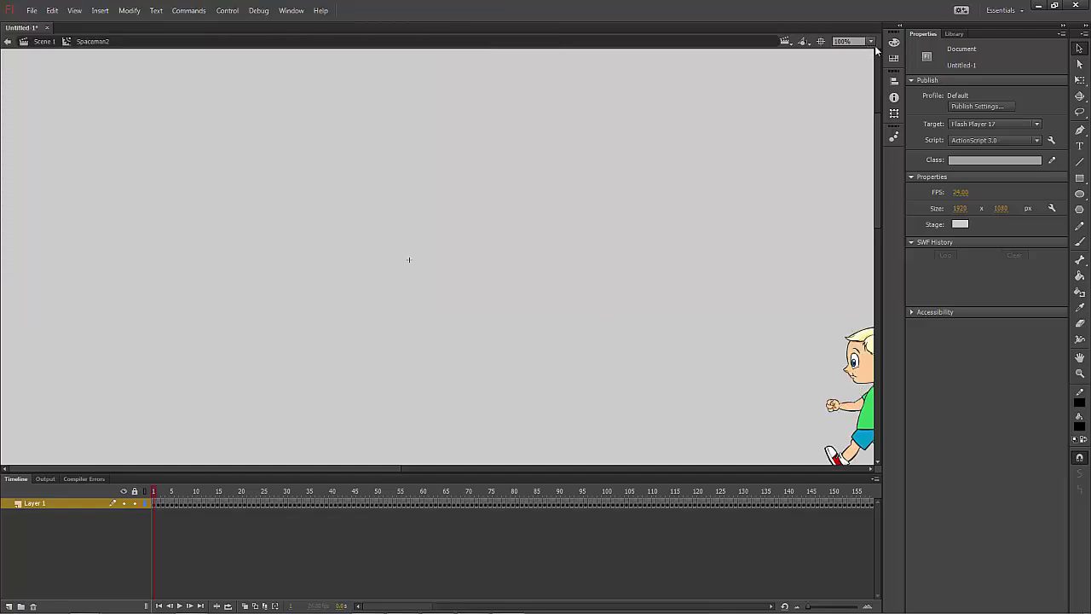
left_click(870, 41)
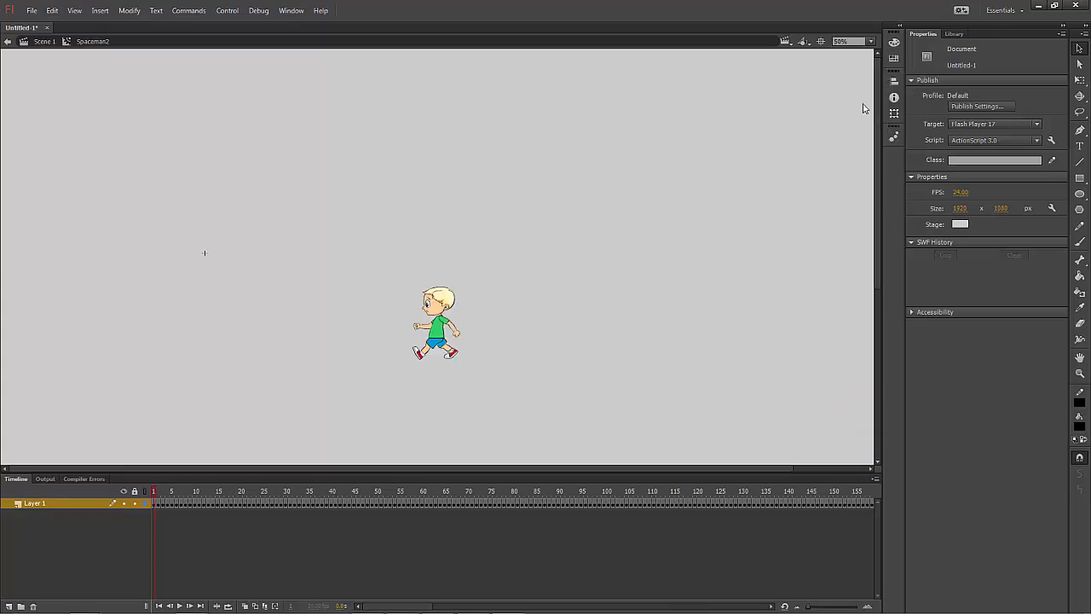
mouse_move(157, 123)
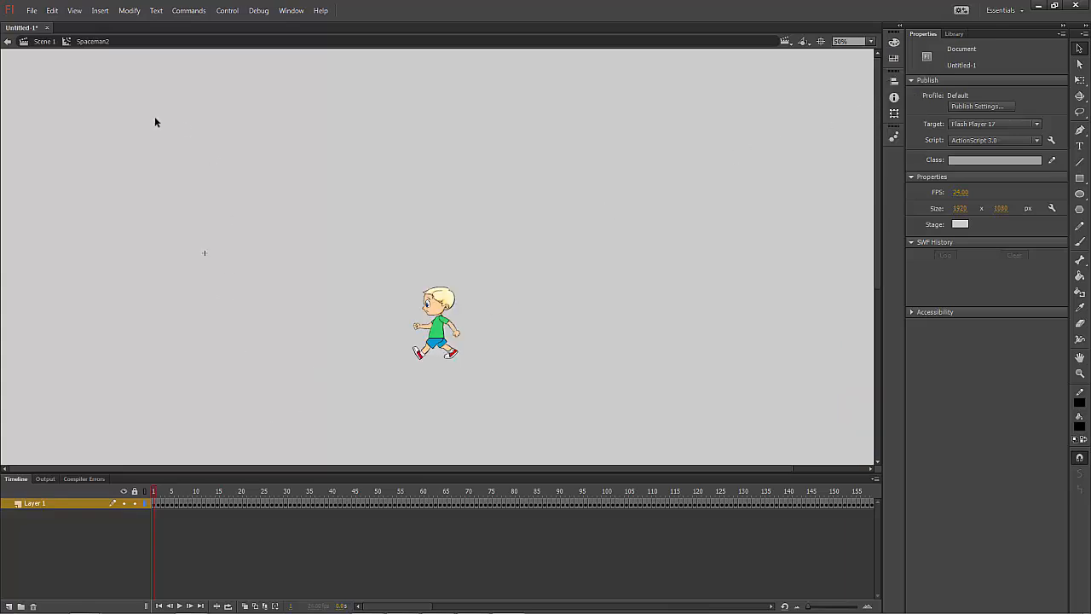
mouse_move(235, 158)
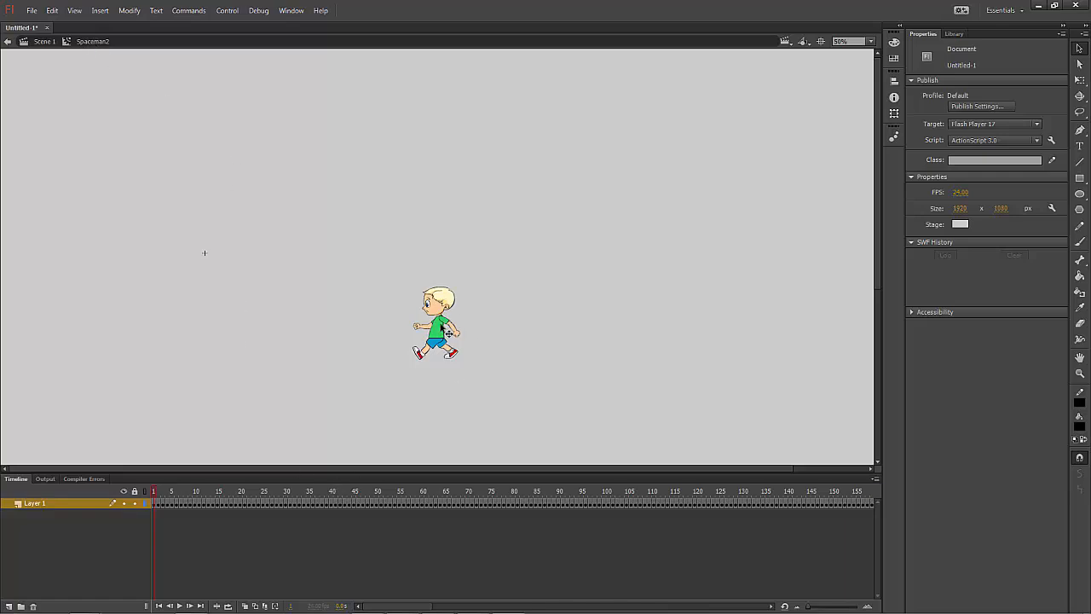
Return to Scene 1 and drag a Spaceman2 instance from the Library onto the stage.
left_click(45, 41)
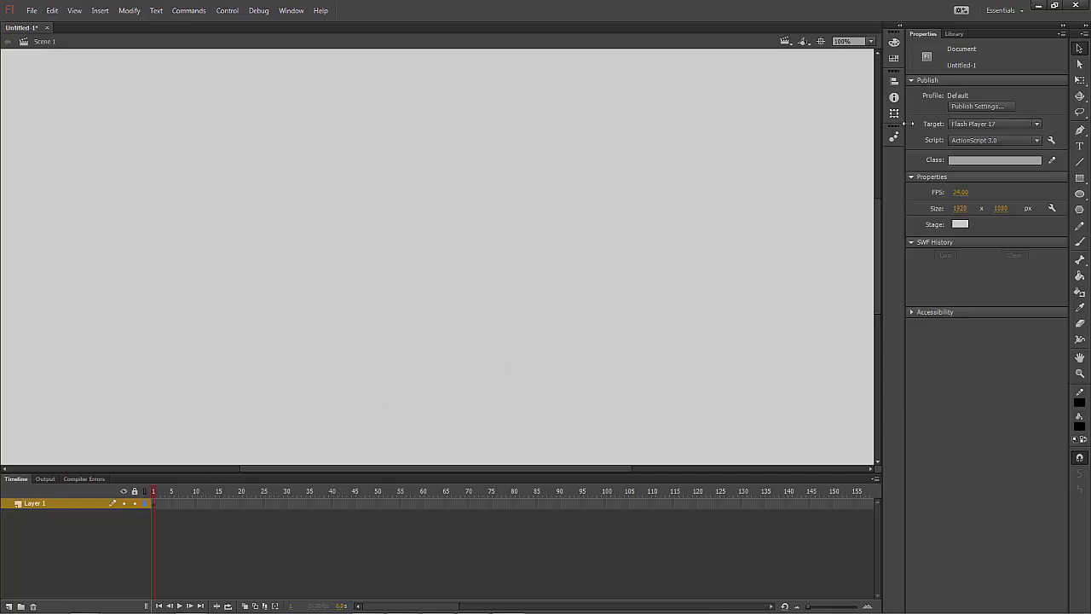
left_click(953, 34)
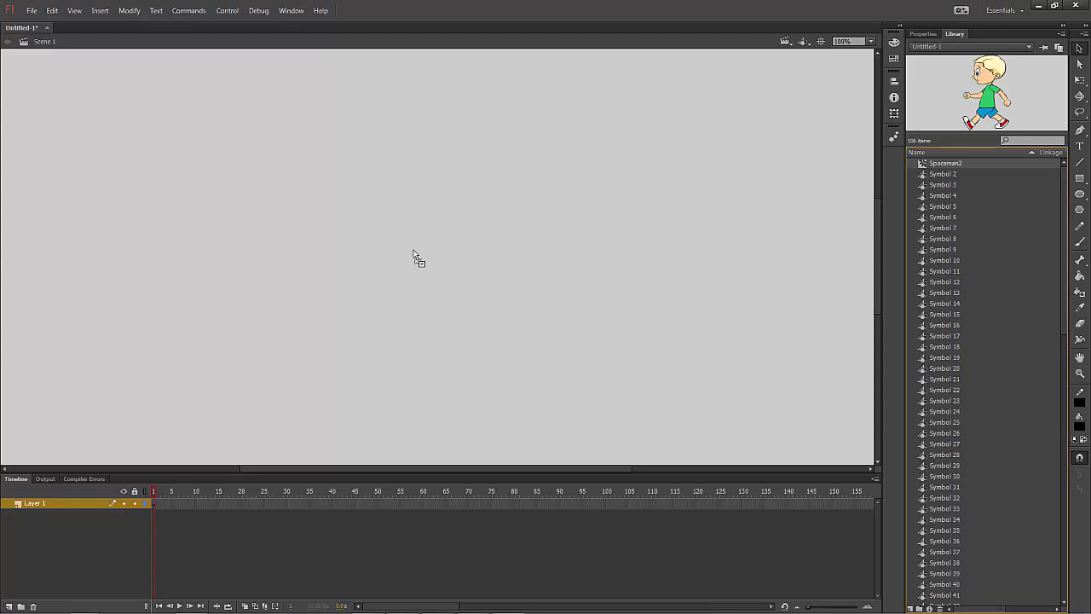
left_click_drag(985, 92, 412, 249)
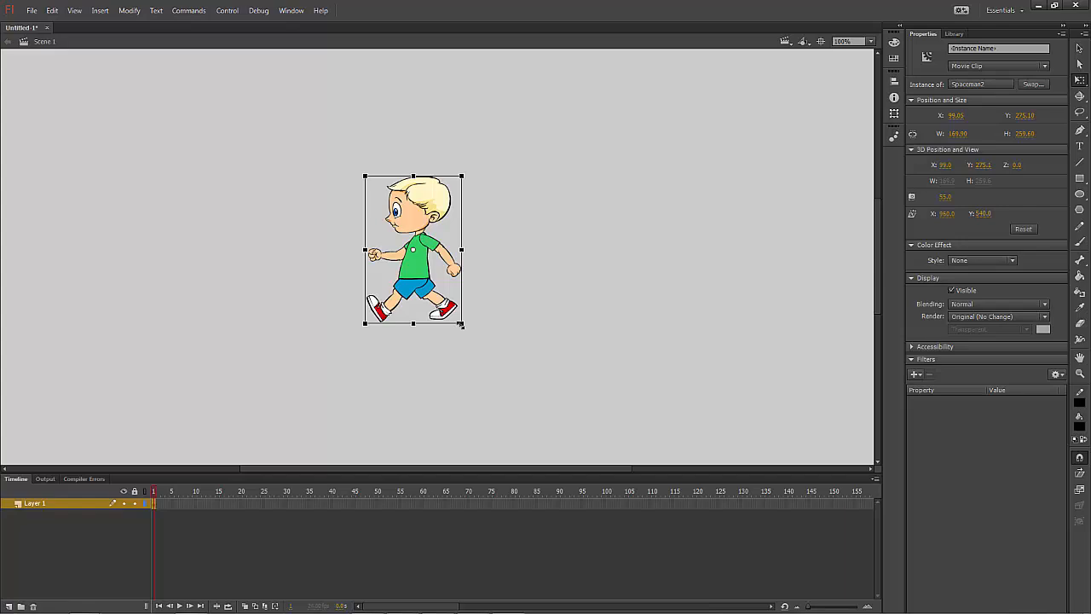
Enlarge the walking boy and check him in a test-movie run.
left_click_drag(464, 324, 525, 418)
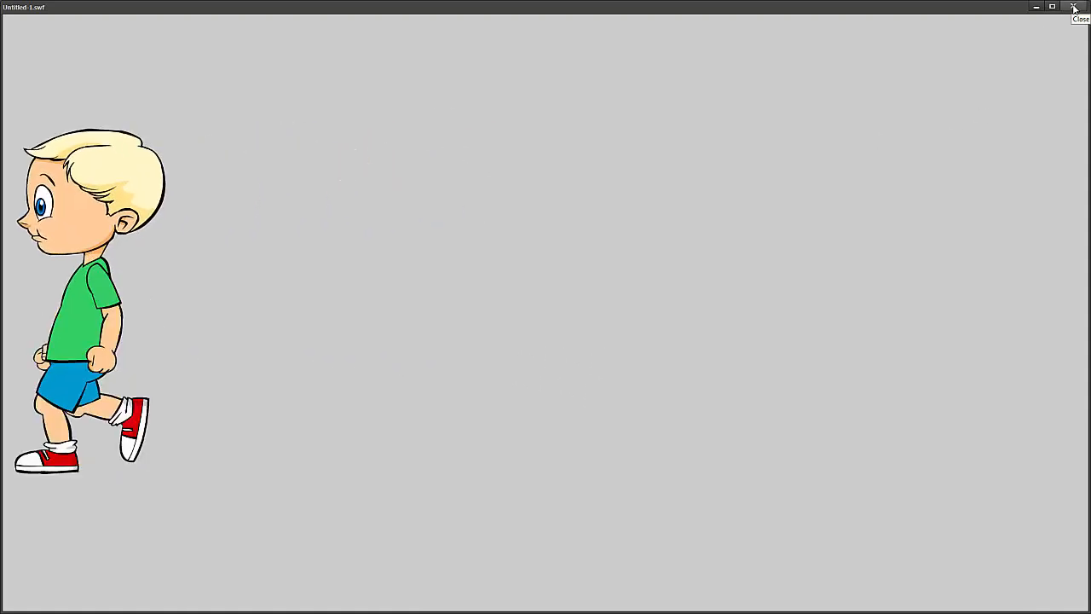
left_click(1074, 7)
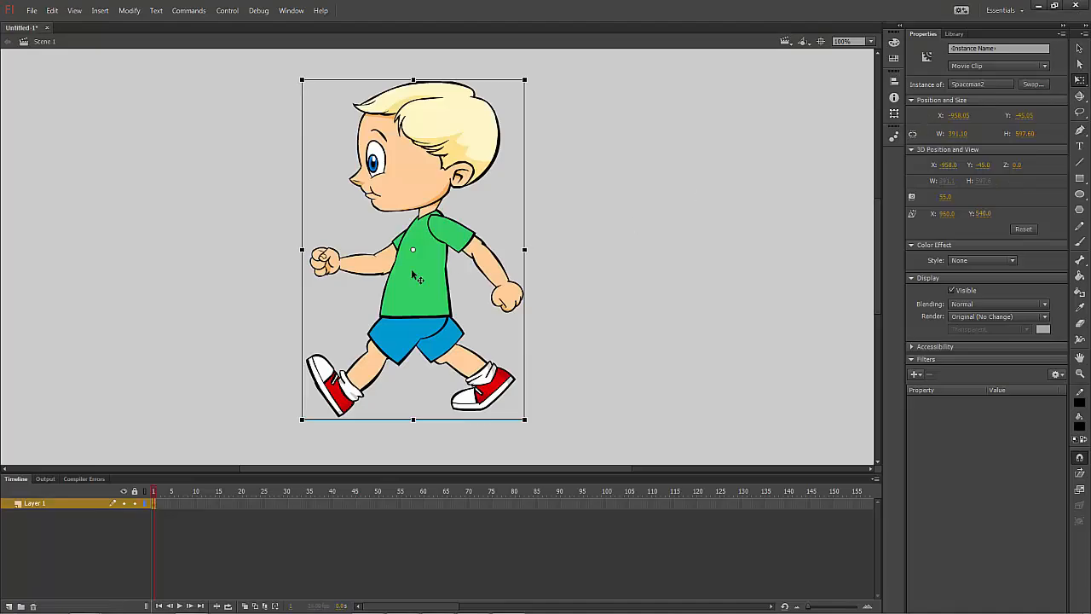
Move the boy to the right and shrink him into the stage's lower right area.
left_click_drag(413, 252, 689, 271)
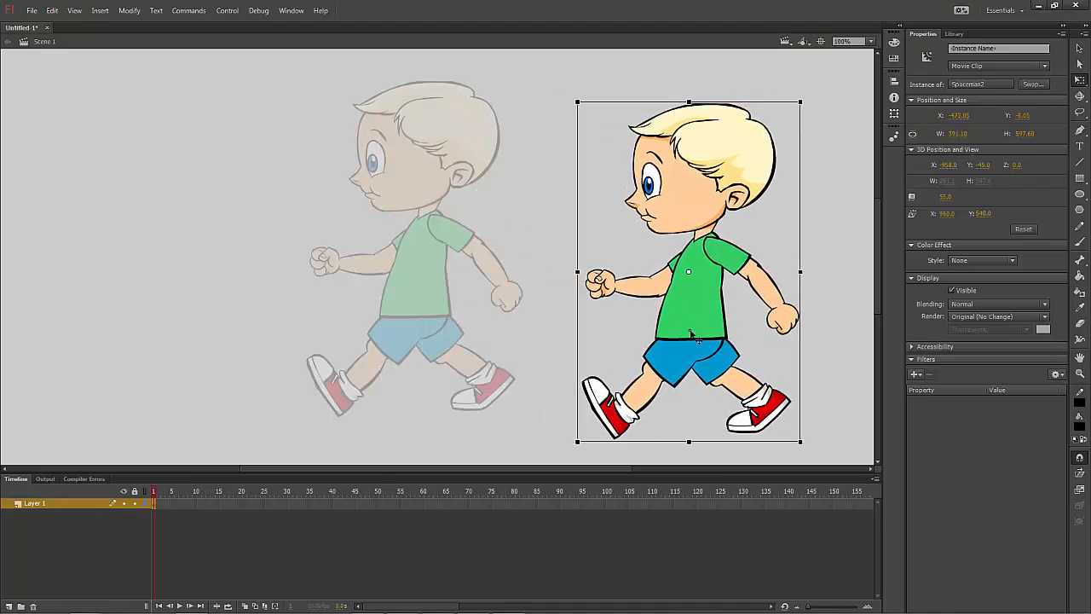
left_click_drag(688, 271, 754, 266)
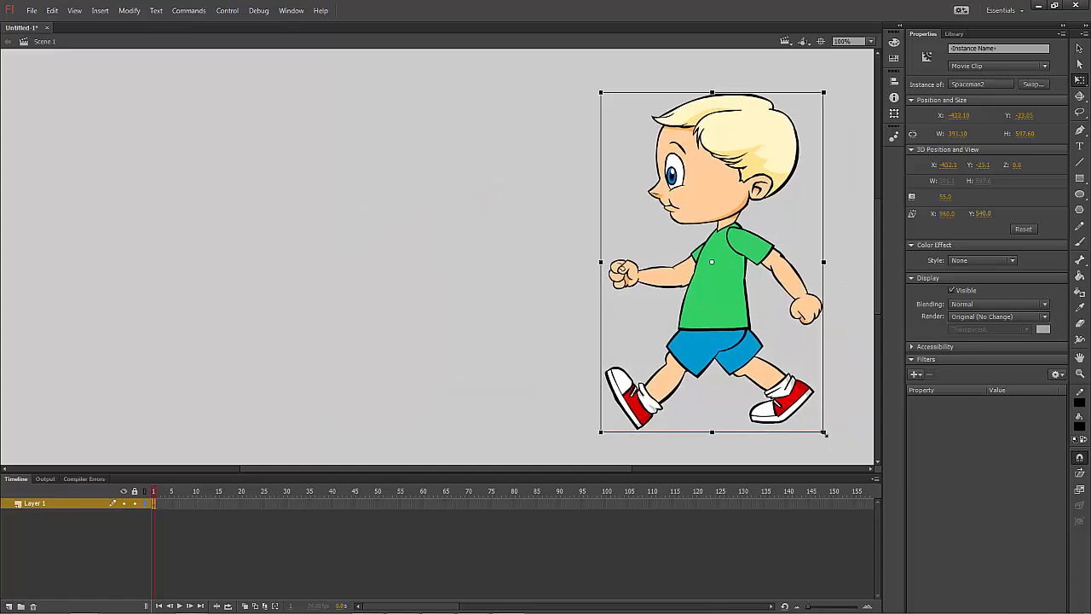
left_click_drag(822, 435, 778, 363)
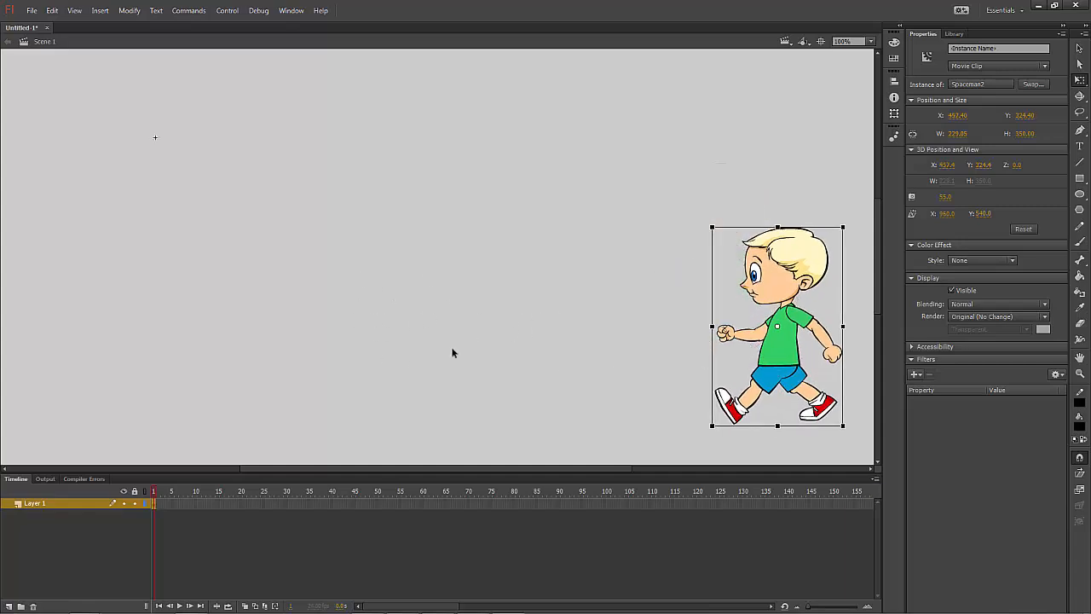
mouse_move(612, 286)
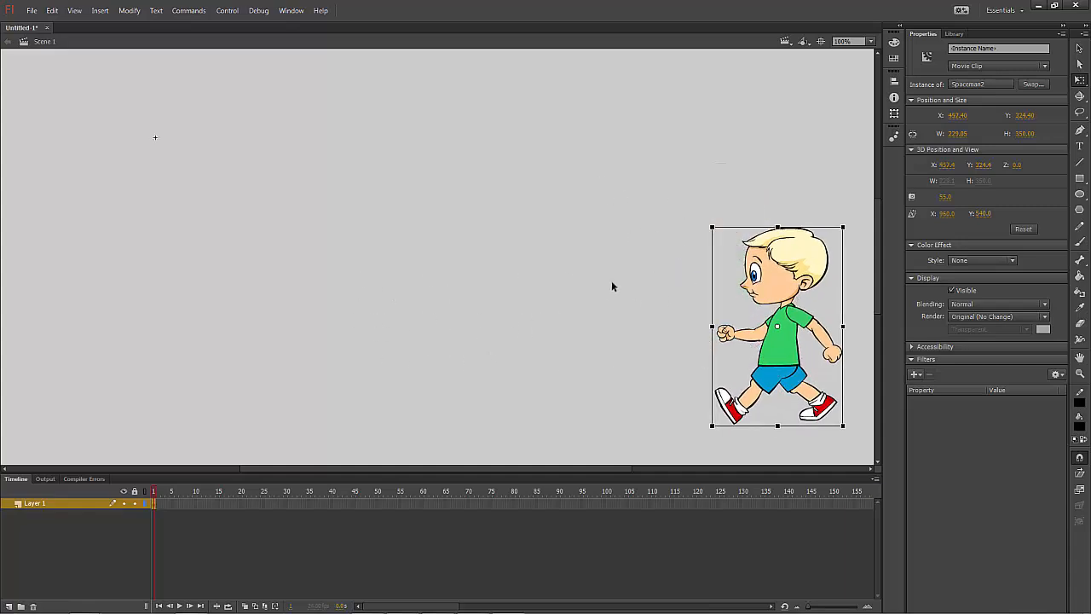
mouse_move(491, 307)
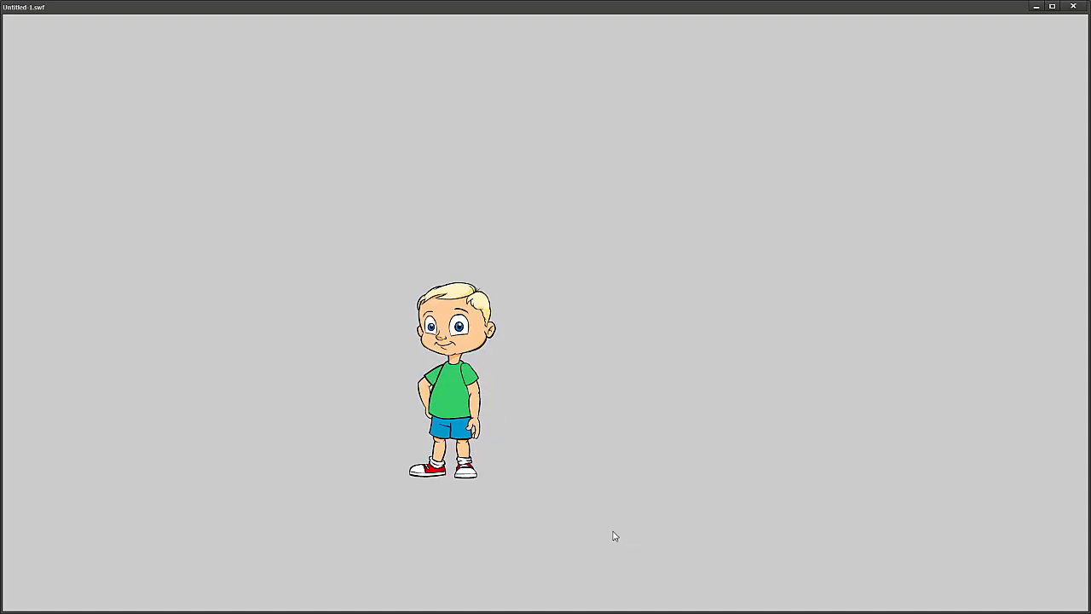
mouse_move(450, 389)
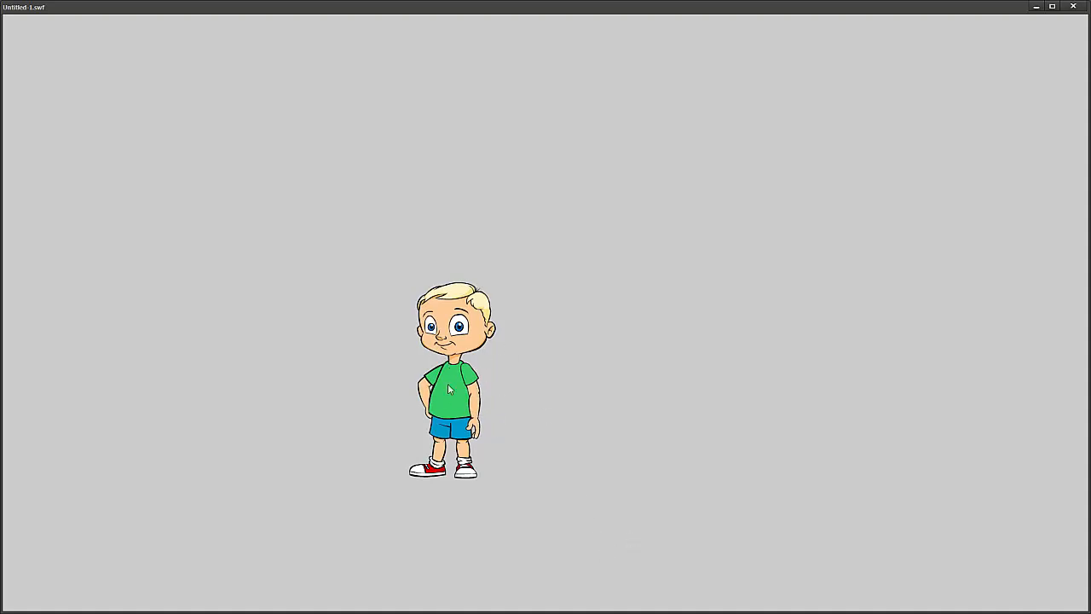
mouse_move(843, 250)
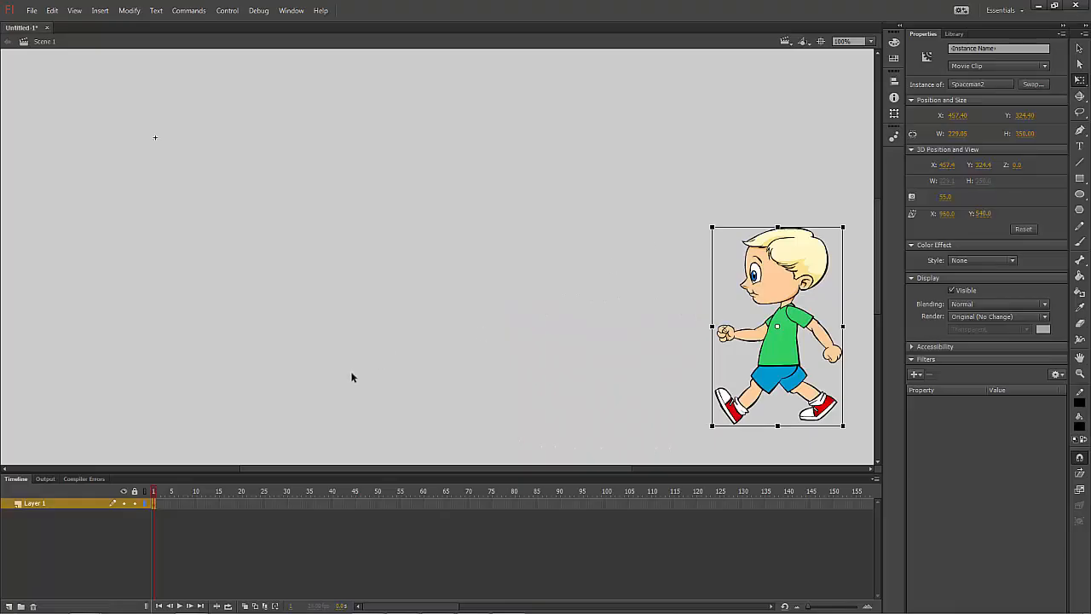
Export the movie as a SWF named YoungBuck7 in the _Convert2VFS folder.
left_click(31, 10)
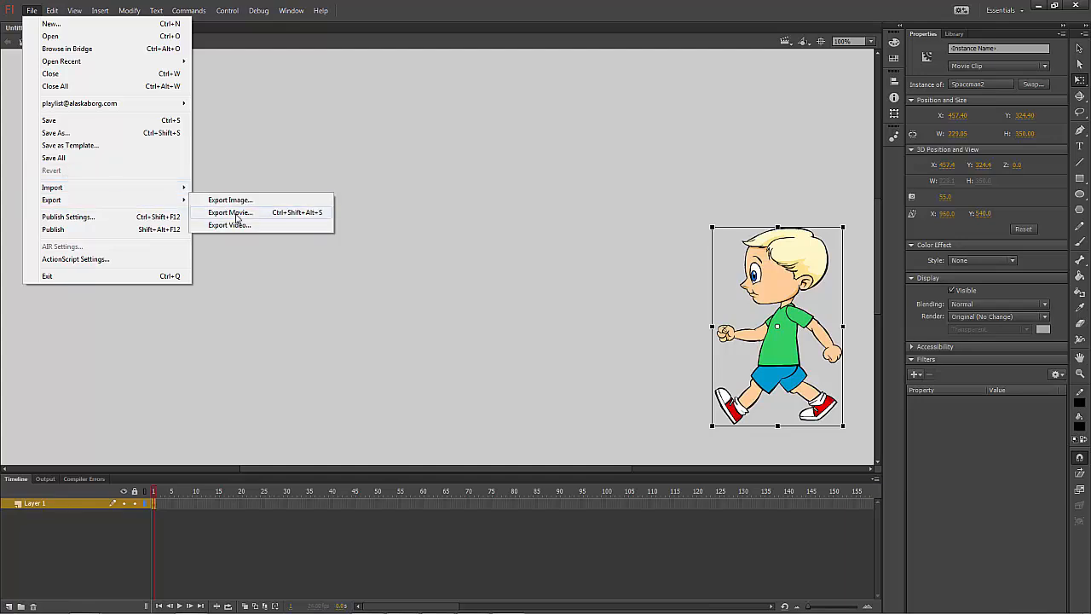
left_click(230, 212)
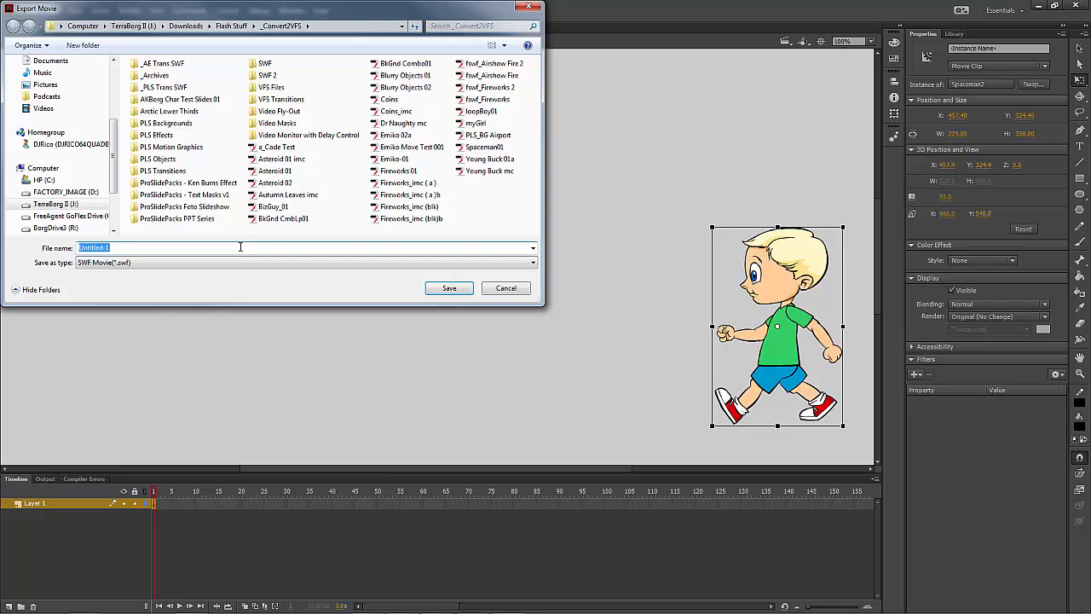
type("YoungBuck")
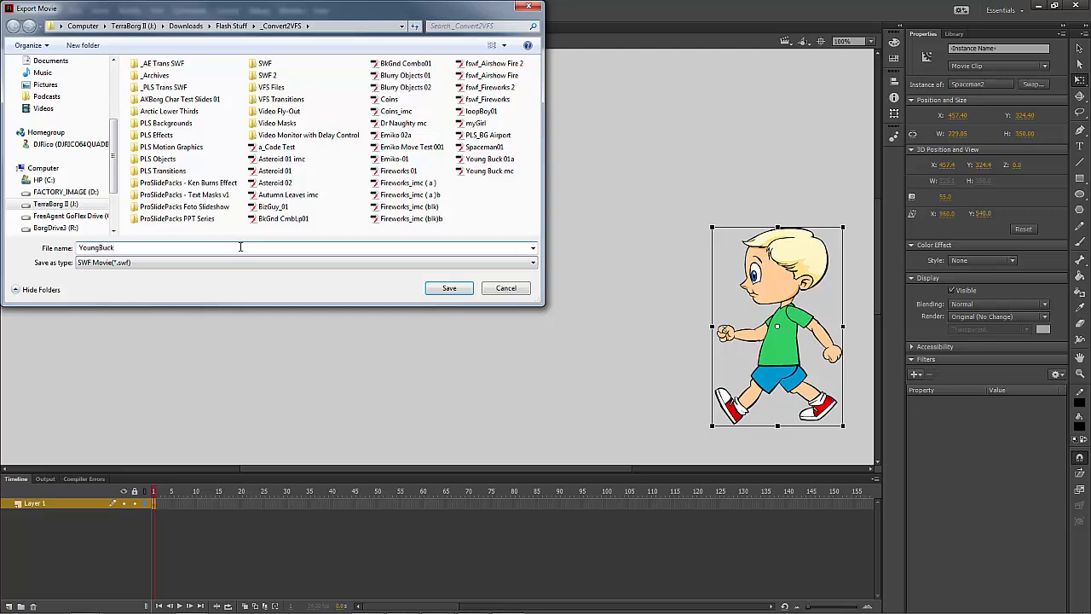
type("7")
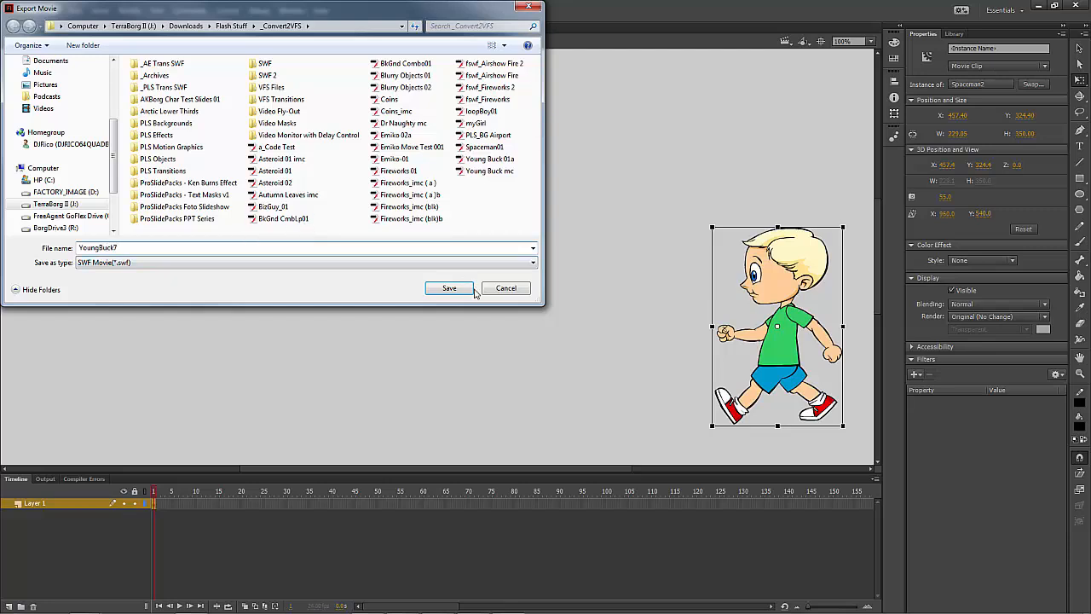
left_click(450, 287)
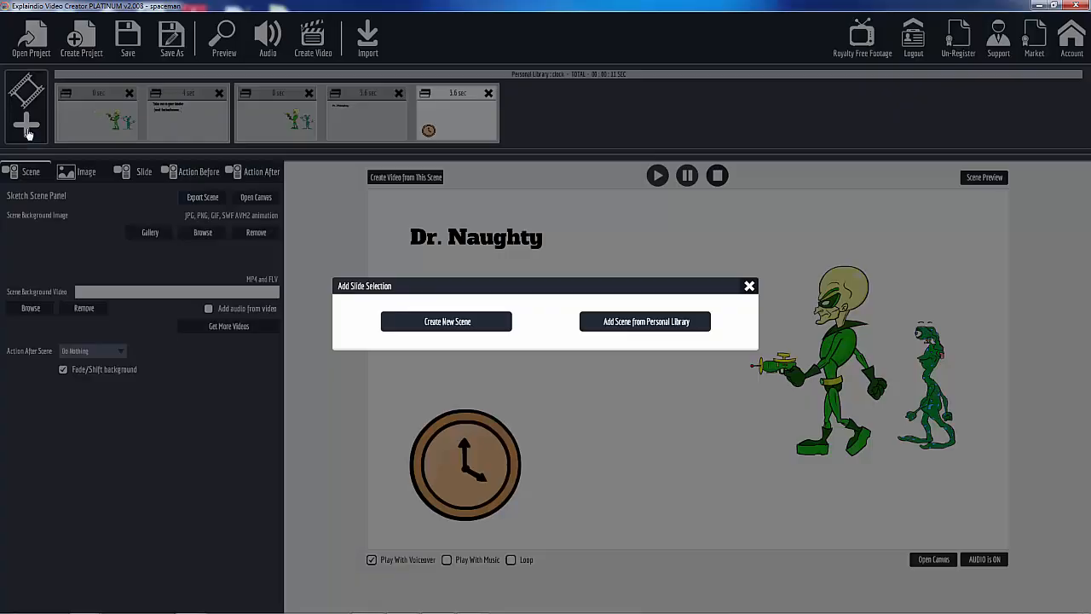
Import the YoungBuck7 walking boy animation onto a new scene and place it at lower left.
left_click(447, 320)
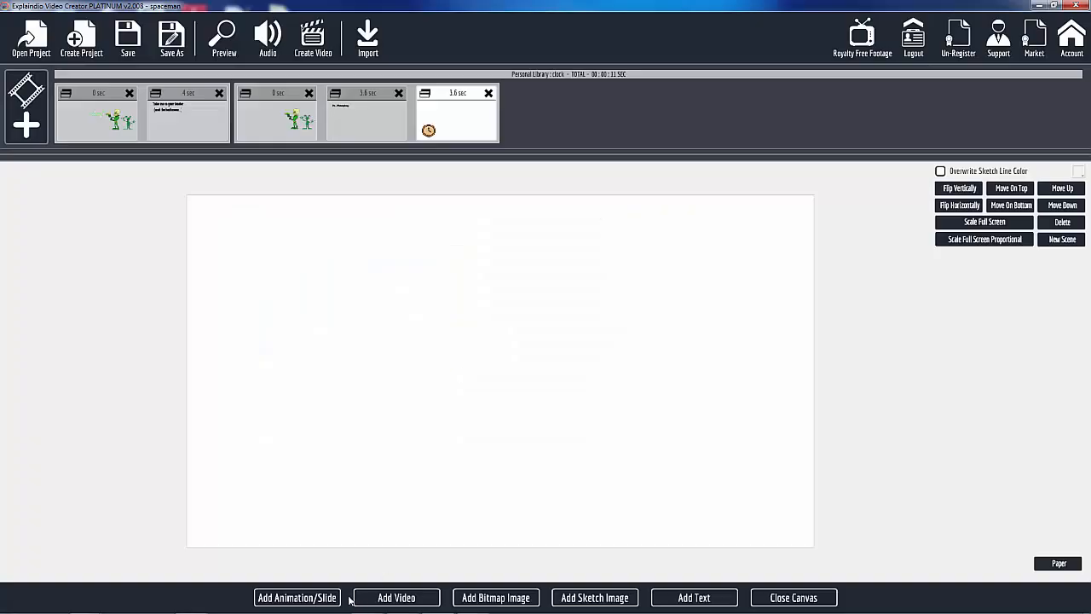
left_click(594, 596)
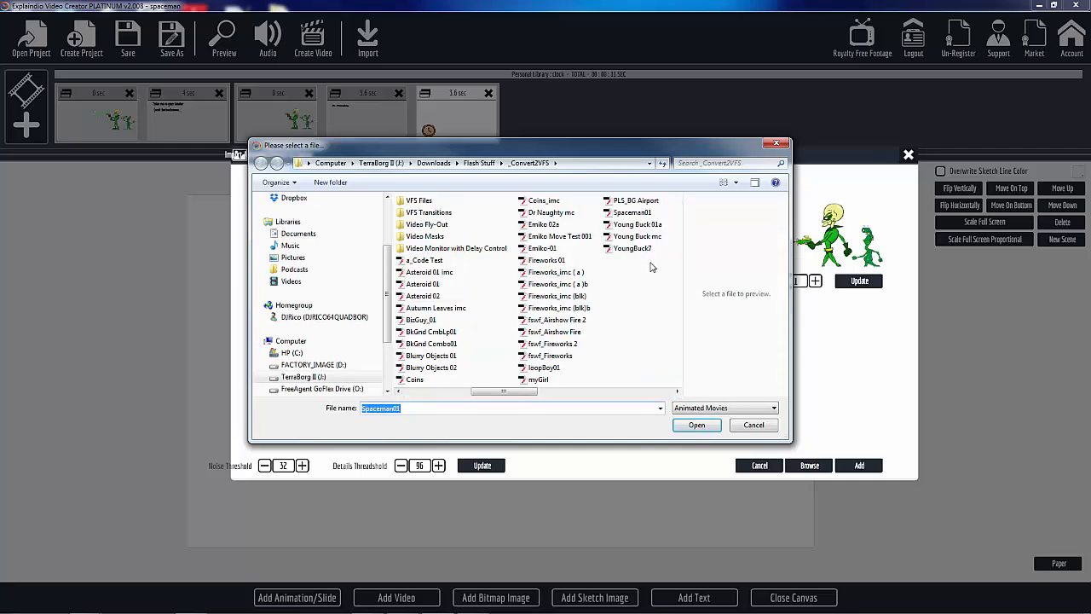
left_click(696, 425)
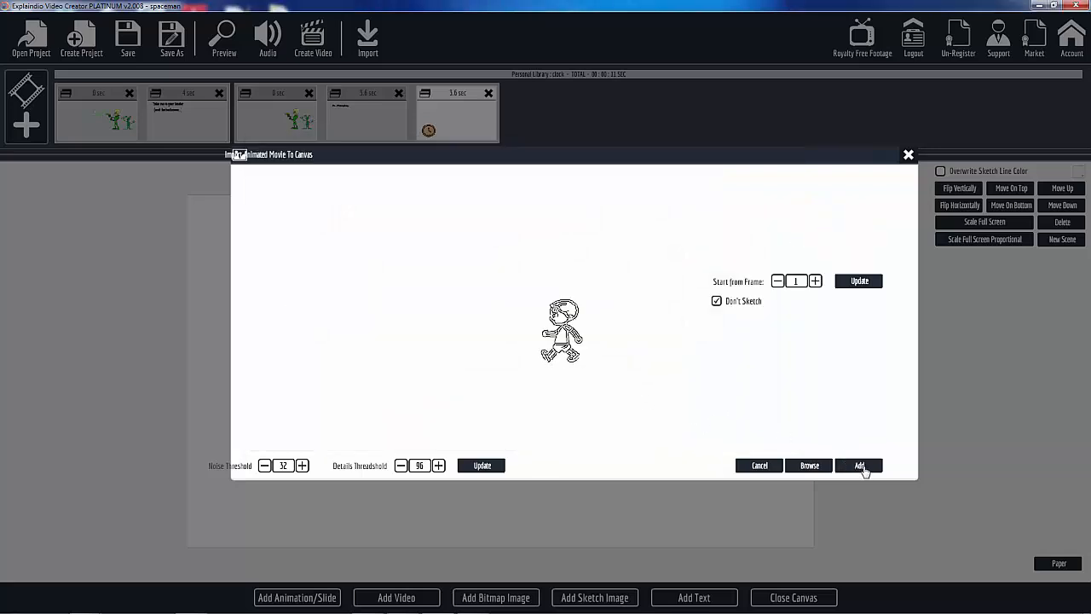
left_click(859, 466)
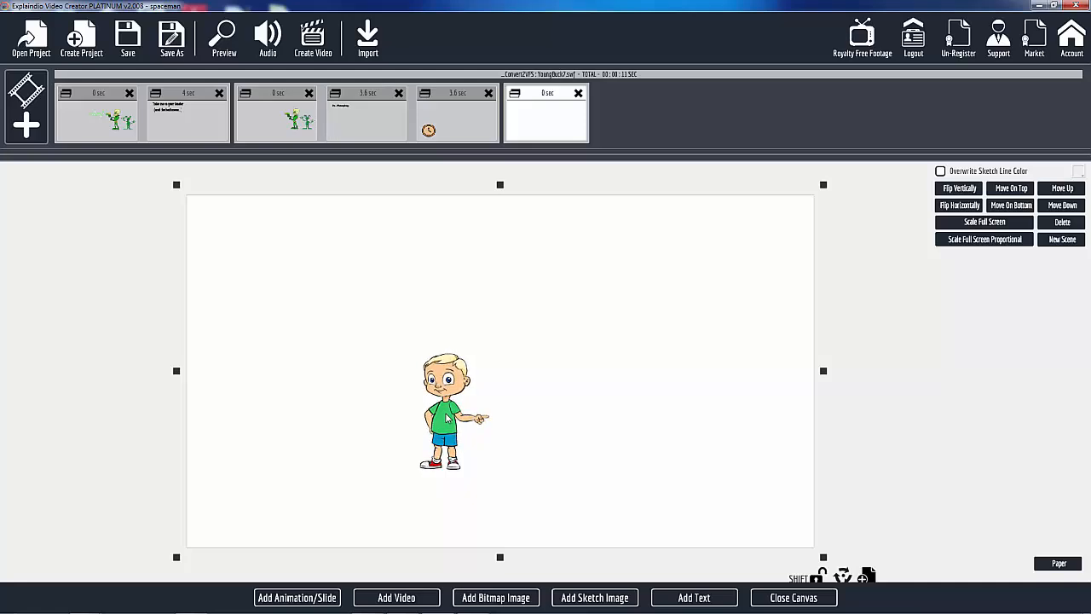
left_click_drag(440, 416, 263, 416)
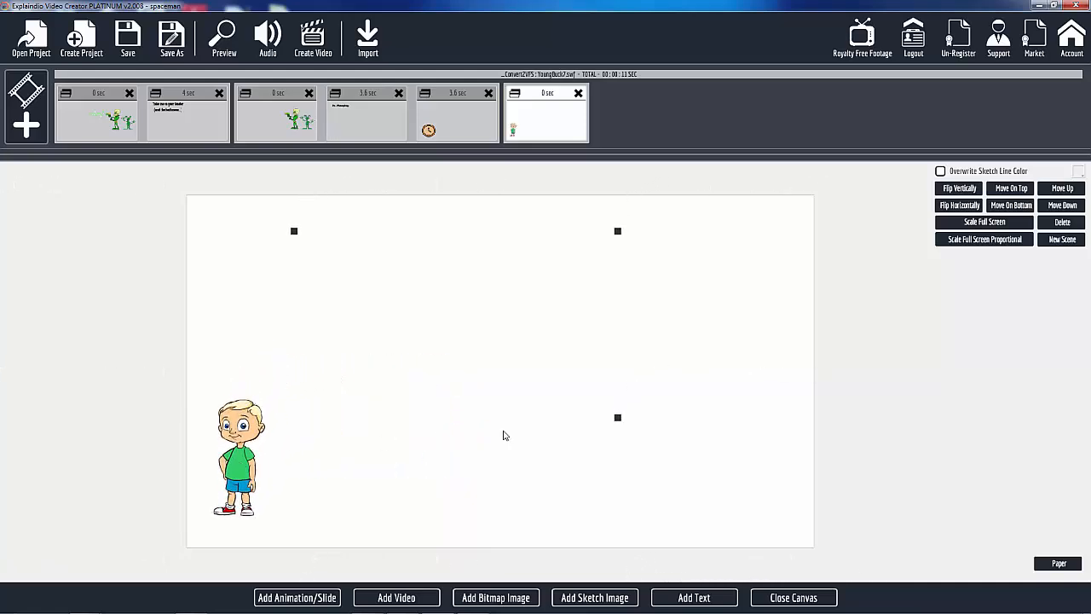
mouse_move(917, 382)
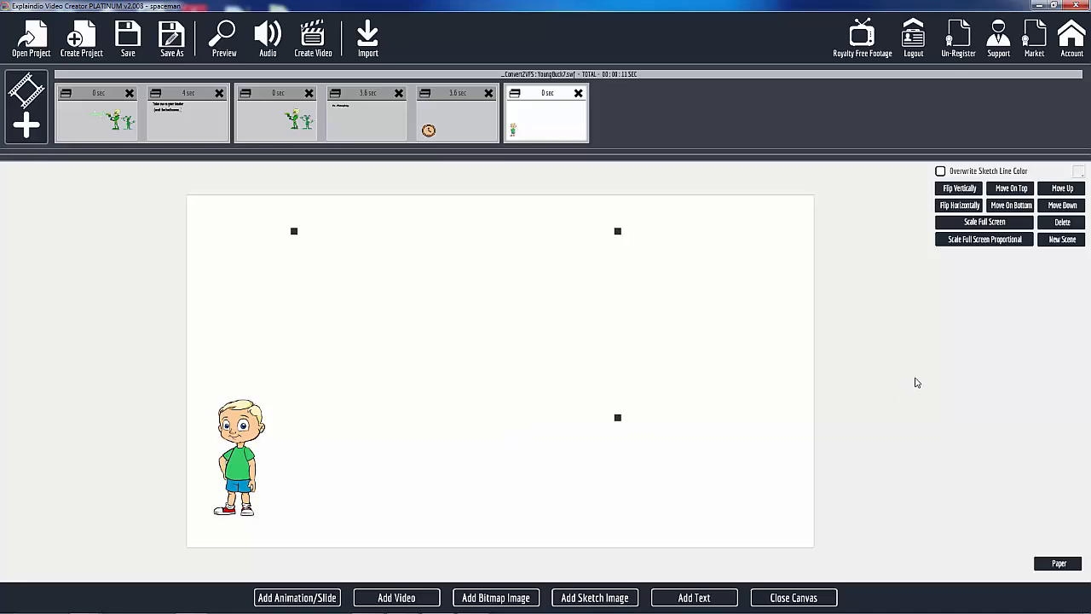
Add a bold 'Young Buck Yo!' text title and move it toward the upper left.
left_click(694, 597)
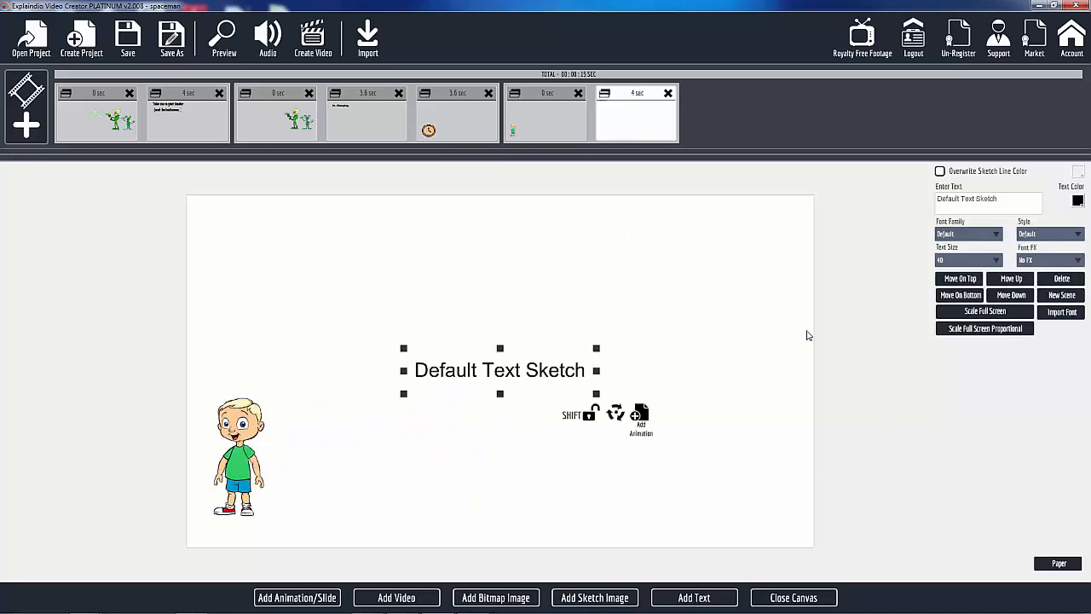
triple_click(987, 198)
type("Young")
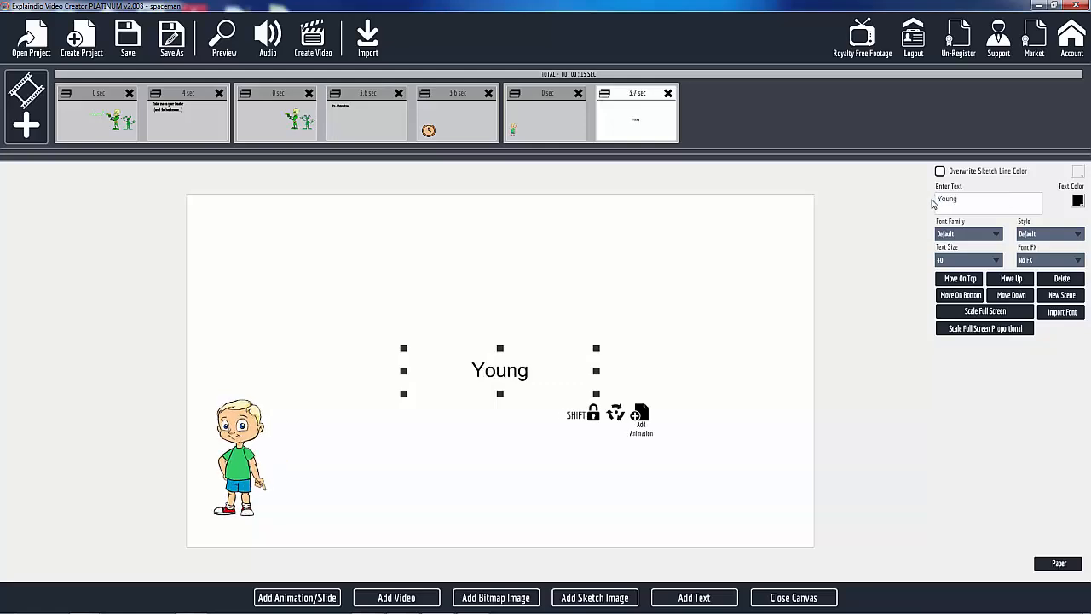
type("Buck")
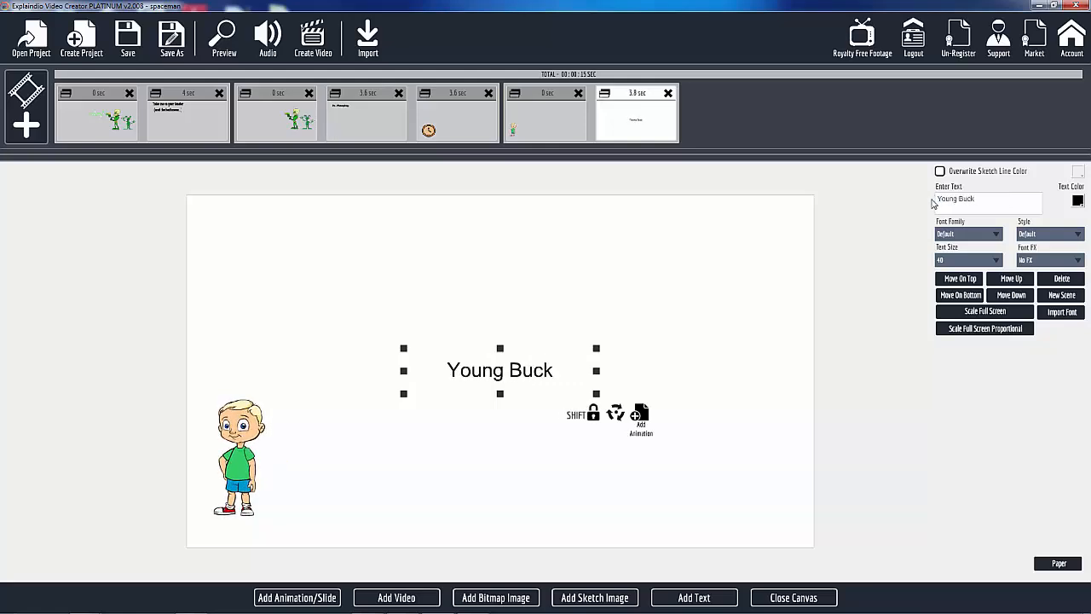
type("Yo!")
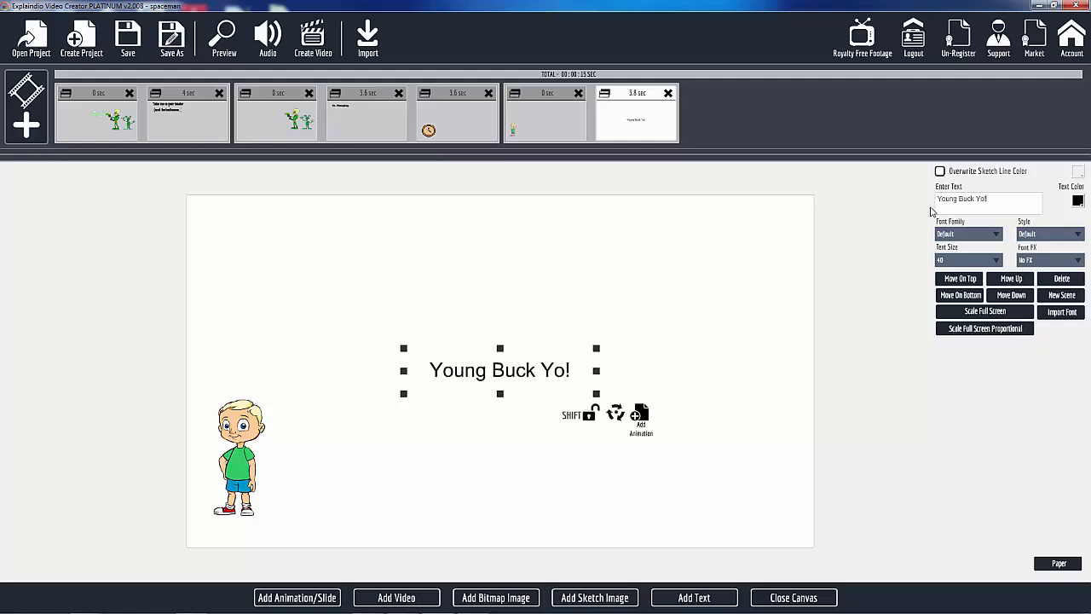
left_click(969, 234)
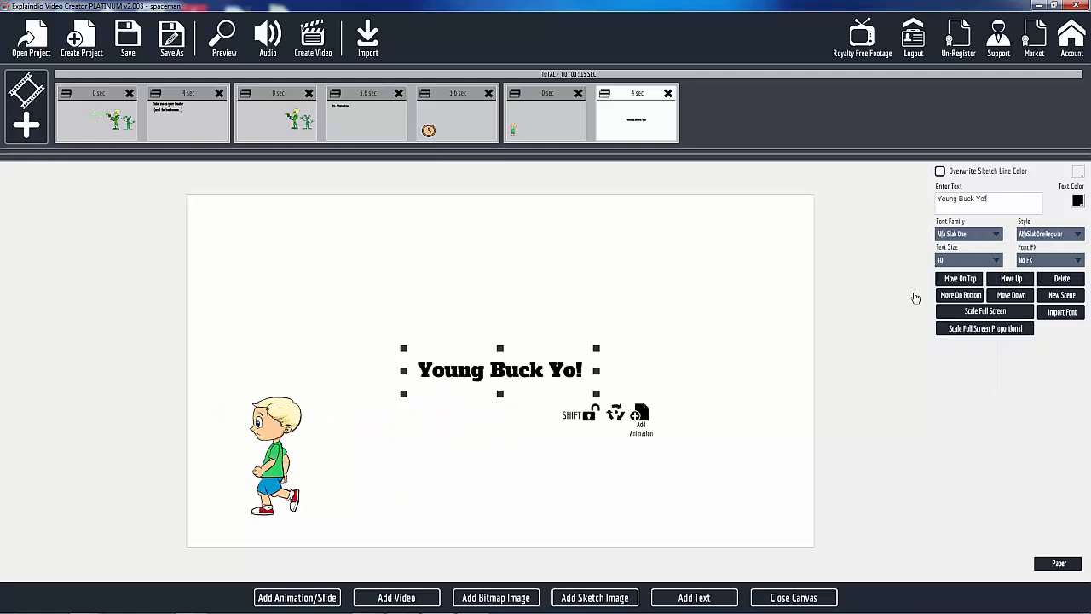
left_click_drag(501, 368, 305, 281)
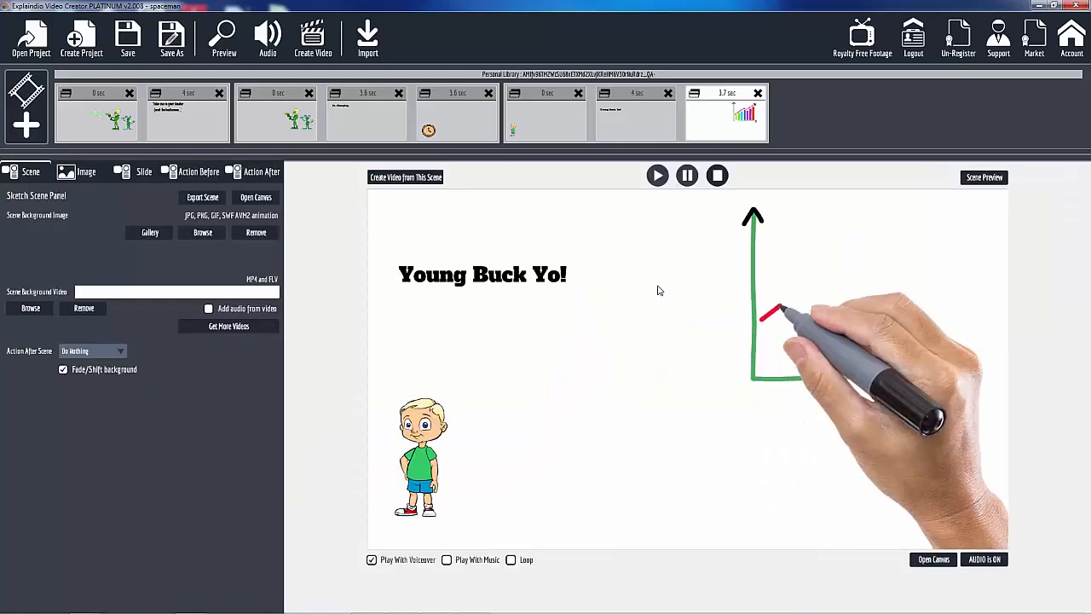
Preview the scene with title, boy and bar chart, then close the preview window.
left_click(985, 178)
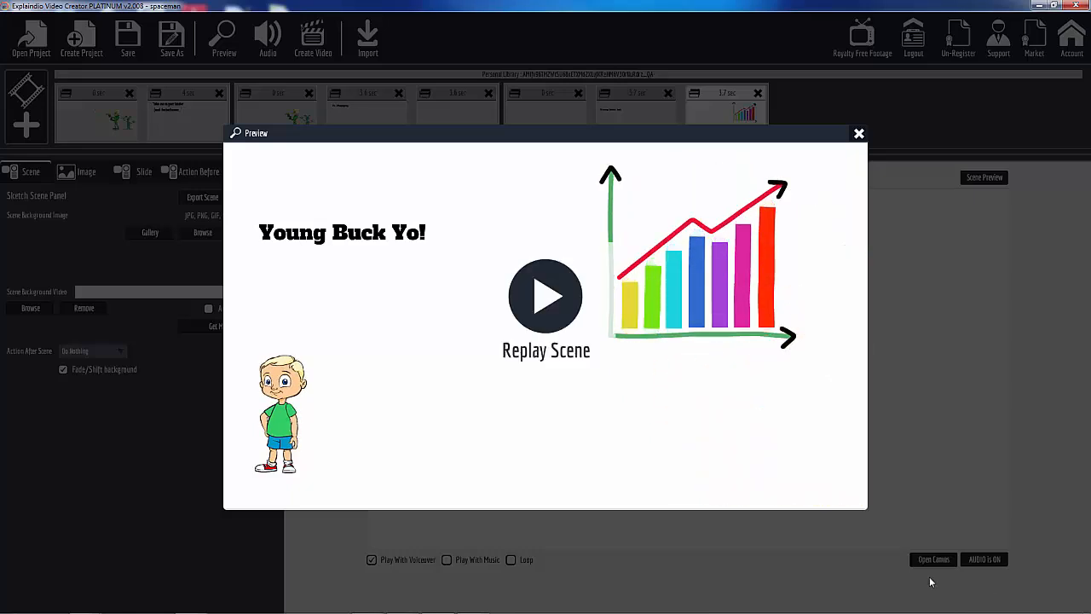
left_click(546, 297)
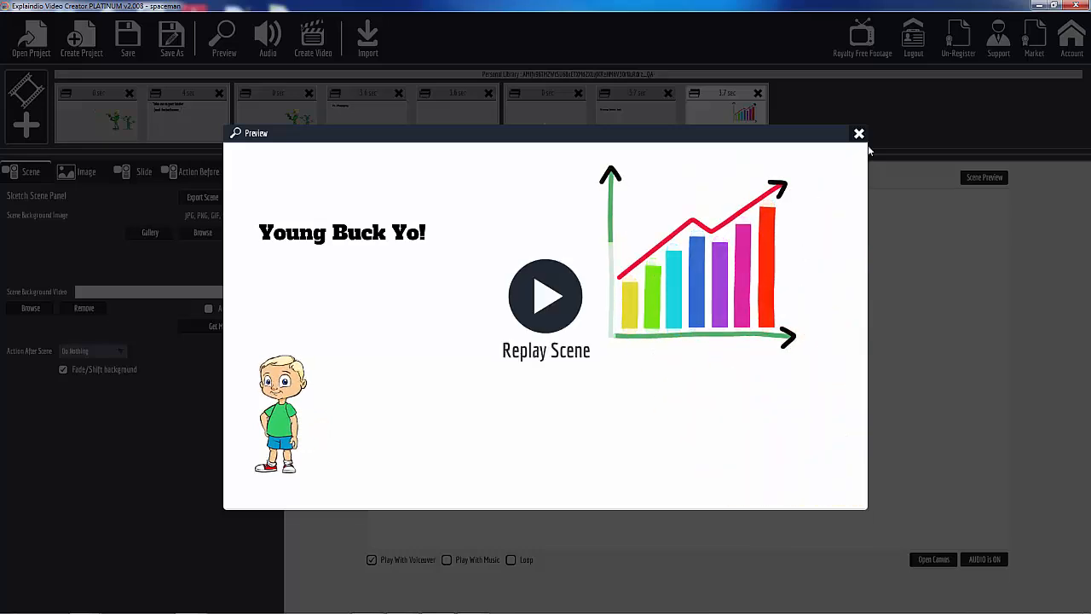
left_click(860, 133)
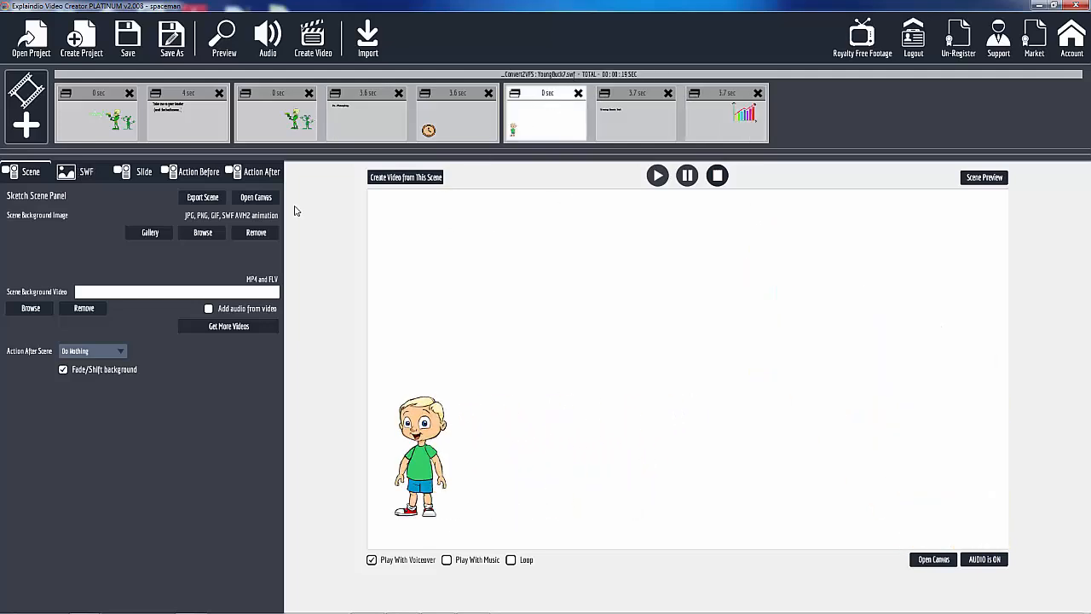
Show the boy's animated-movie settings and run another scene preview.
left_click(85, 171)
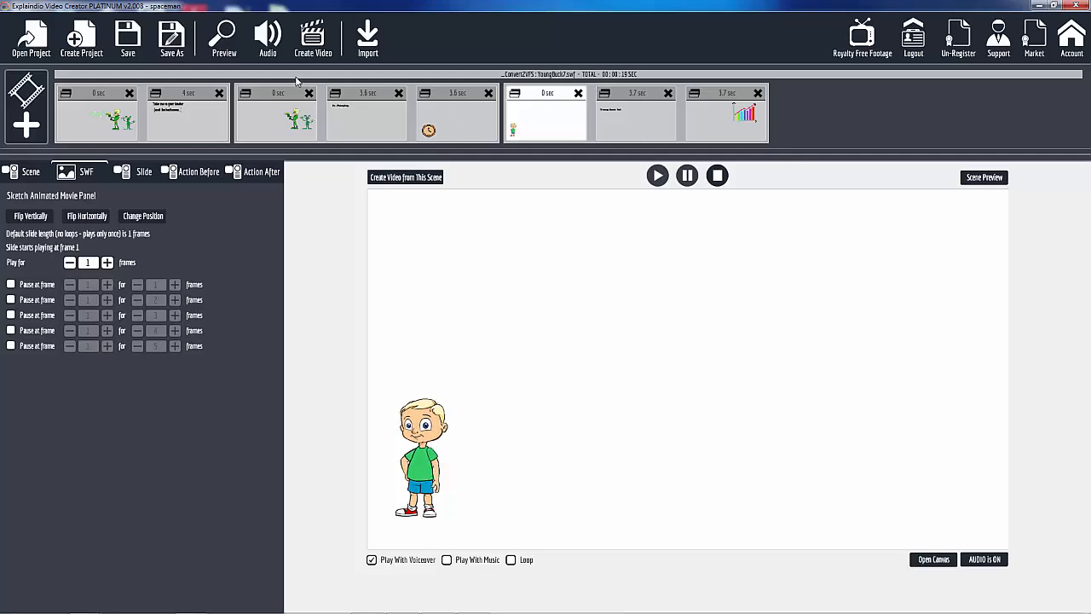
left_click(984, 177)
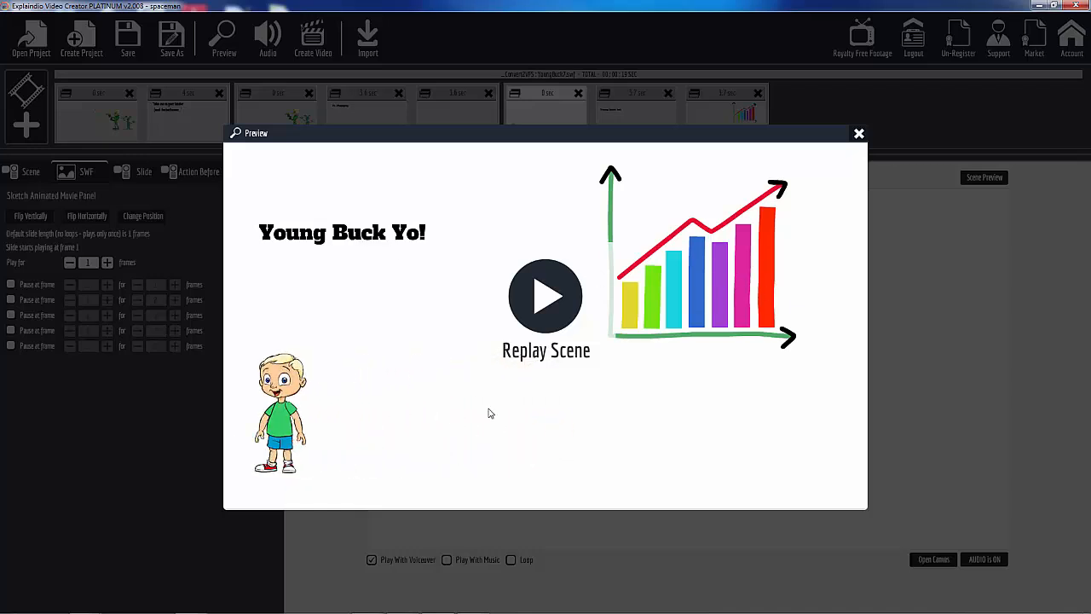
left_click(859, 133)
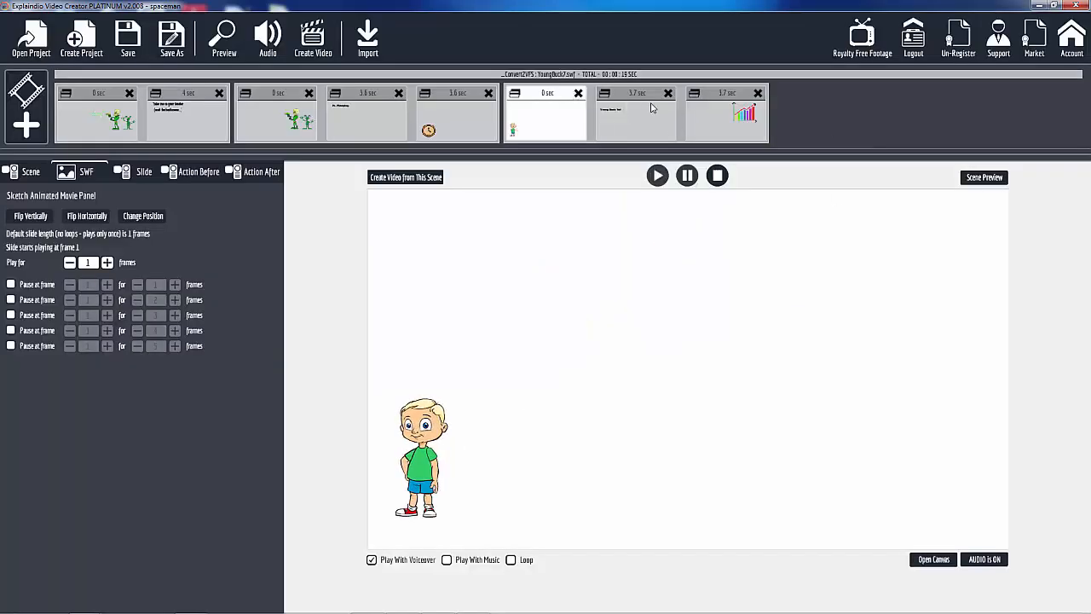
Select the Young Buck Yo! title scene and play its preview with the walking boy.
left_click(545, 116)
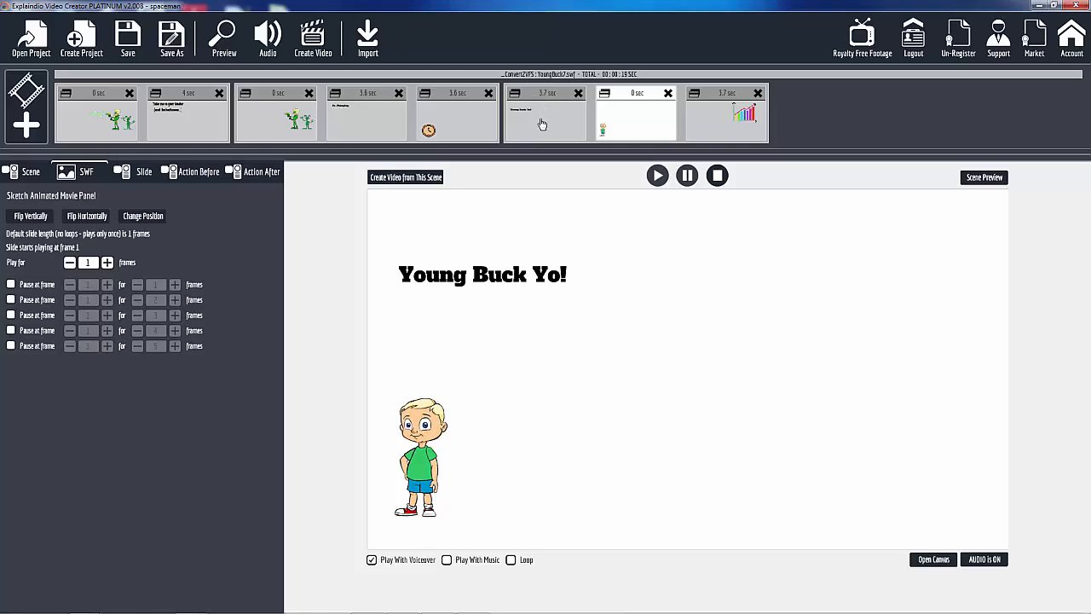
mouse_move(744, 126)
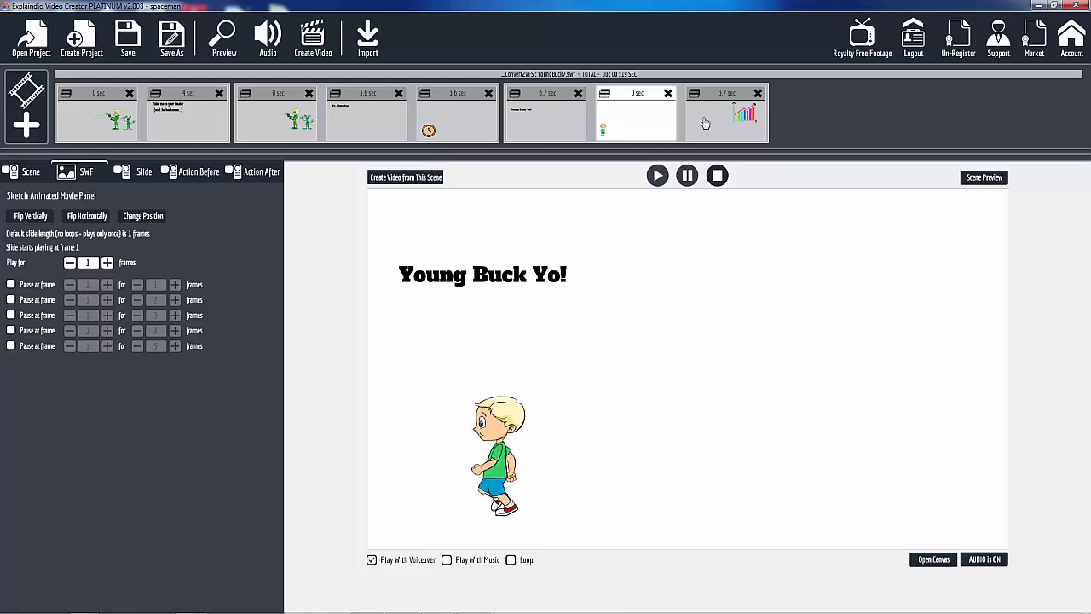
left_click(223, 38)
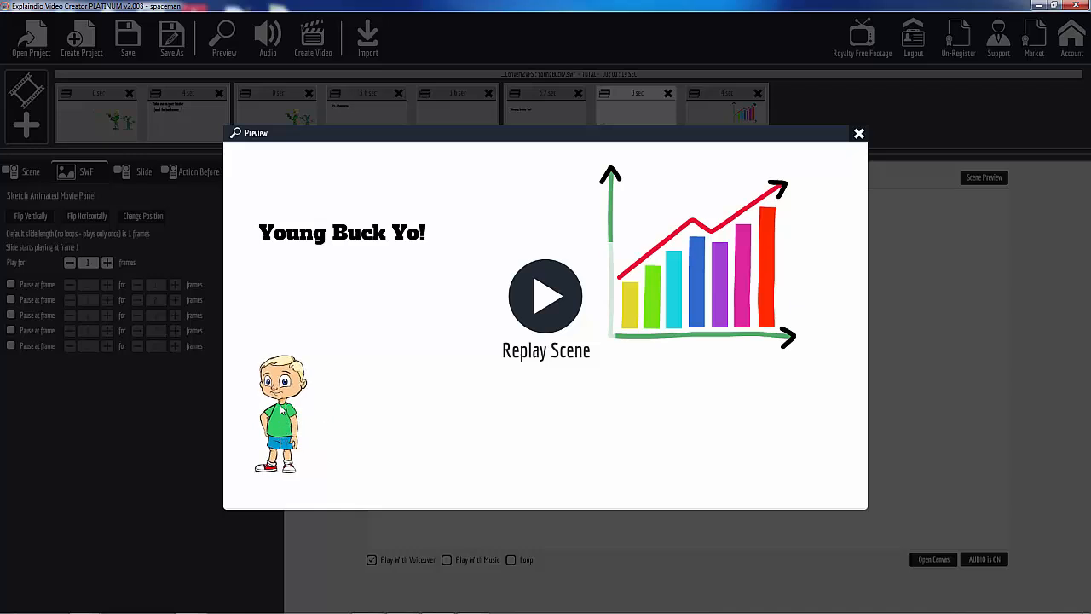
left_click(546, 297)
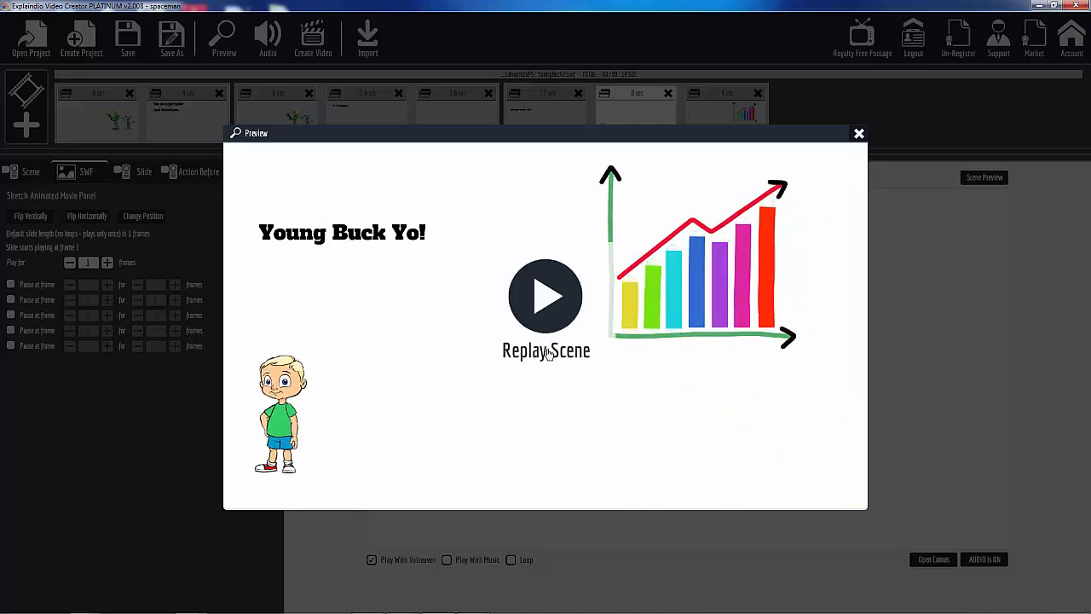
mouse_move(351, 423)
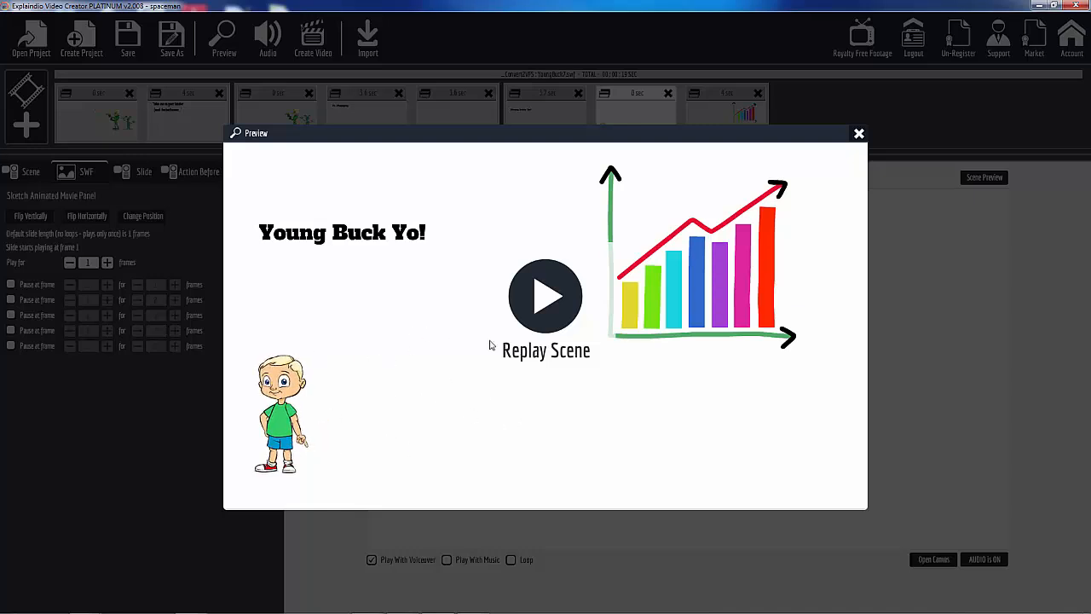
mouse_move(587, 413)
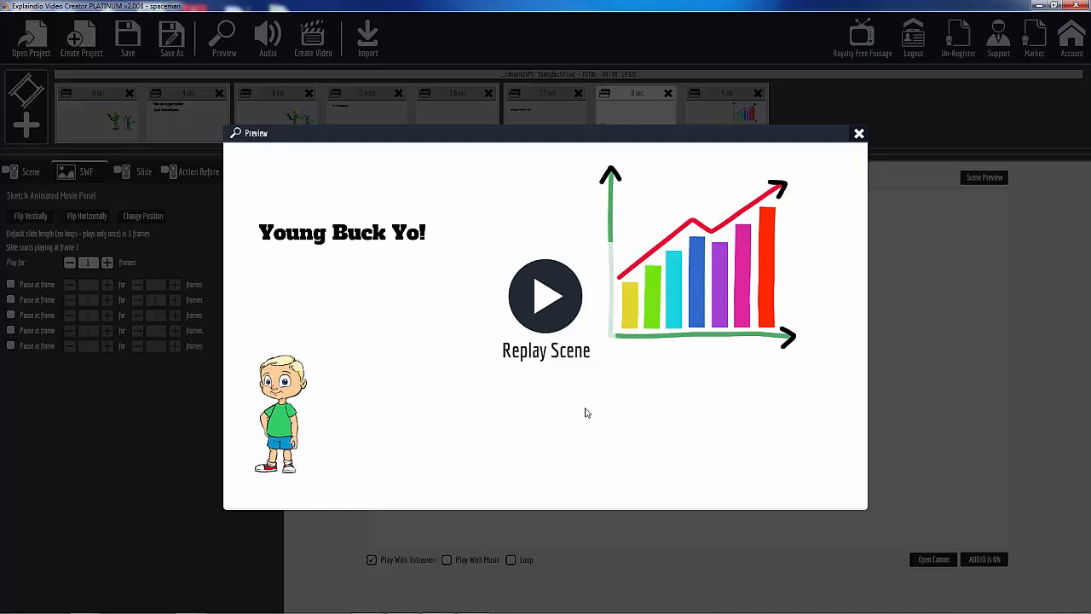
left_click(859, 133)
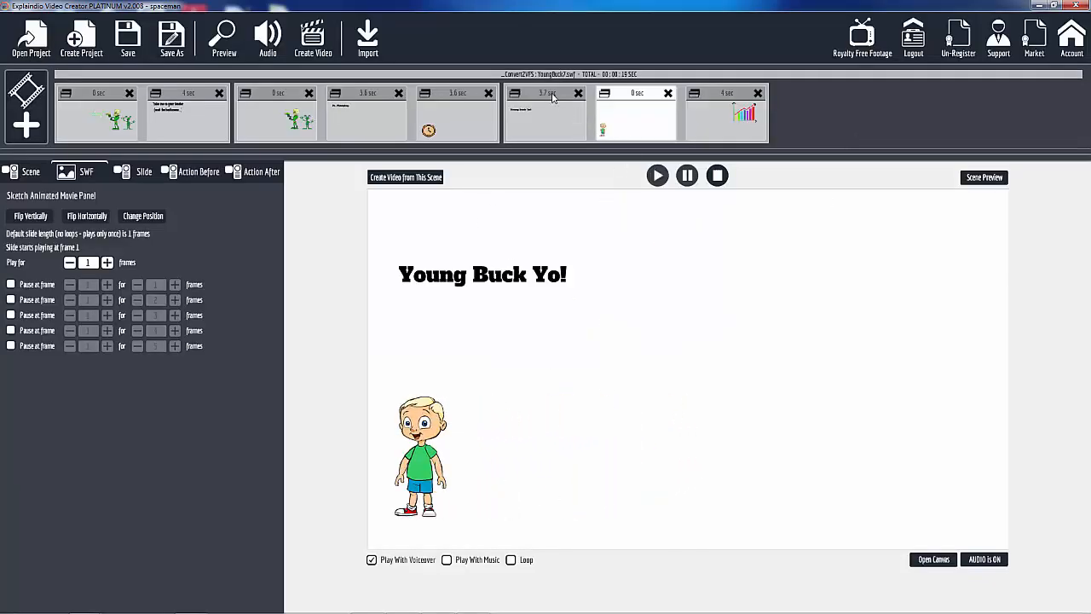
Add the Fireworks Flash animation to the title scene's canvas.
left_click(546, 116)
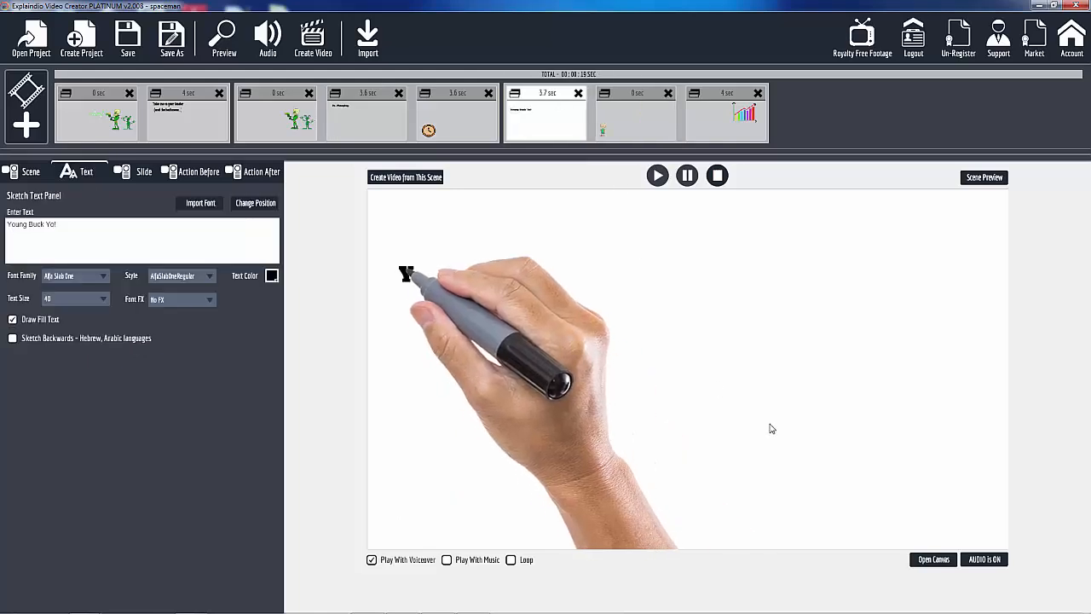
left_click(933, 559)
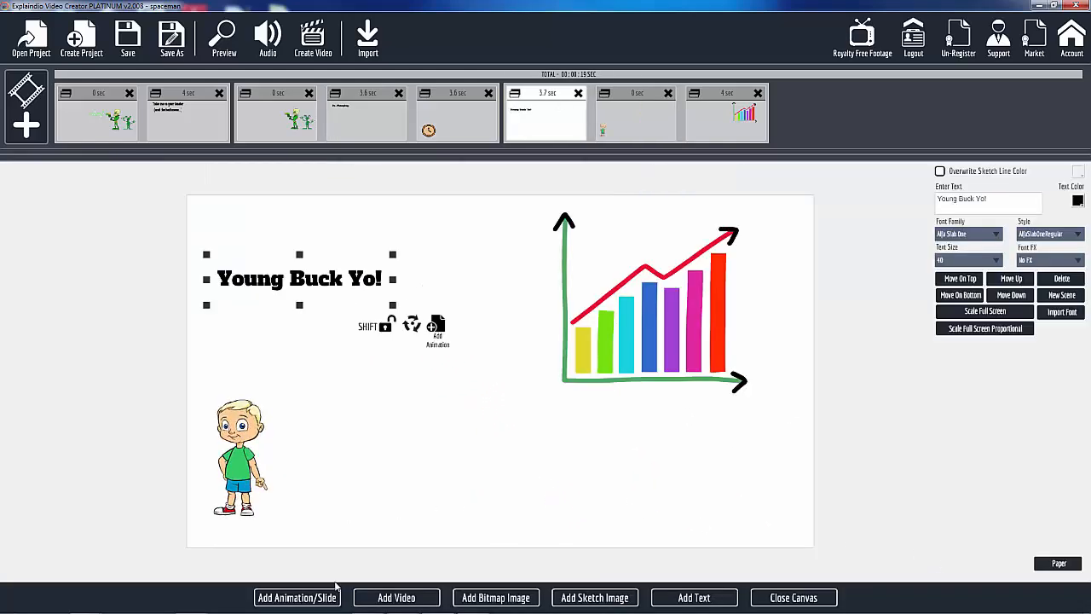
left_click(297, 597)
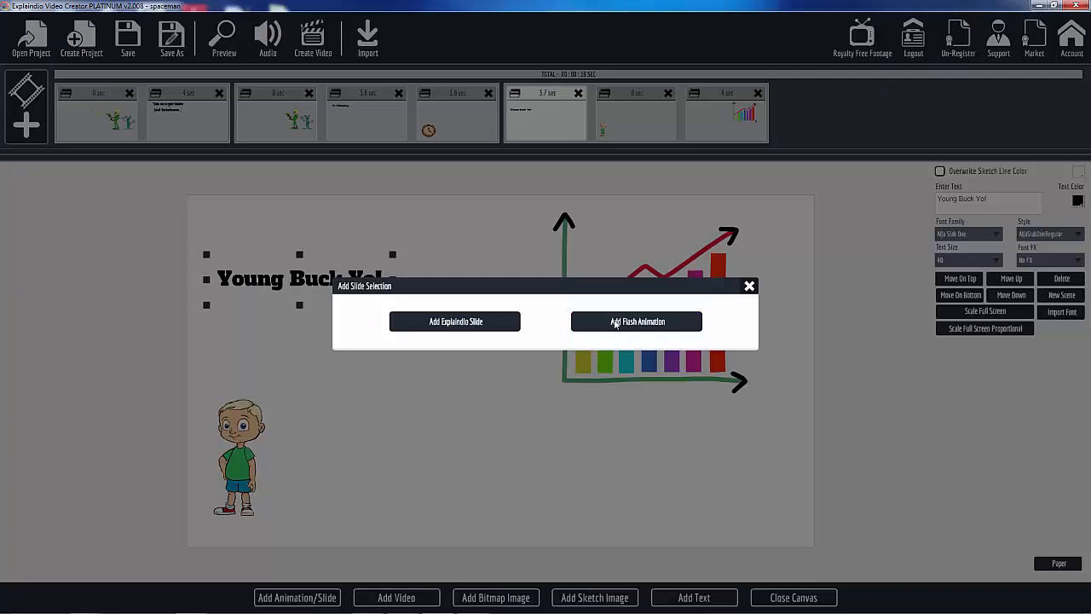
left_click(636, 321)
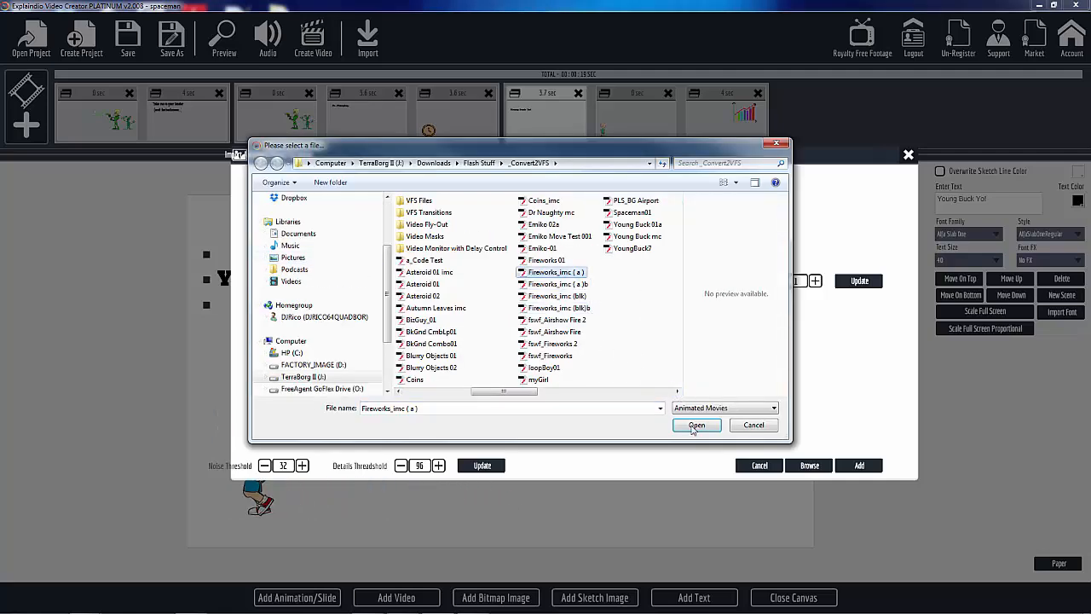
left_click(696, 426)
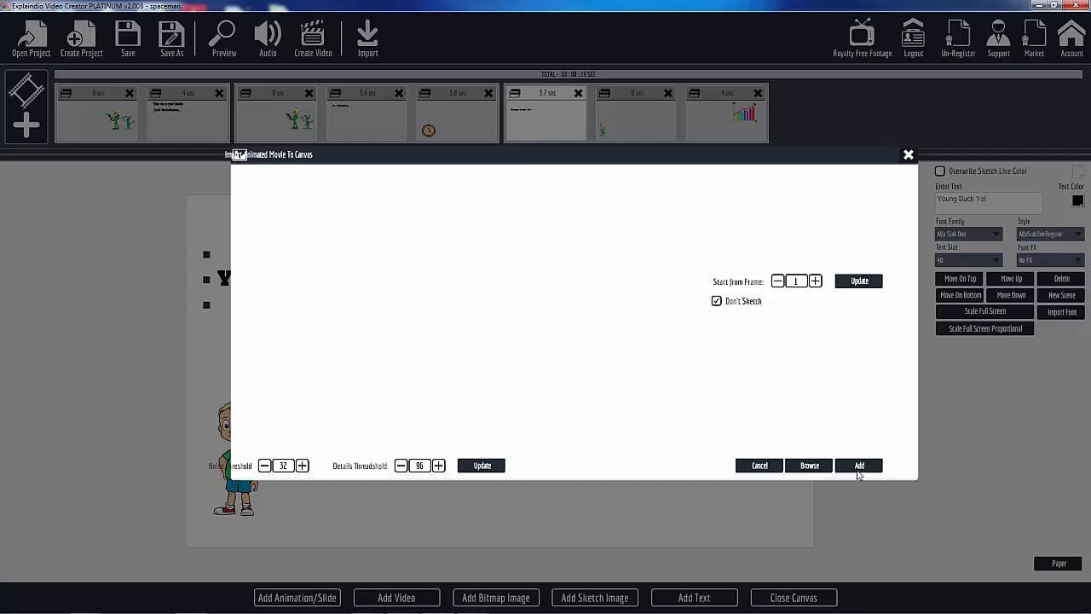
left_click(860, 465)
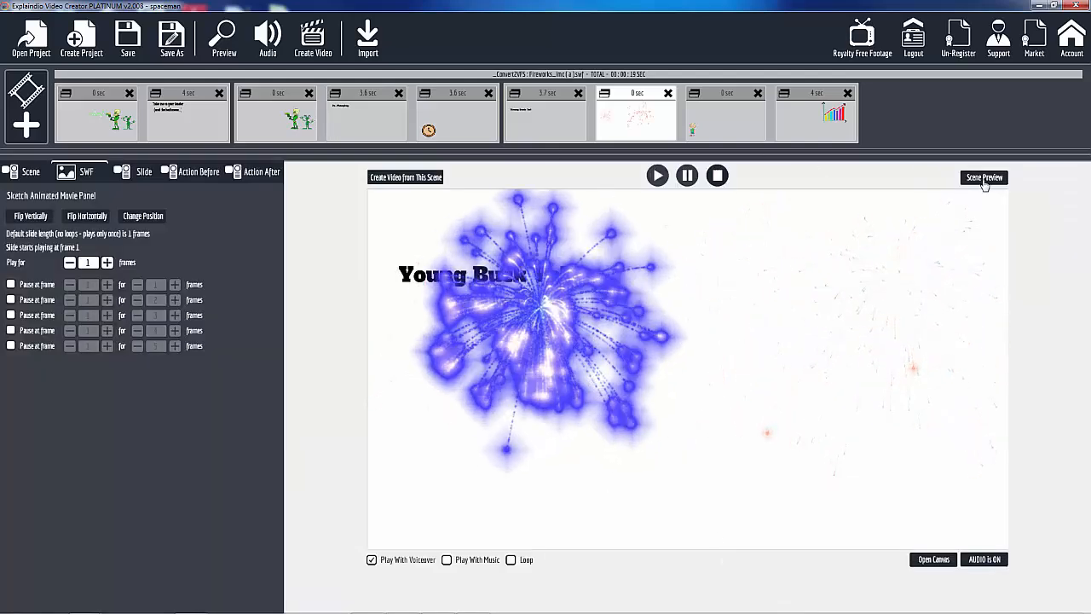
Preview the scene with fireworks bursting over the title, replaying it once.
left_click(983, 177)
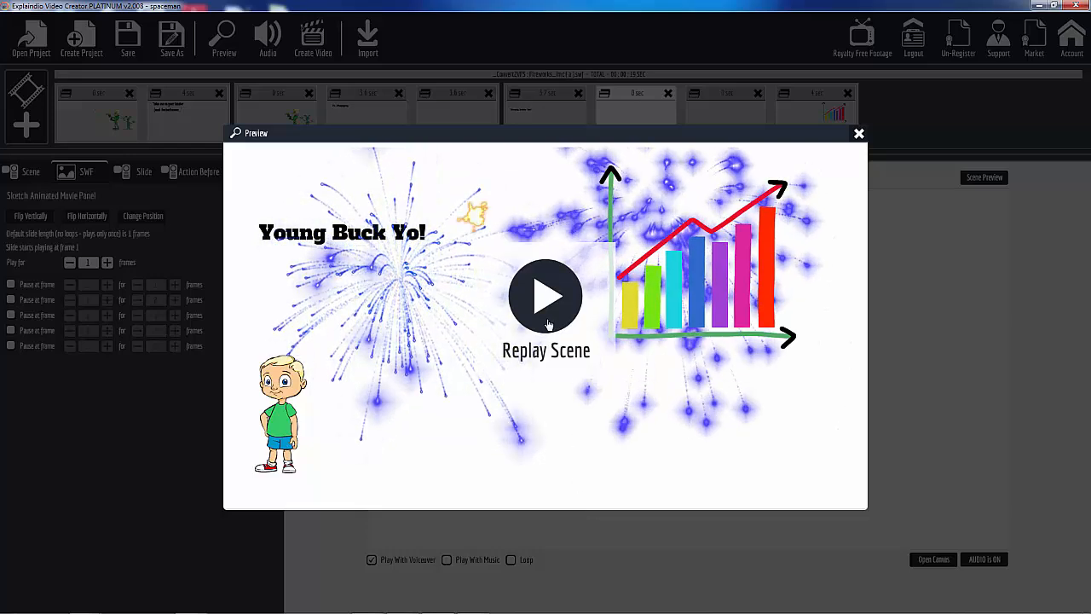
left_click(546, 296)
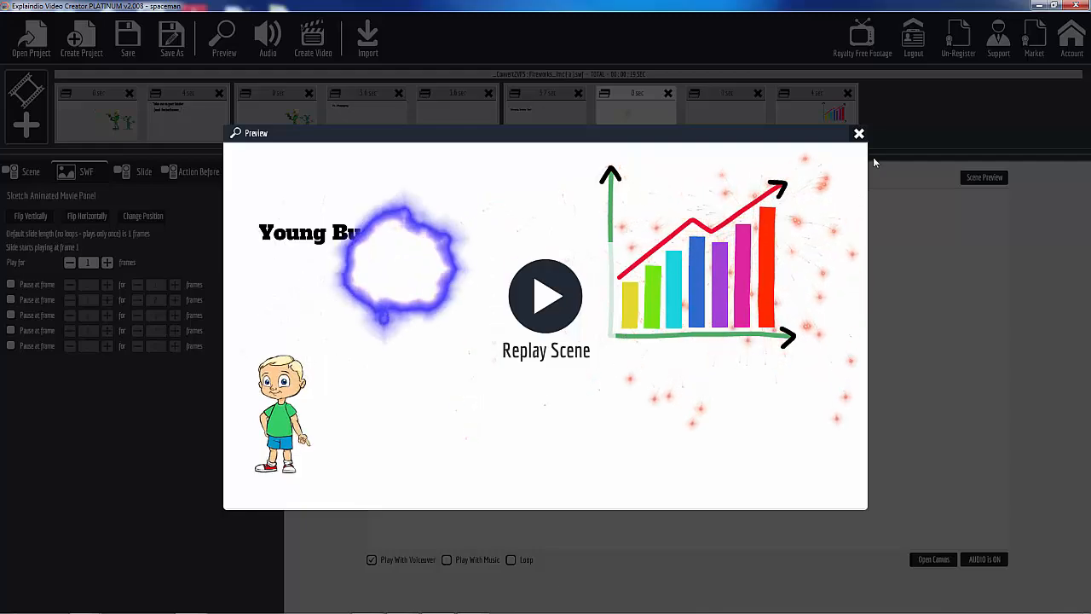
left_click(860, 133)
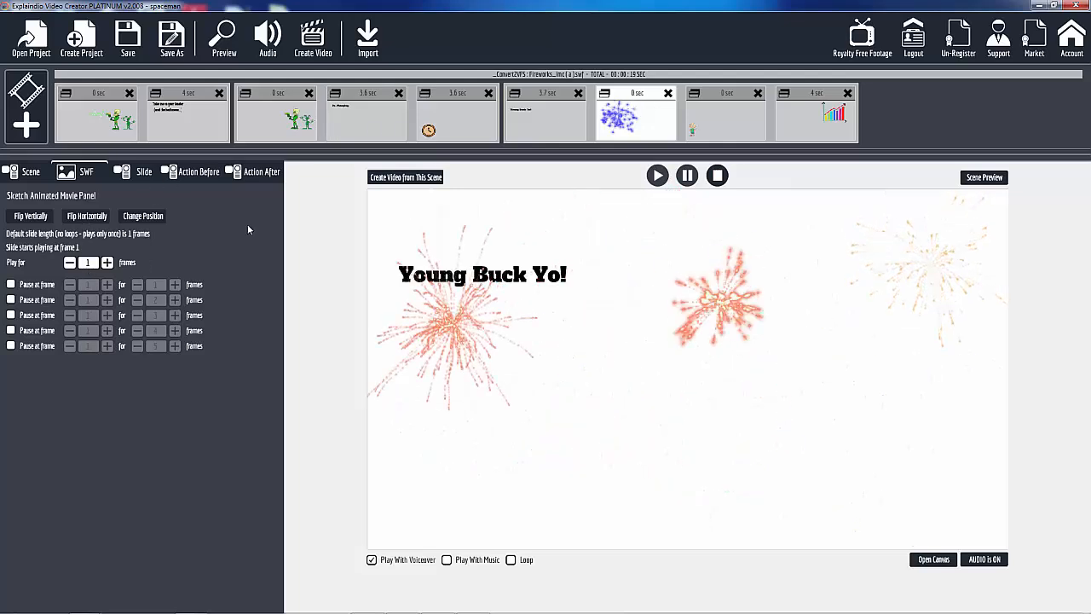
Select the bar-chart scene thumbnail to open it in the editor.
left_click(545, 116)
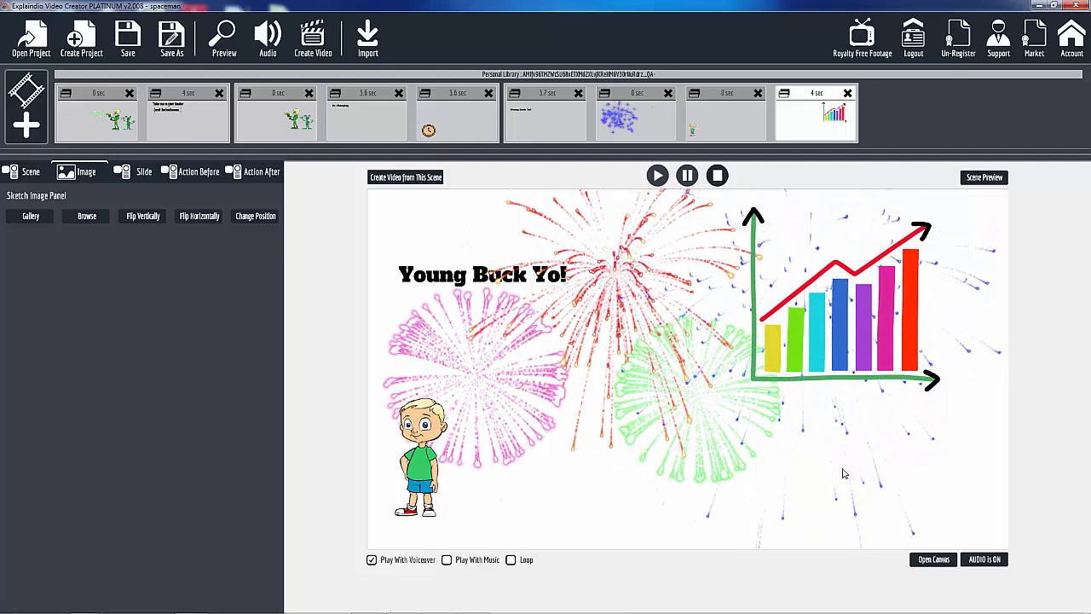
Browse to Program Files (x86)\Explaindio Video Creator\images\Character Businesswoman for an animated movie.
left_click(933, 560)
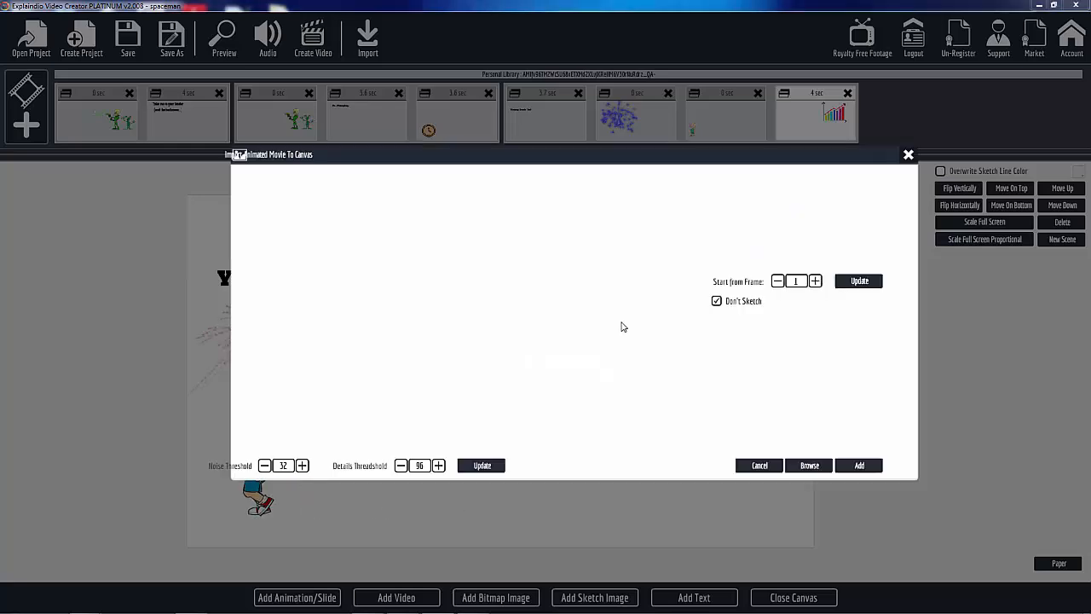
left_click(808, 465)
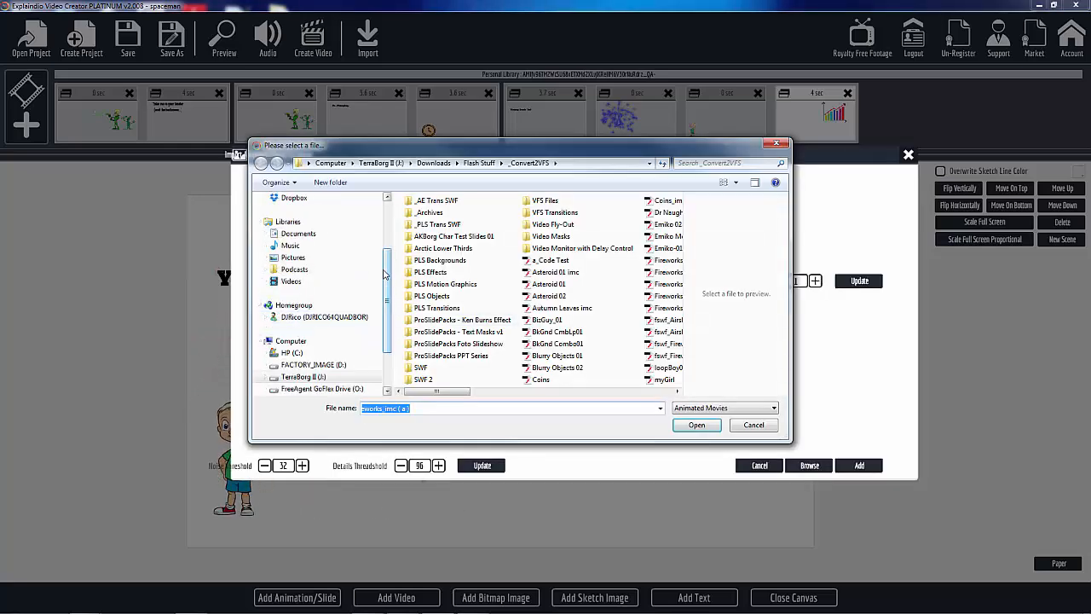
scroll("down", 3)
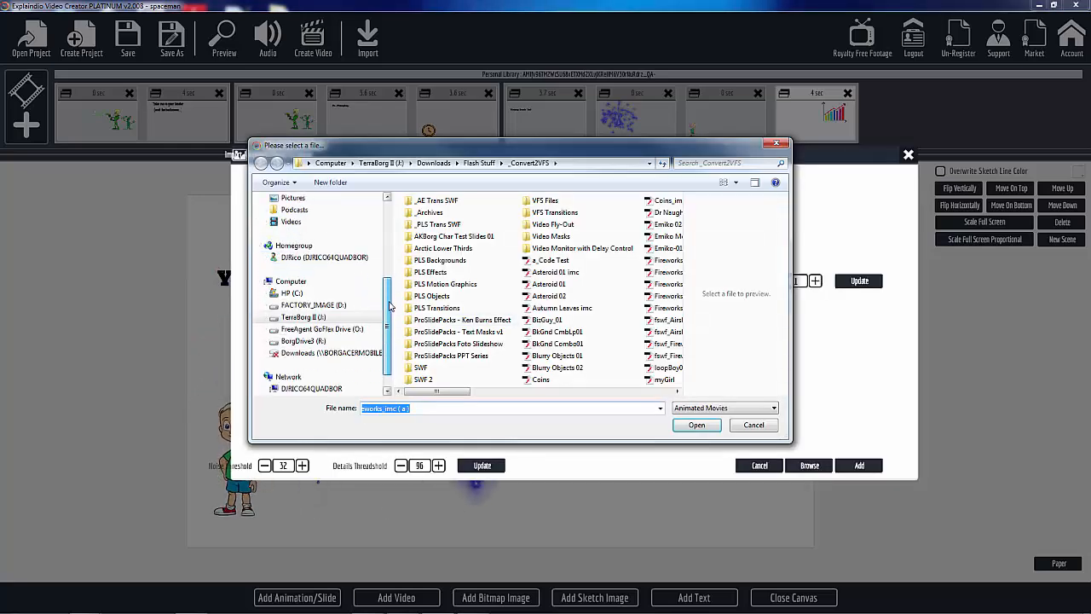
scroll("down", 3)
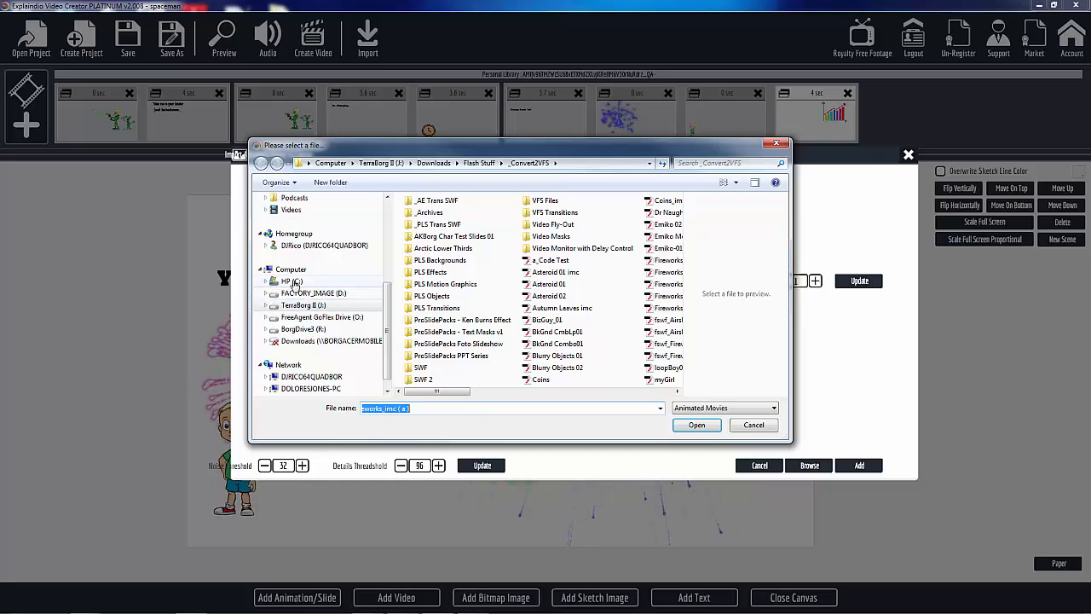
left_click(293, 280)
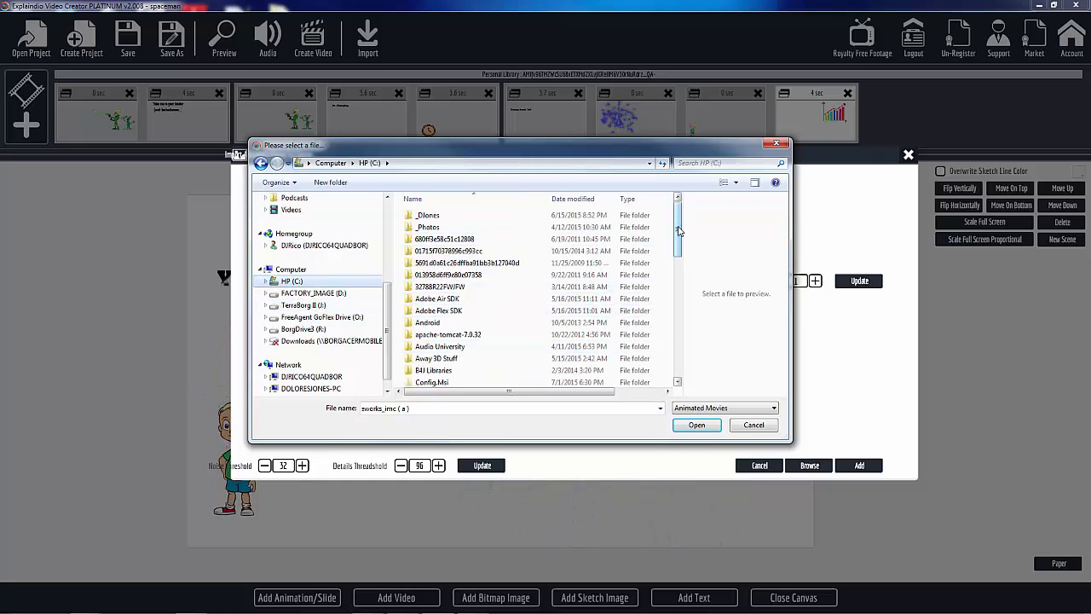
scroll("down", 3)
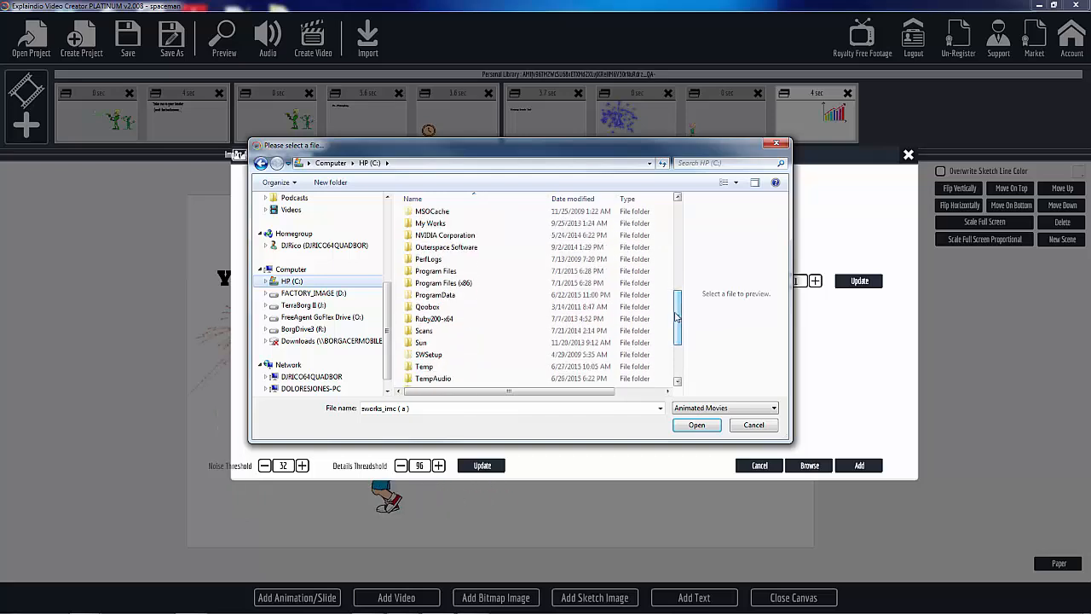
double_click(443, 283)
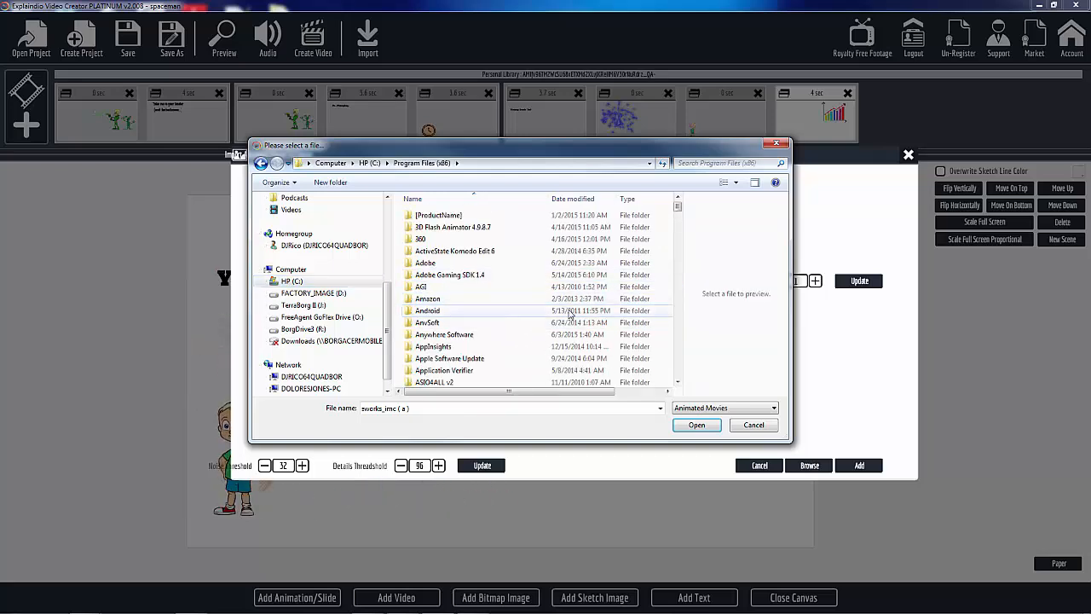
scroll("down", 3)
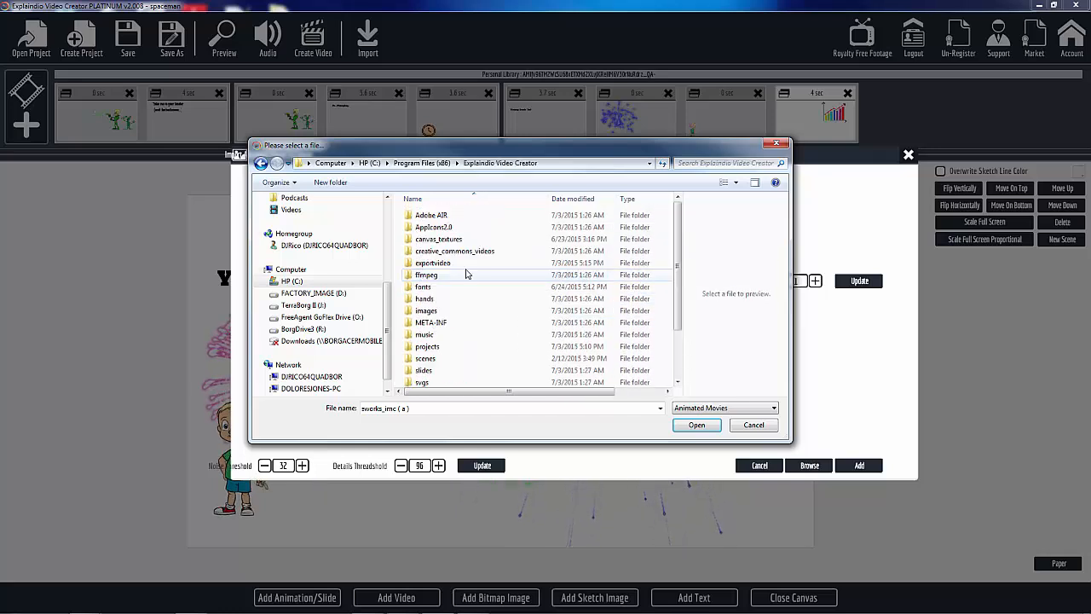
double_click(427, 311)
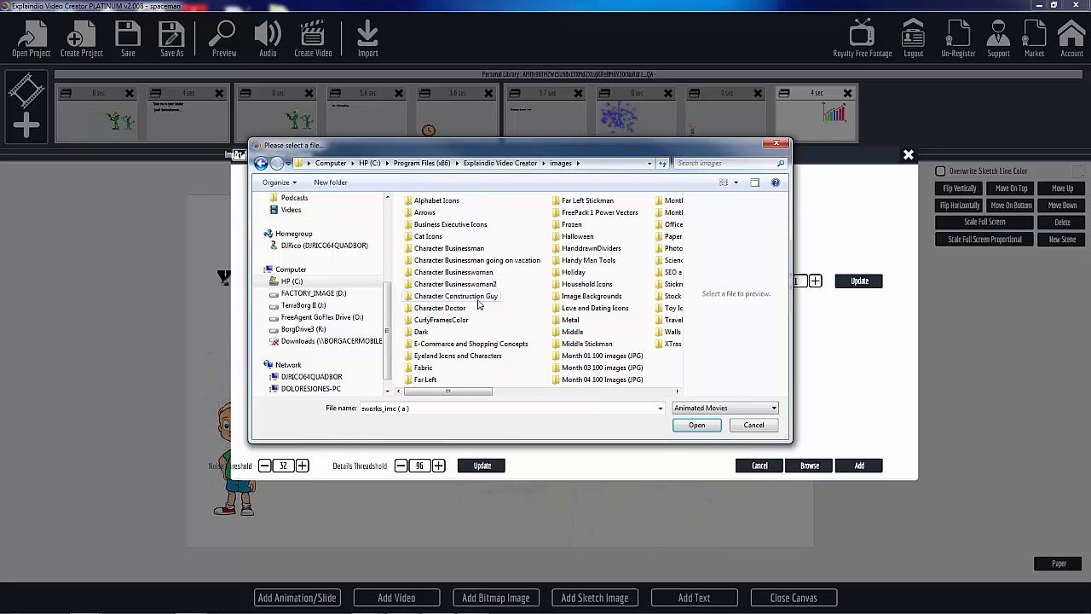
double_click(453, 272)
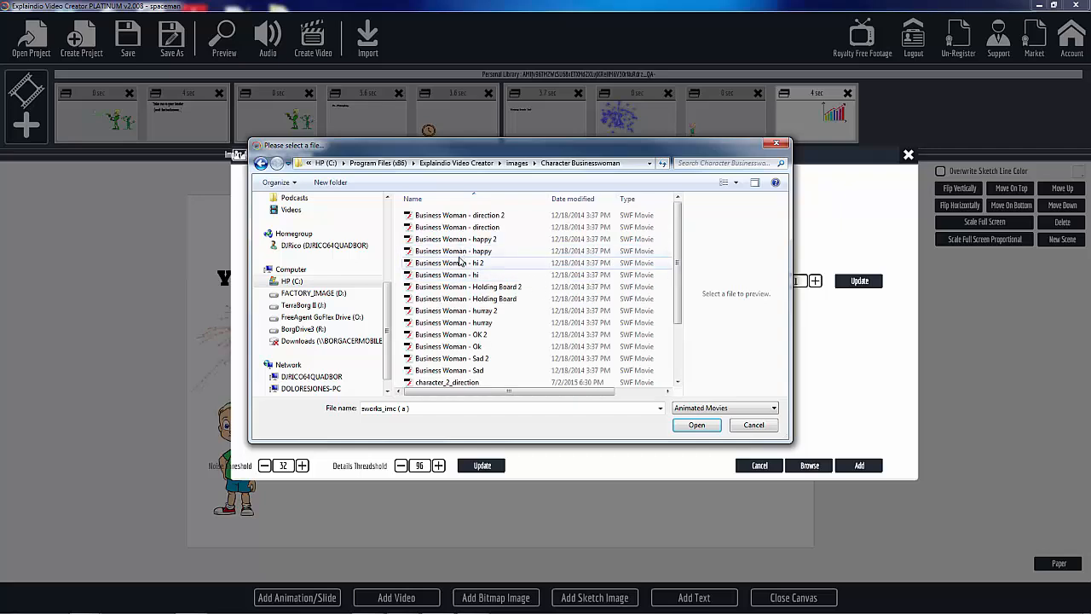
Add the chosen businesswoman animation to the canvas beside the boy and chart.
left_click(696, 424)
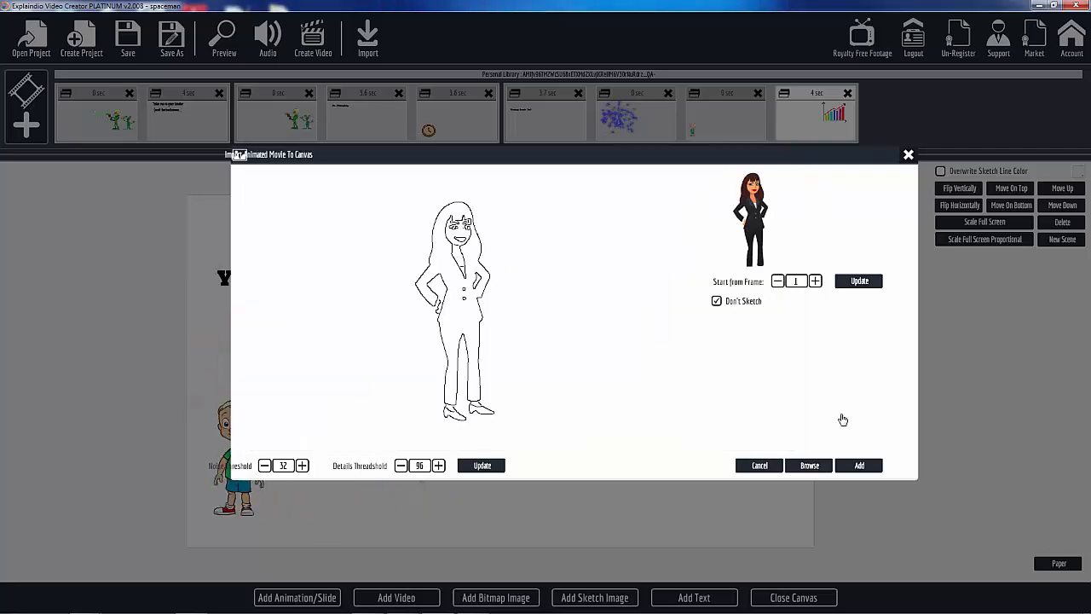
left_click(860, 464)
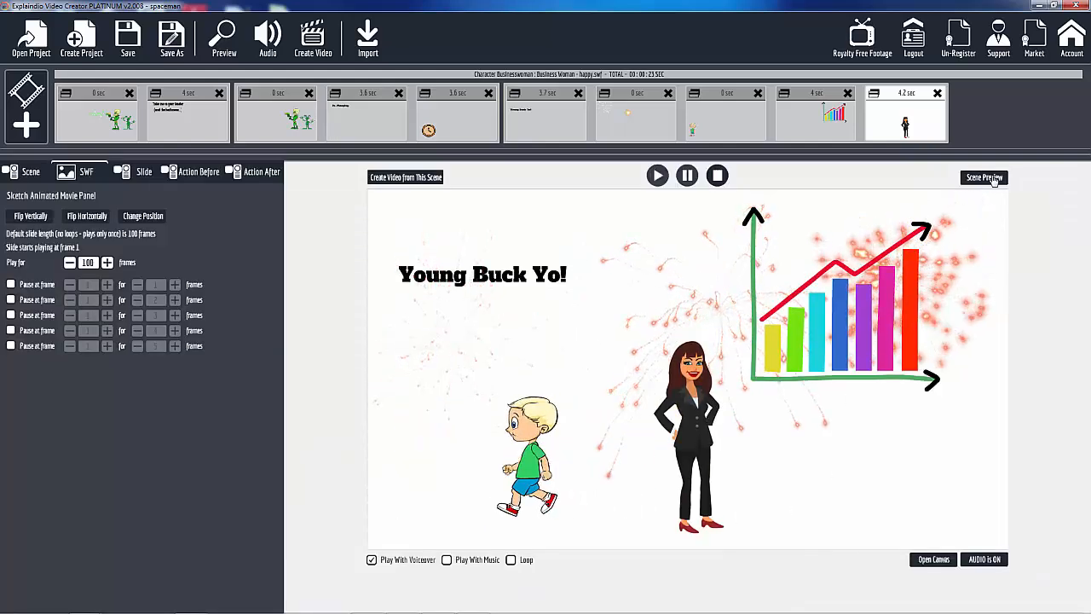
Preview the Young Buck Yo! scene with the businesswoman, then close the preview.
left_click(984, 177)
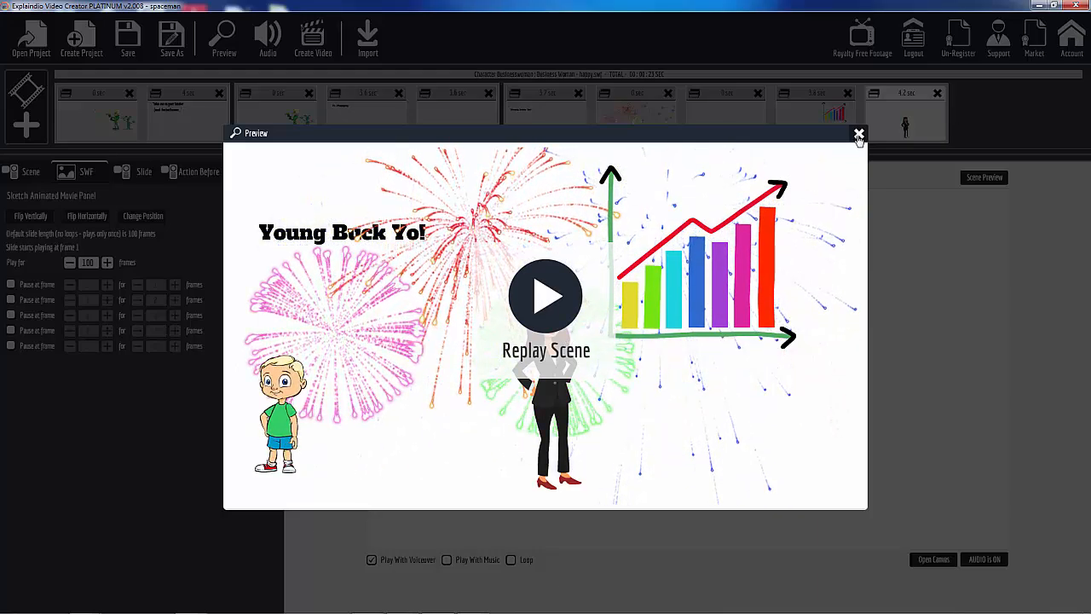
left_click(859, 135)
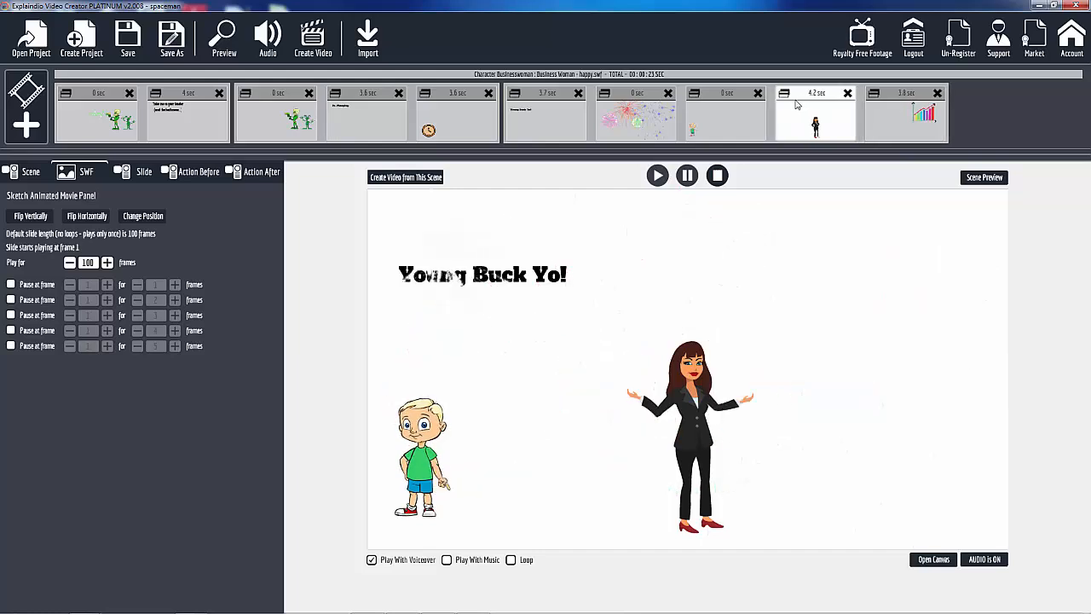
left_click(725, 116)
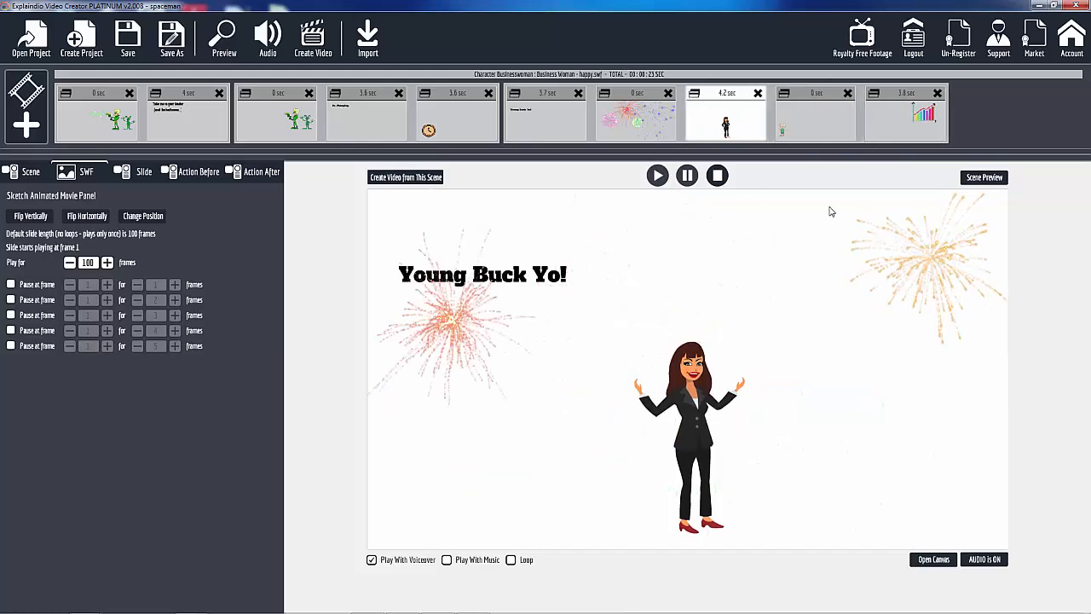
left_click(224, 38)
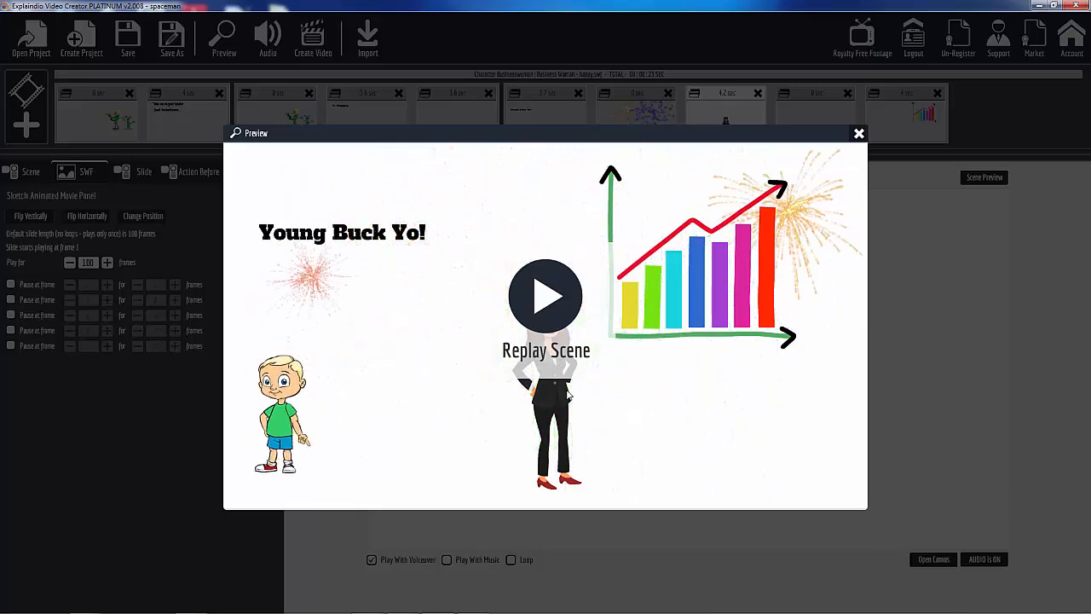
left_click(545, 297)
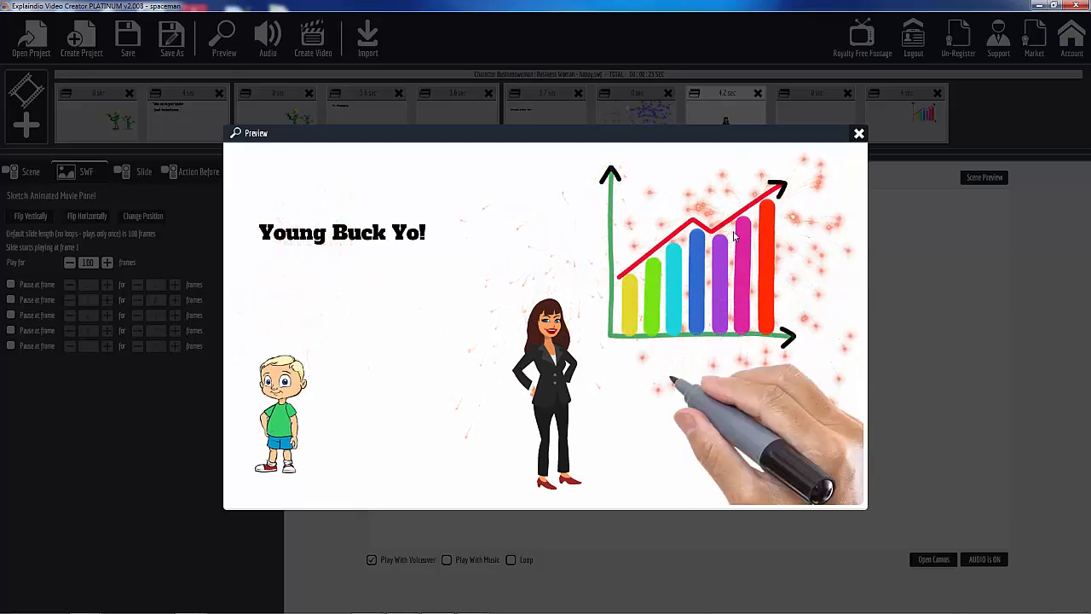
left_click(860, 133)
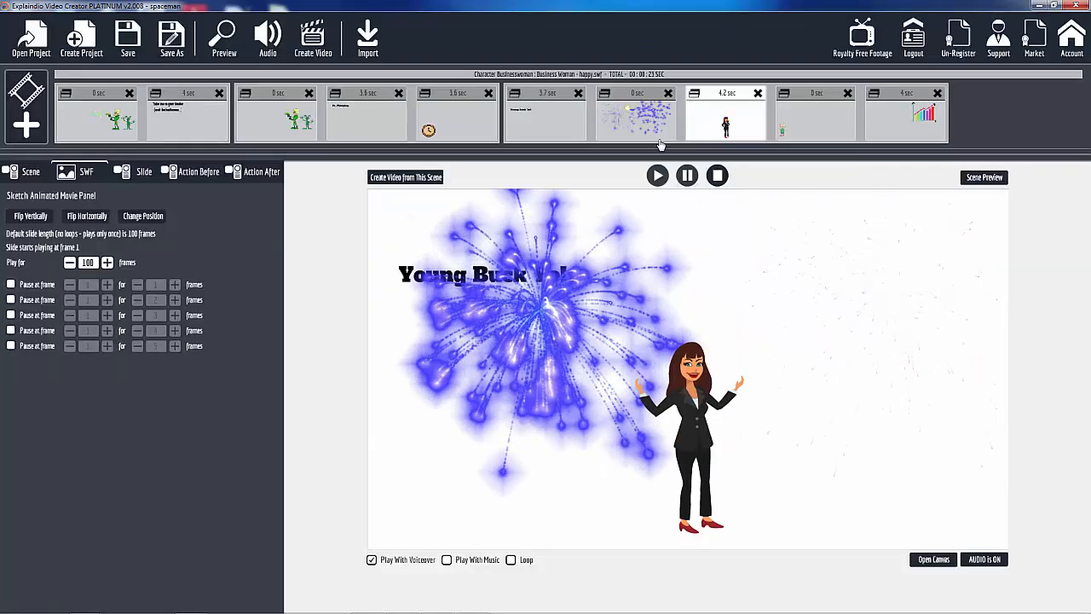
left_click(545, 112)
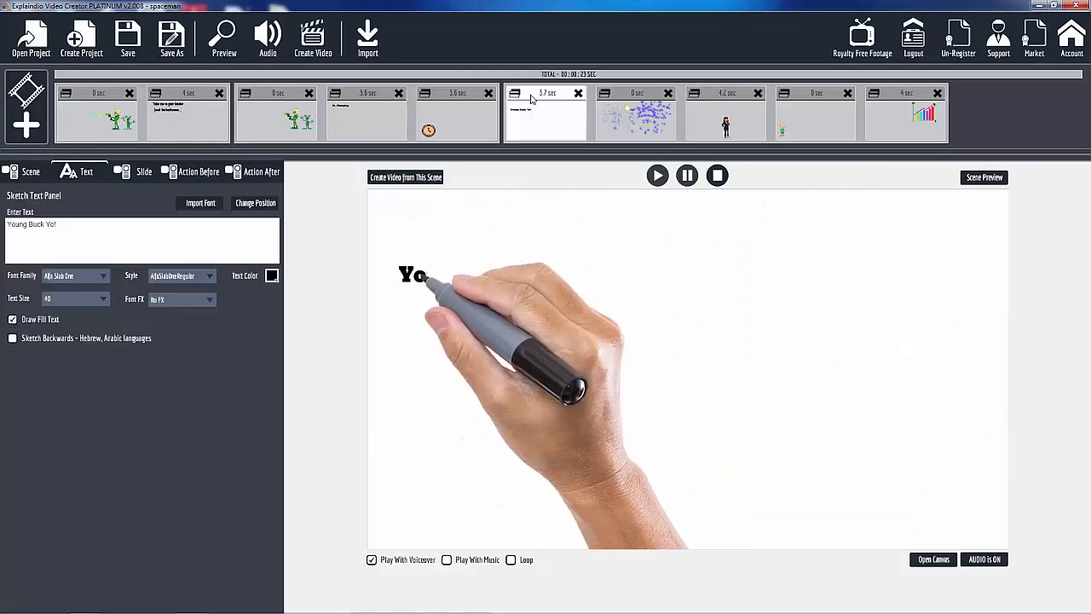
left_click(634, 116)
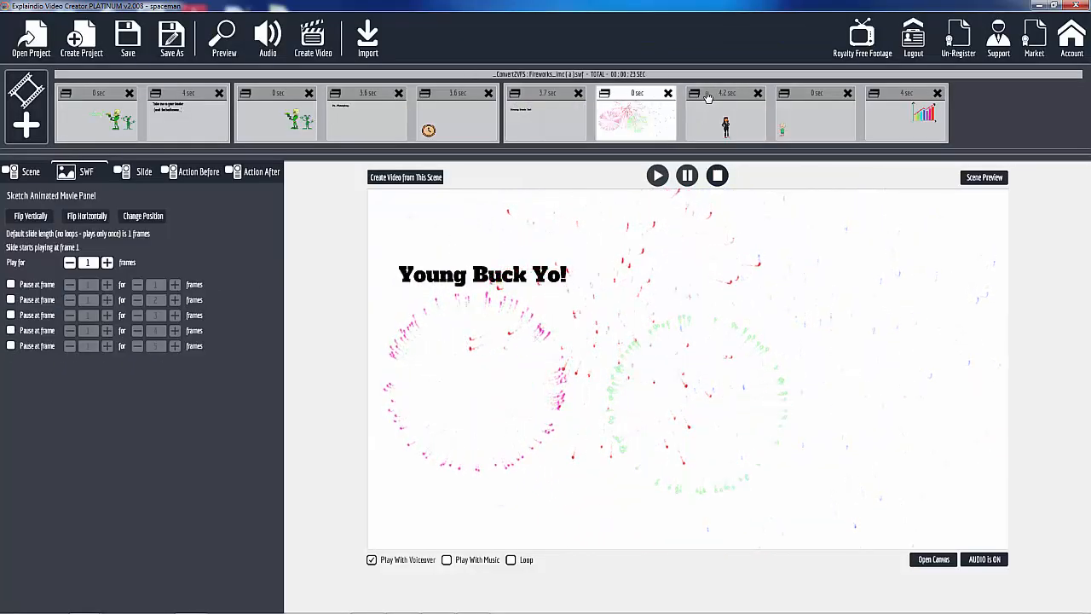
left_click(727, 116)
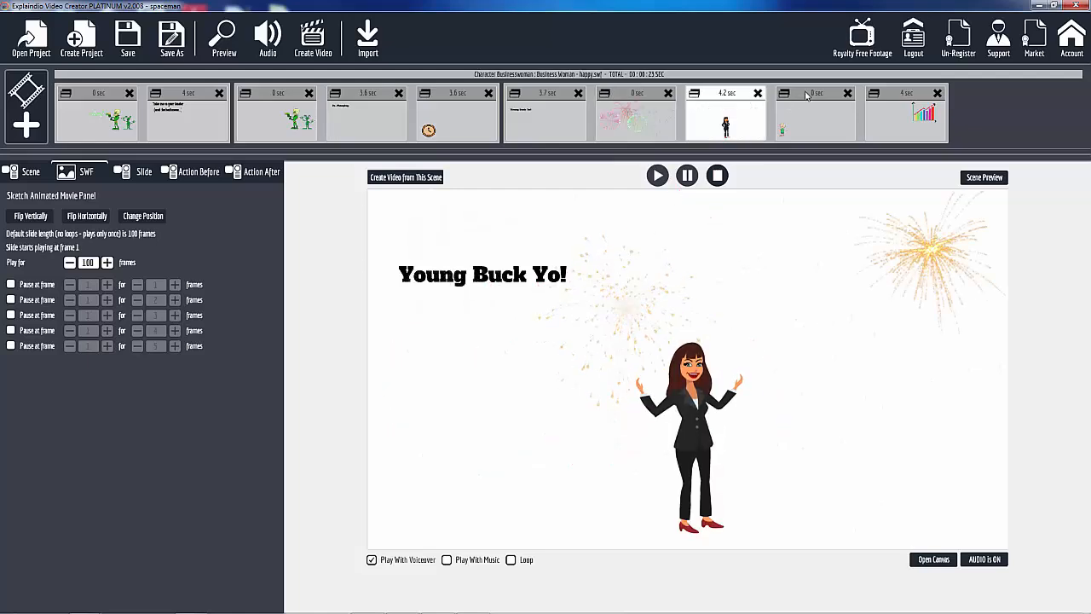
Select the bar-chart scene and preview the whole project through to its final scene.
left_click(904, 116)
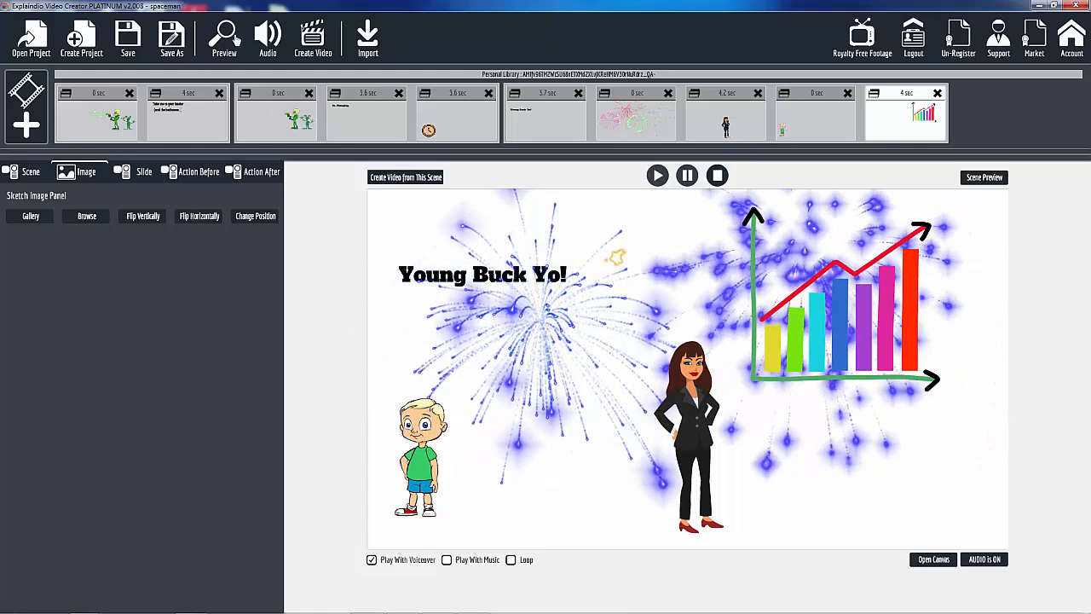
left_click(225, 35)
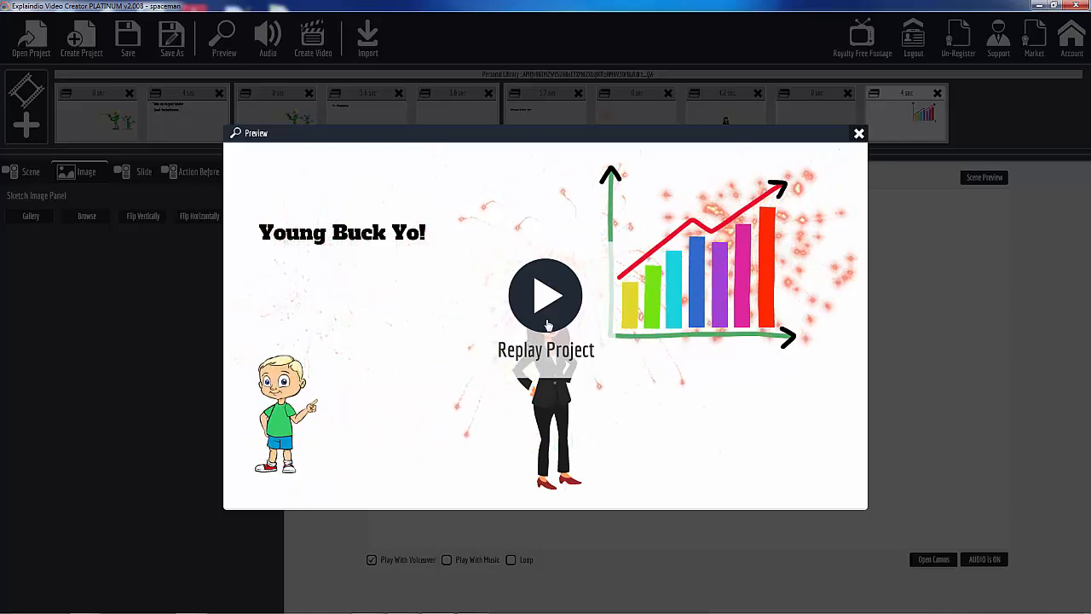
Replay the project preview, then close it to return to the bar-chart scene.
left_click(545, 297)
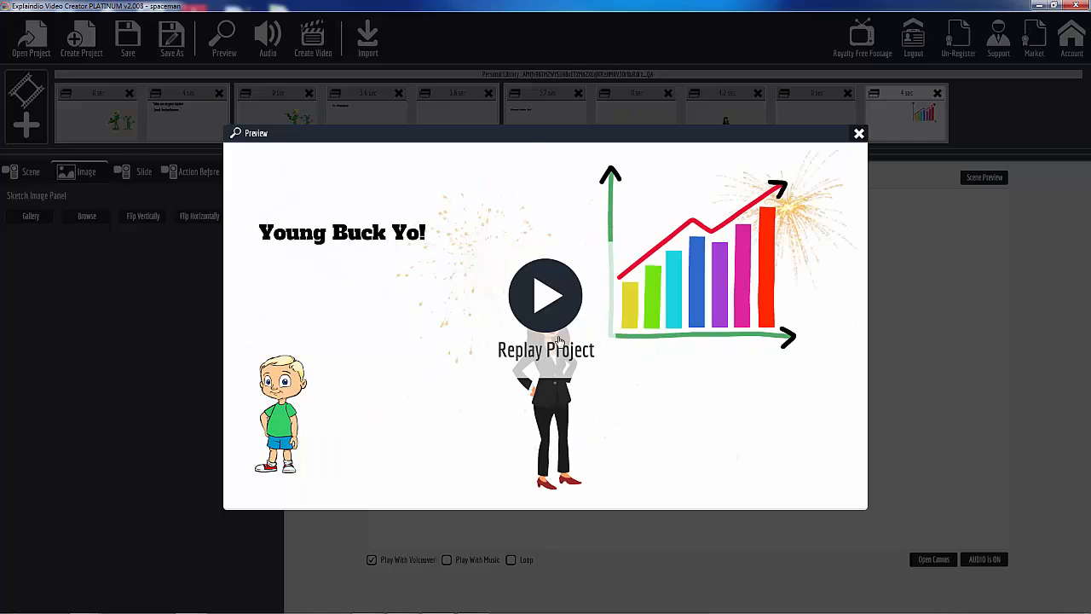
left_click(860, 133)
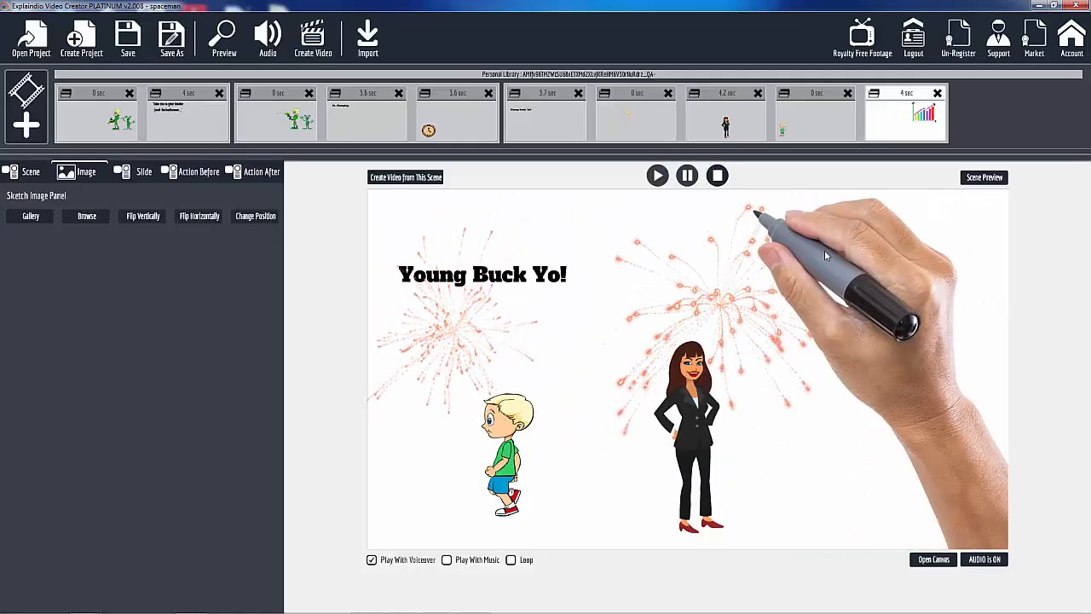